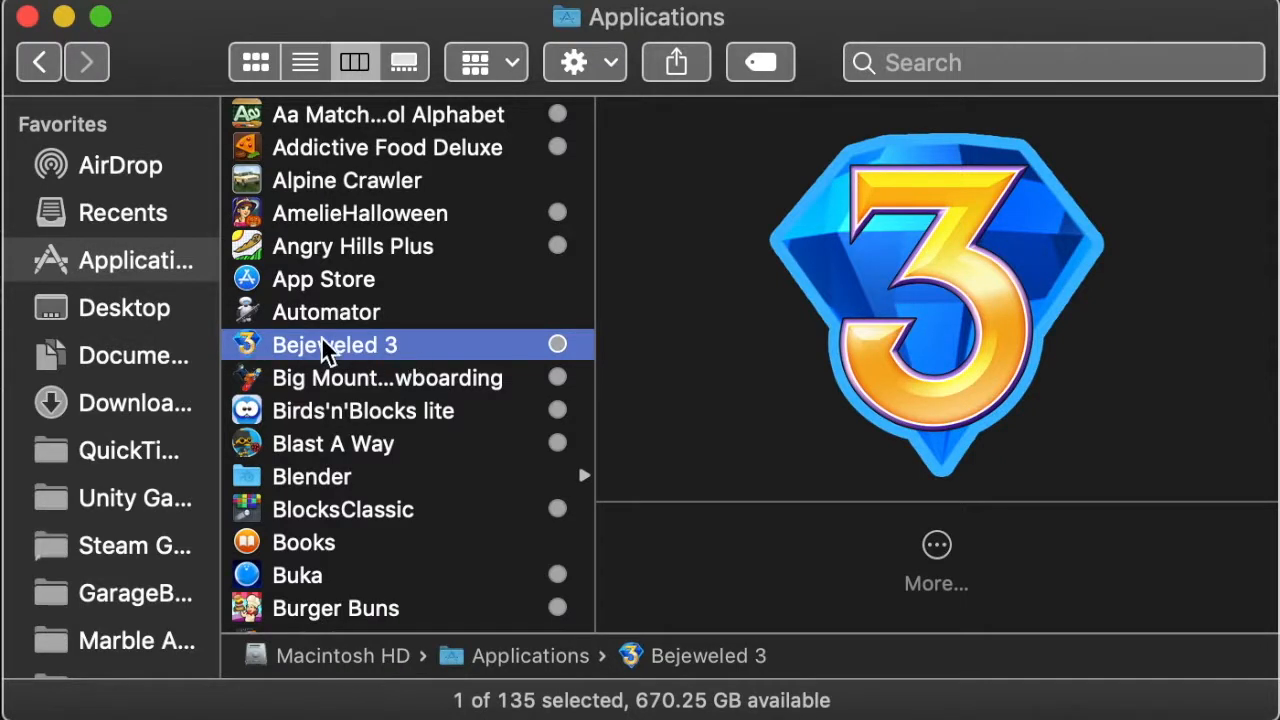
pyautogui.moveTo(335, 358)
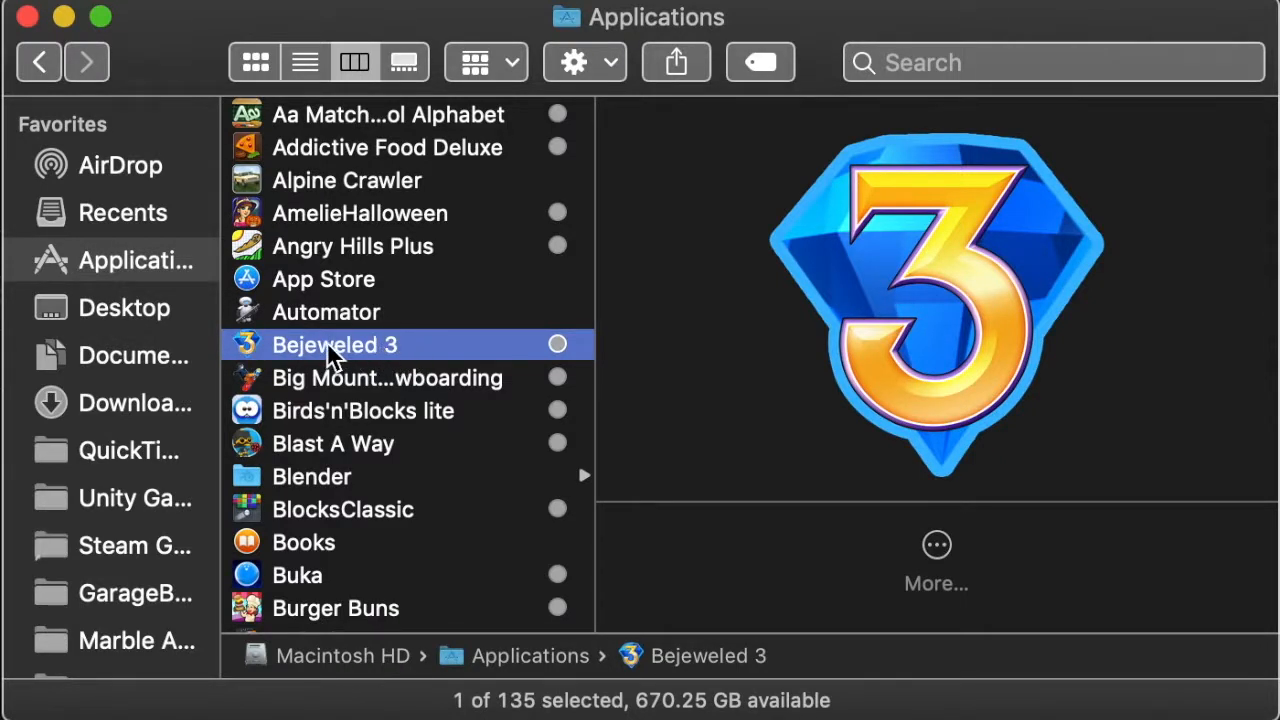
# Launch Bejeweled 3, then open its package contents and select main.pak in Contents/Resources.
pyautogui.doubleClick(335, 345)
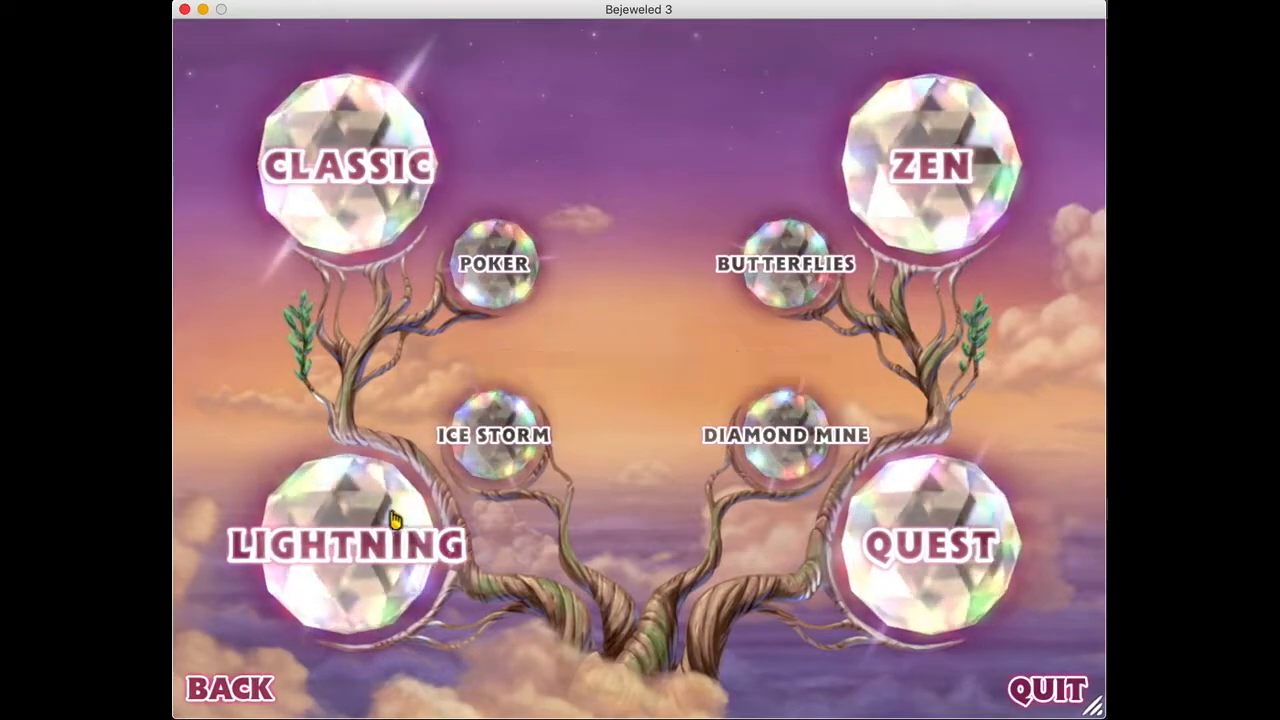
pyautogui.click(347, 545)
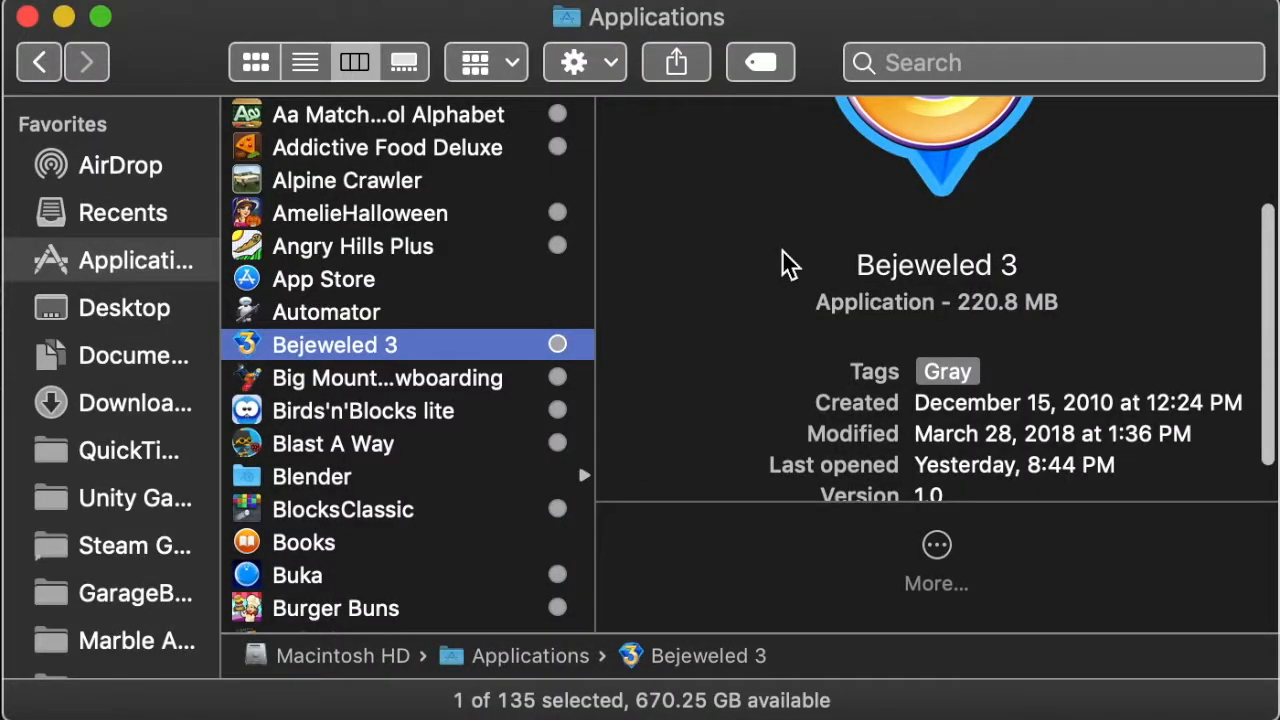
pyautogui.rightClick(335, 344)
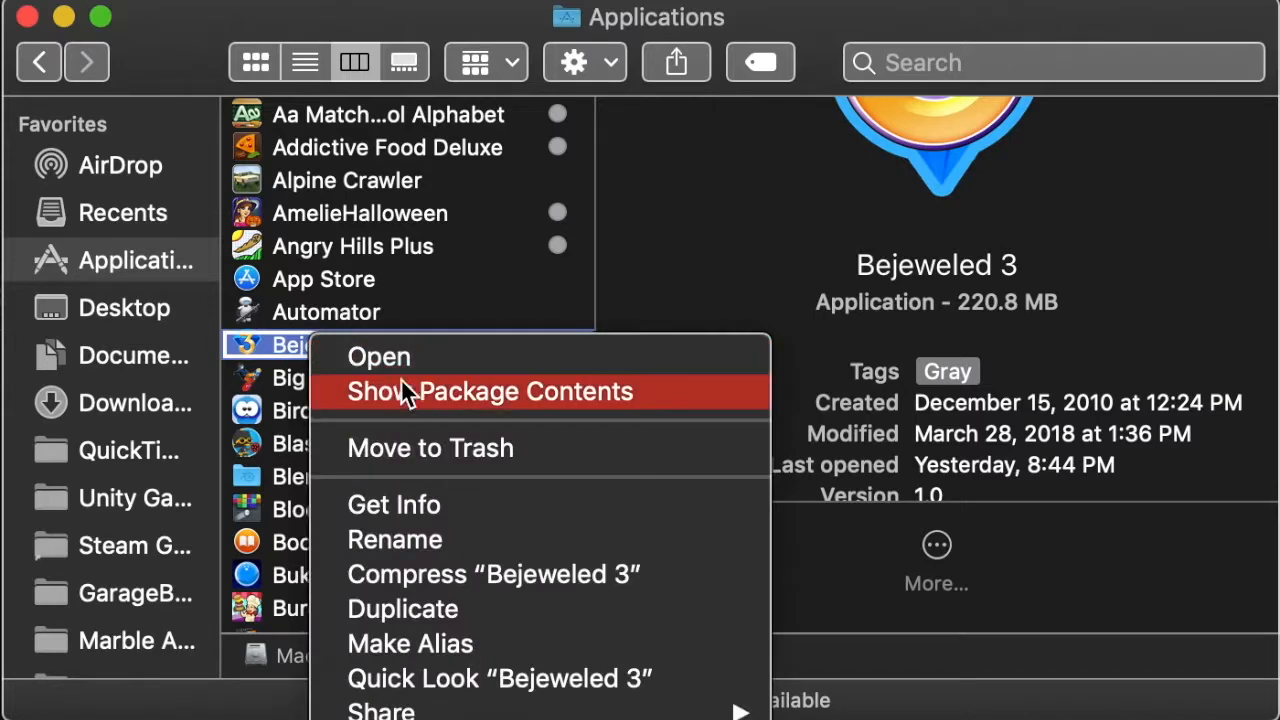
pyautogui.press('Escape')
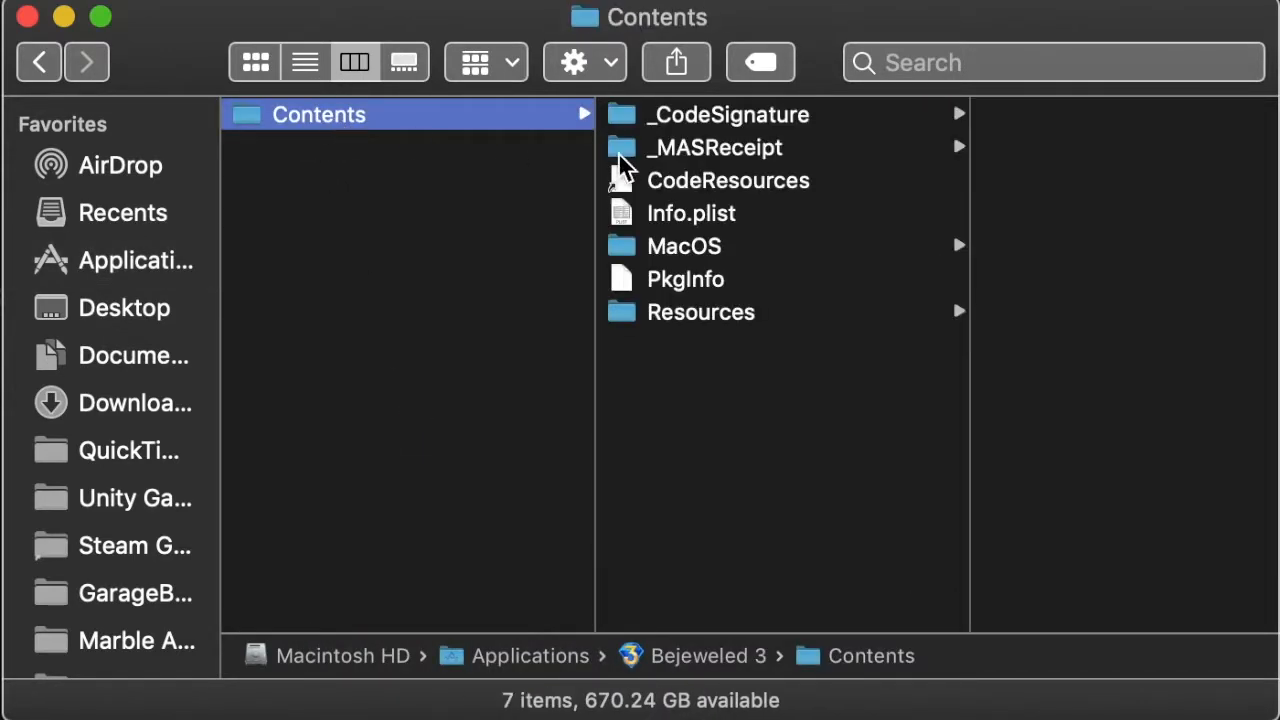
pyautogui.click(700, 312)
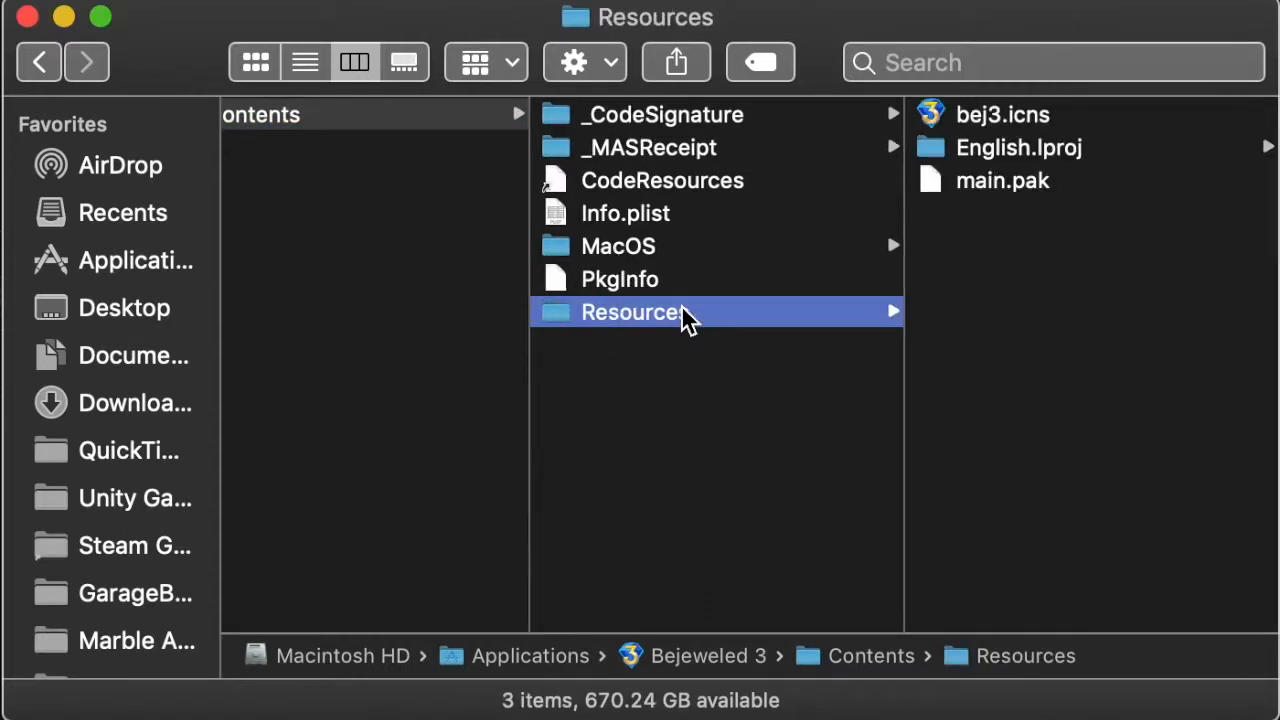
pyautogui.moveTo(995, 155)
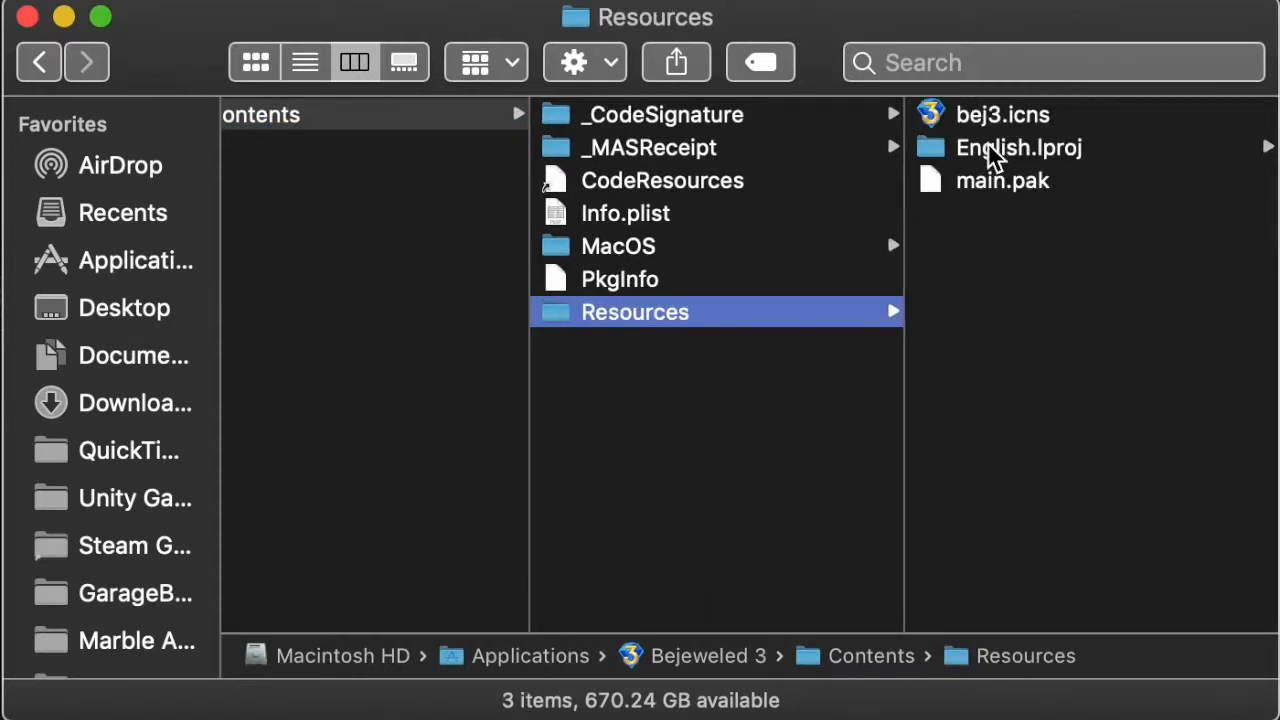
pyautogui.click(1002, 180)
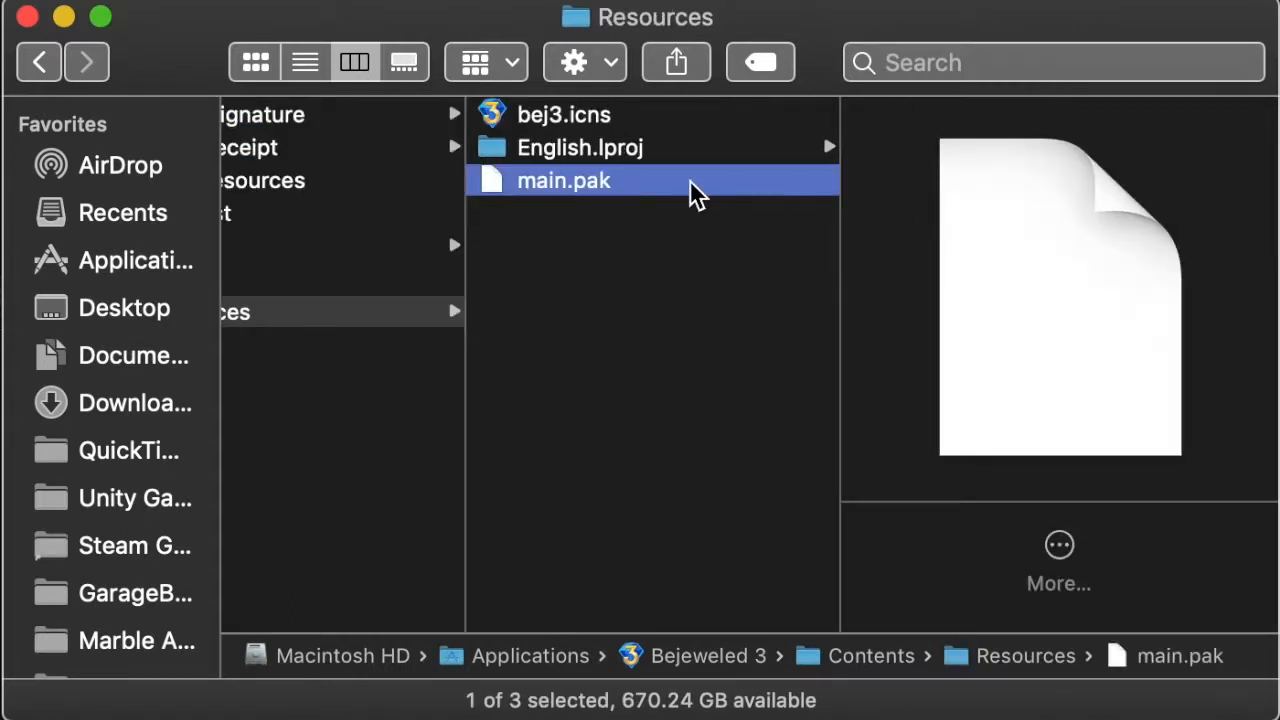
pyautogui.moveTo(490, 180)
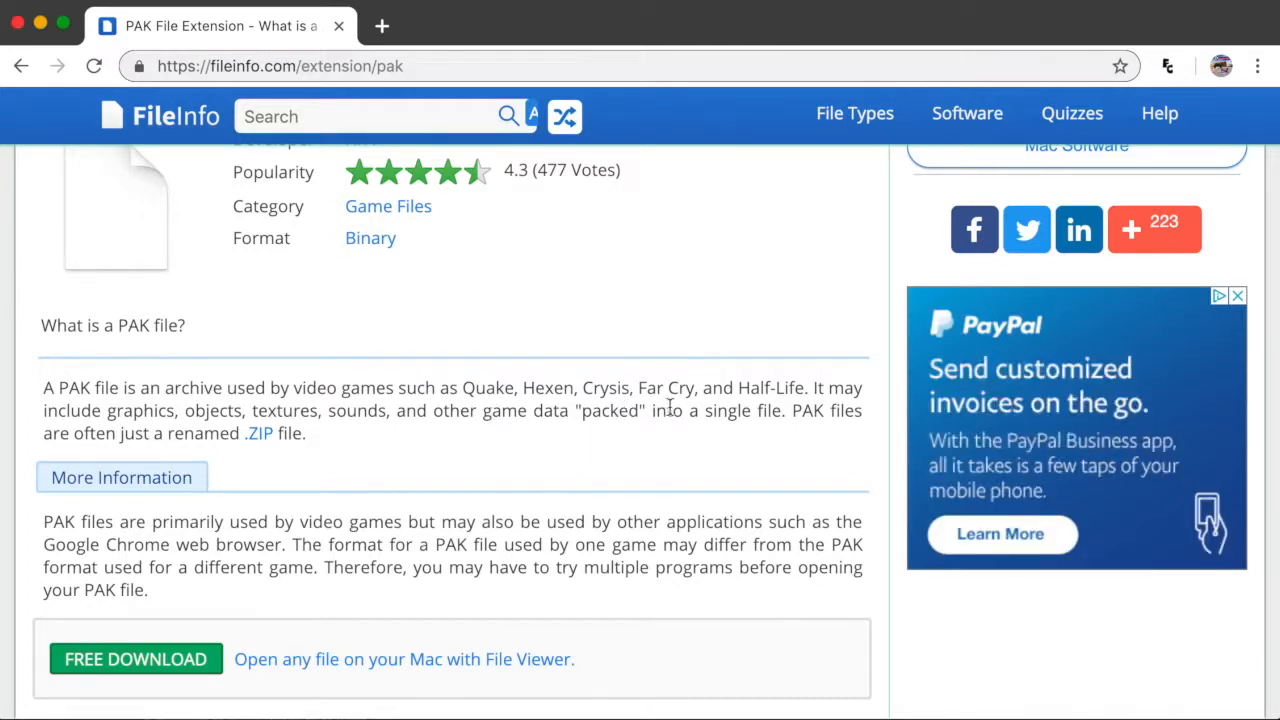
pyautogui.moveTo(568, 454)
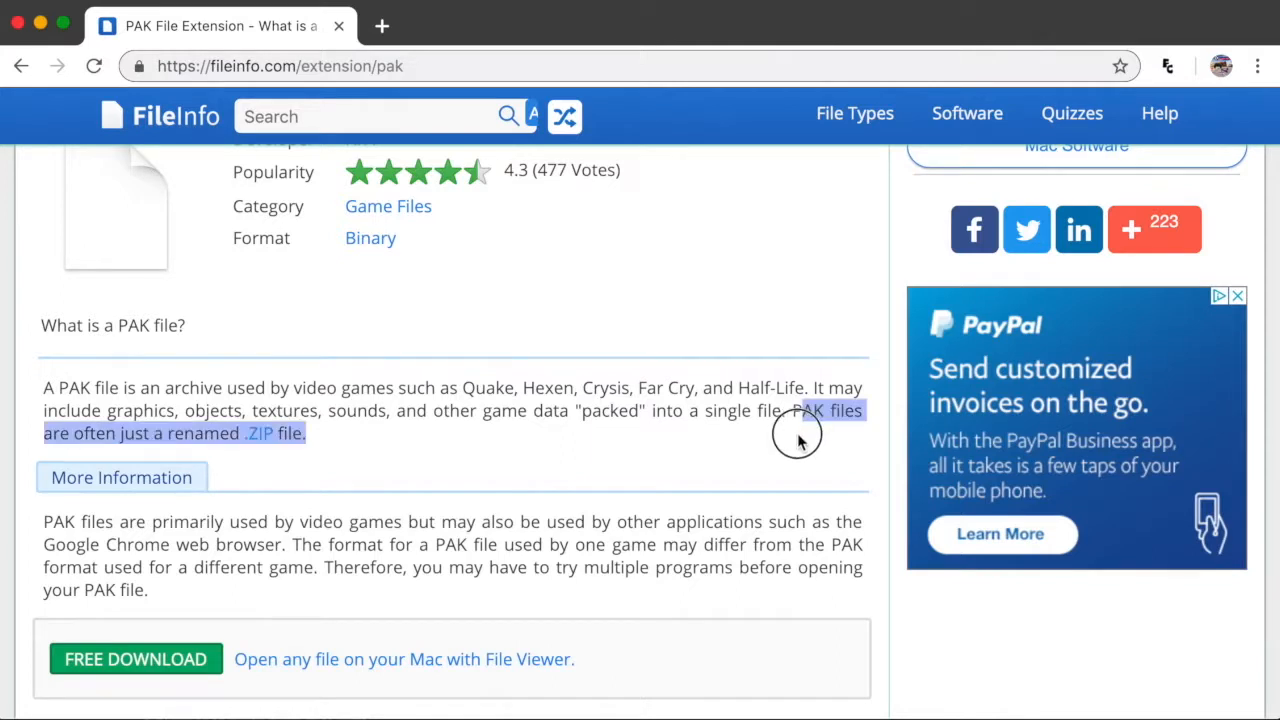
pyautogui.moveTo(793, 435)
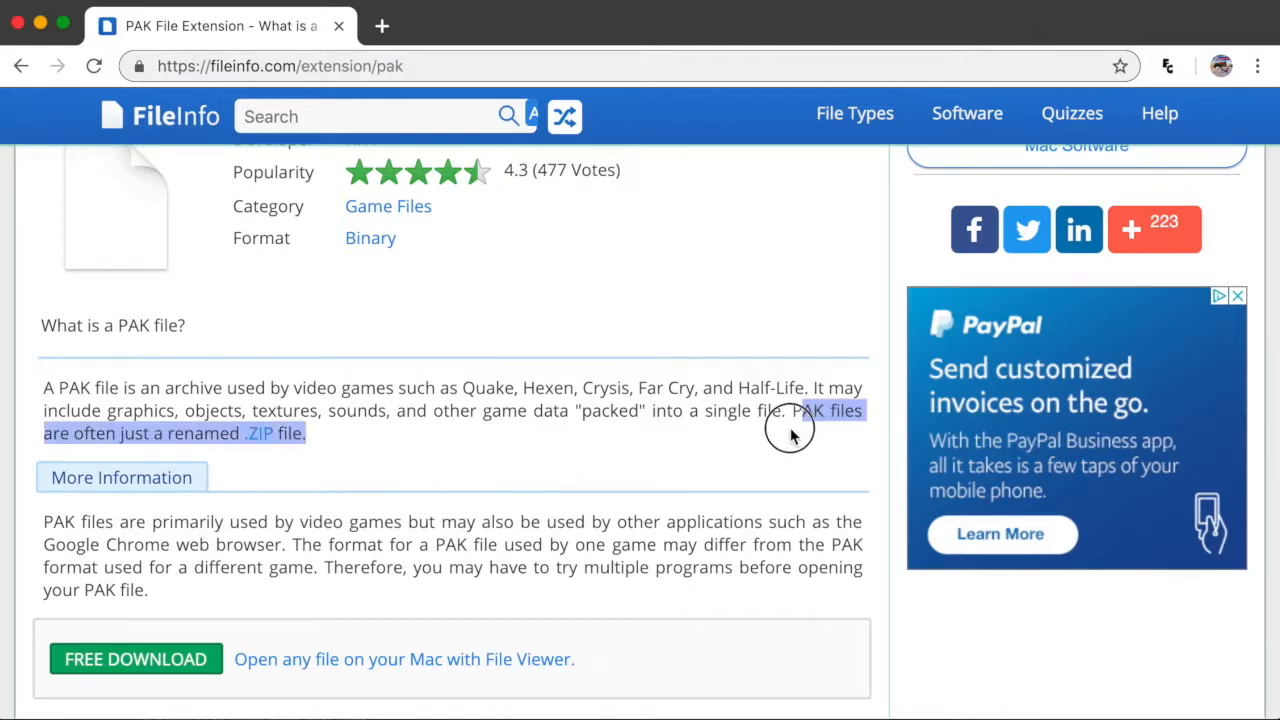
# Read the PAK page, highlighting the Google Chrome mention and the advice to try multiple programs.
pyautogui.scroll(-3)
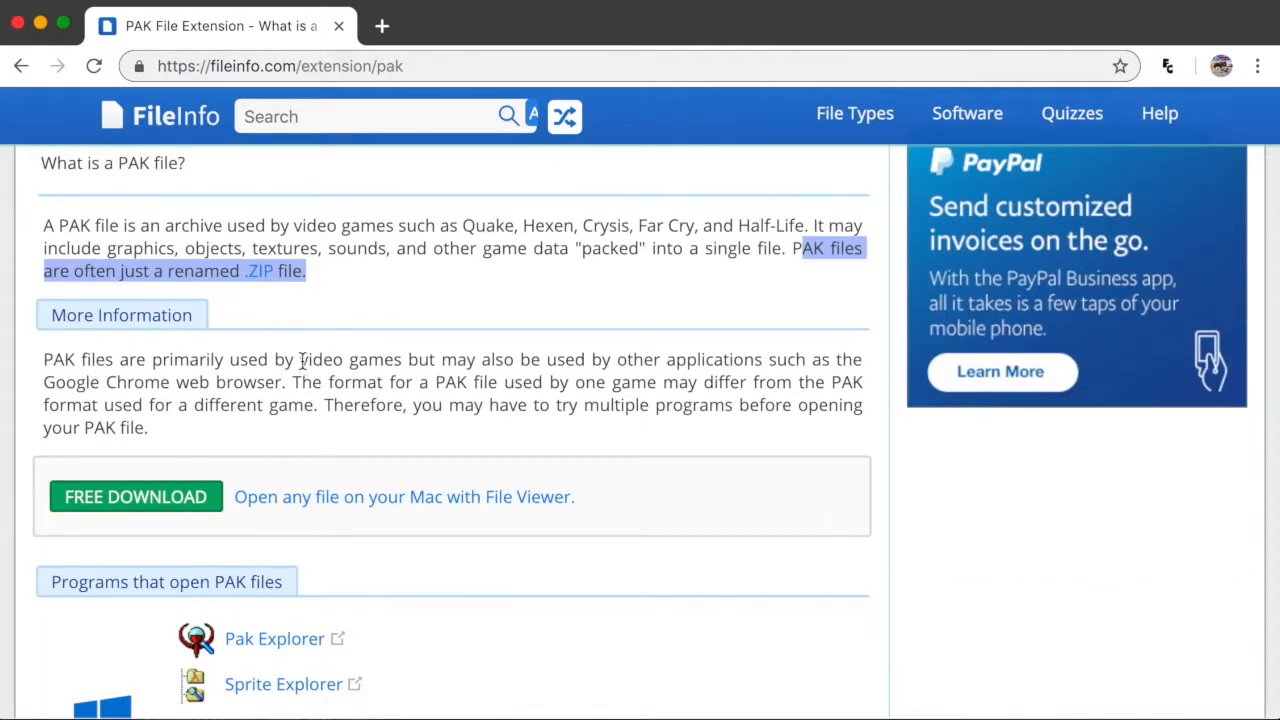
pyautogui.doubleClick(349, 359)
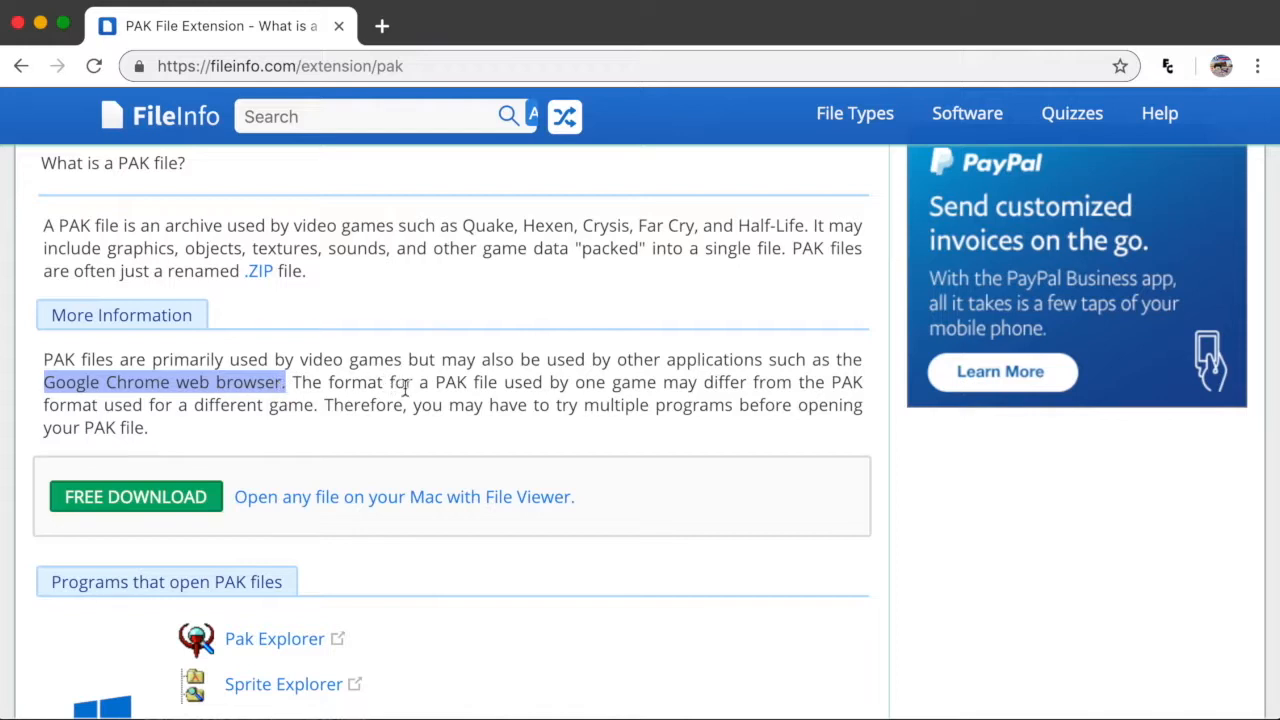
pyautogui.moveTo(495, 385)
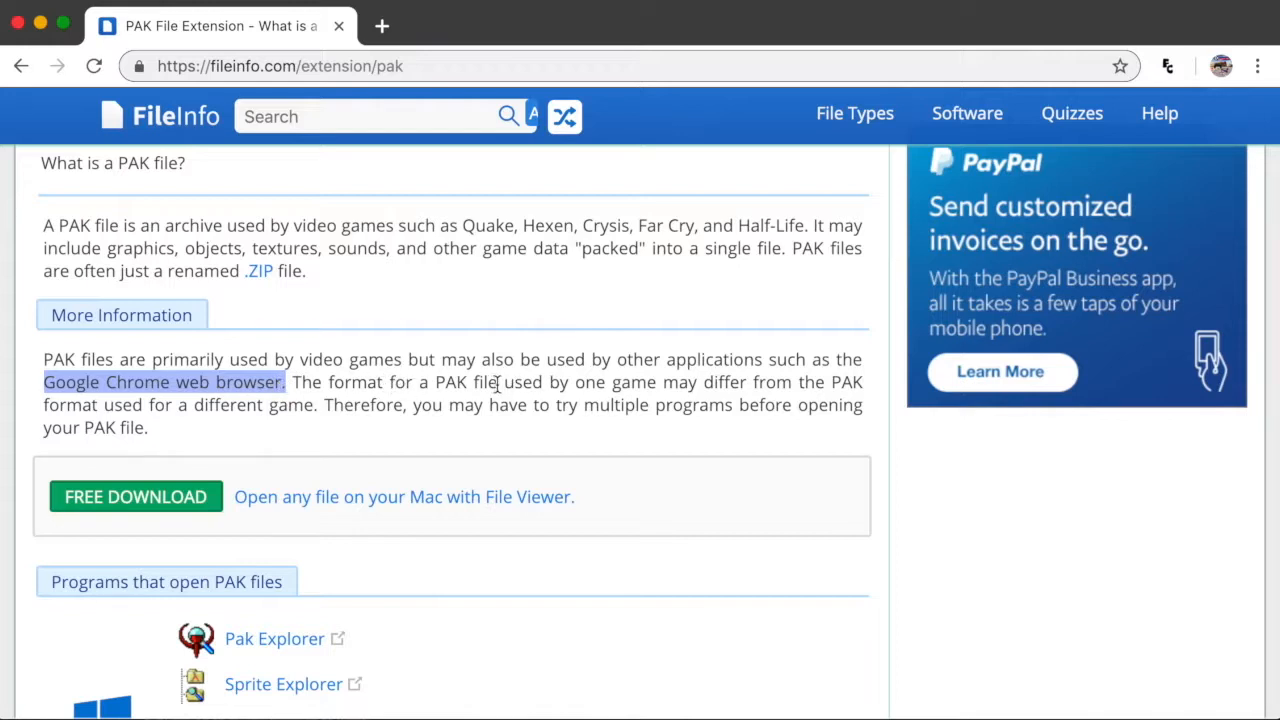
pyautogui.moveTo(505, 382); pyautogui.dragTo(318, 405)
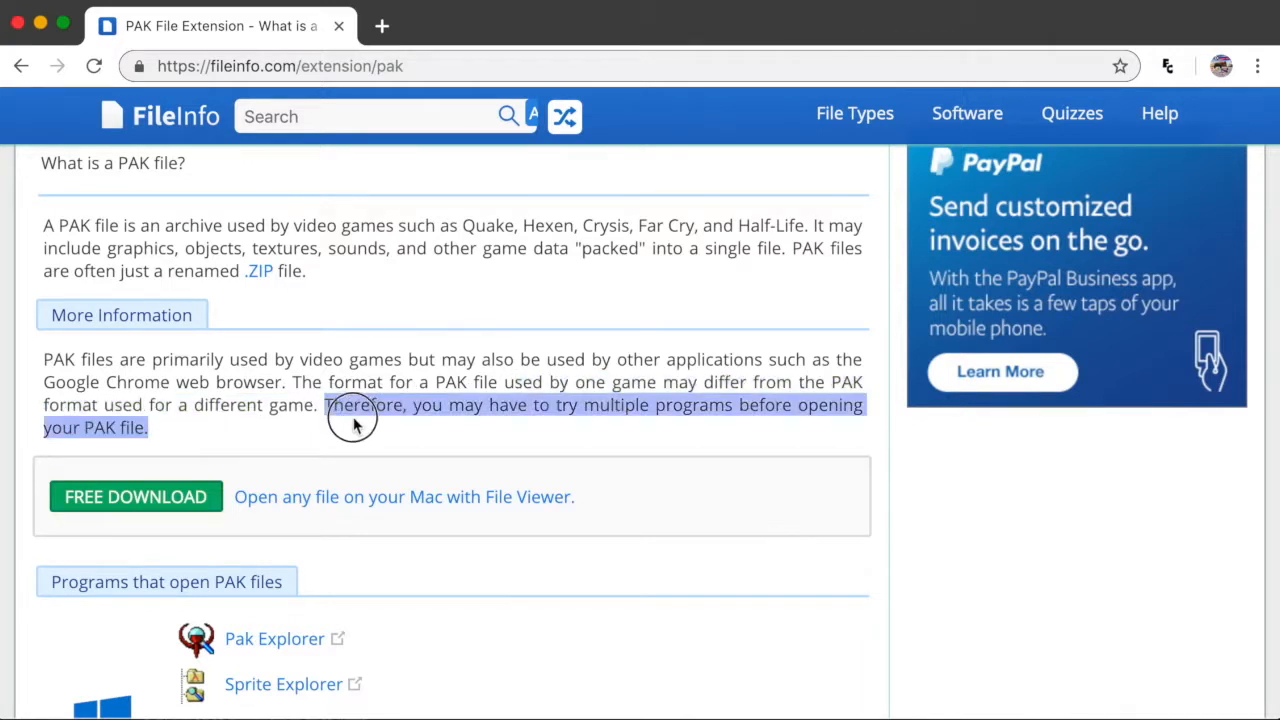
pyautogui.scroll(-3)
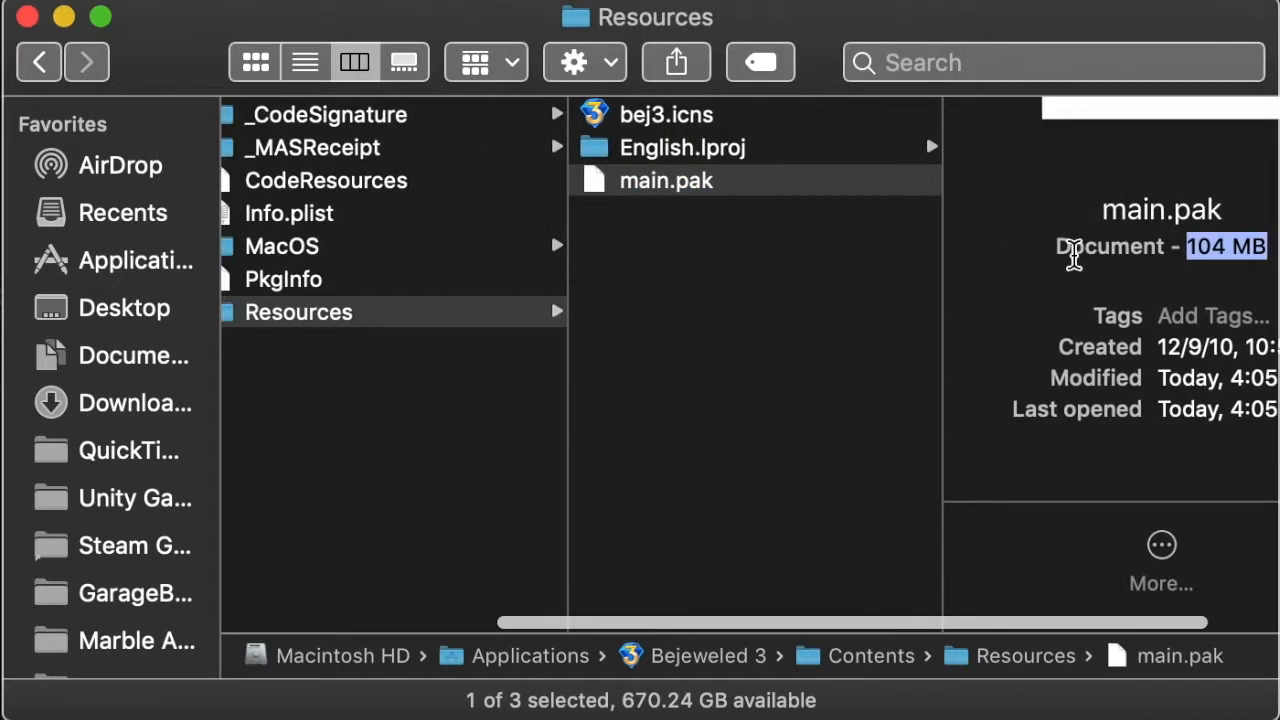
pyautogui.click(325, 312)
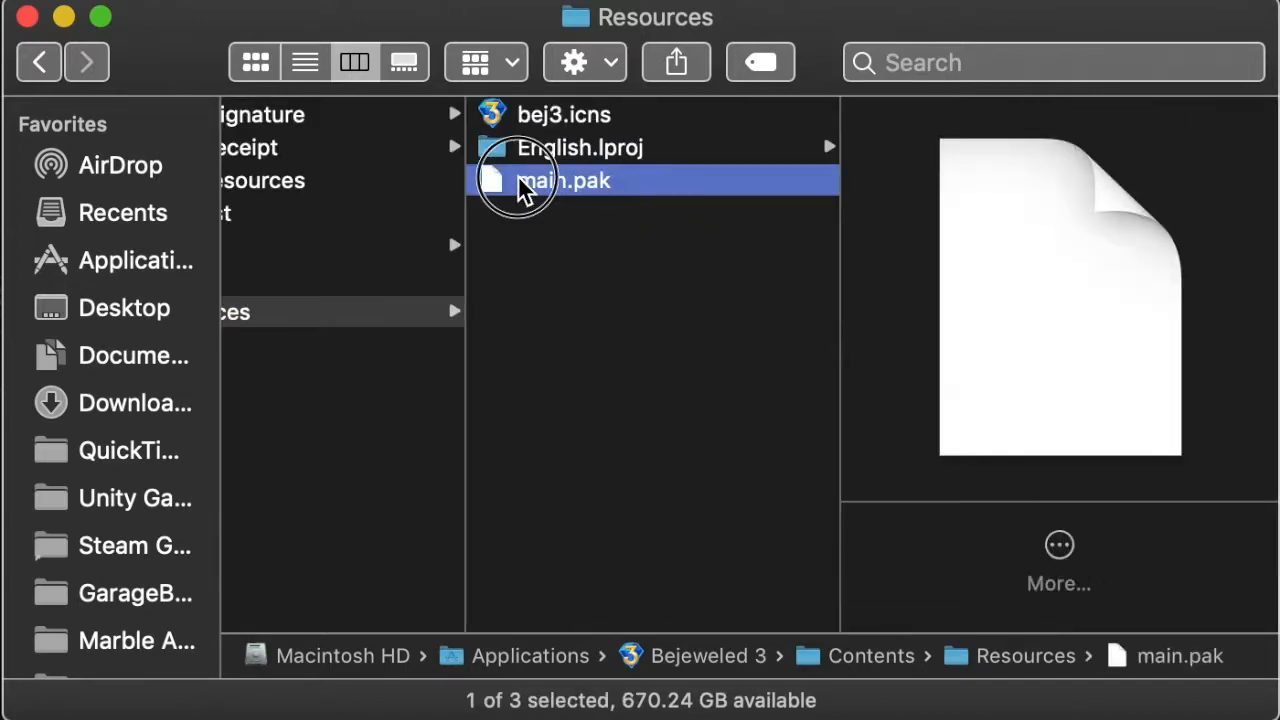
pyautogui.doubleClick(562, 181)
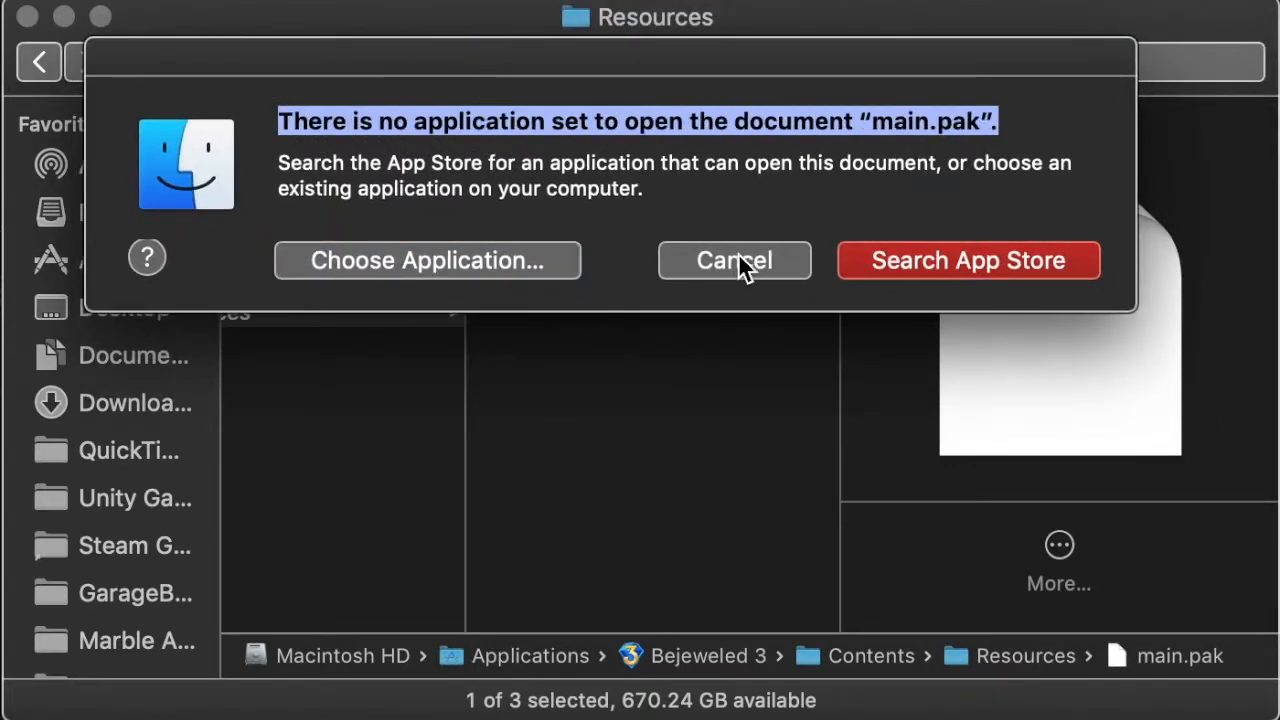
pyautogui.click(733, 260)
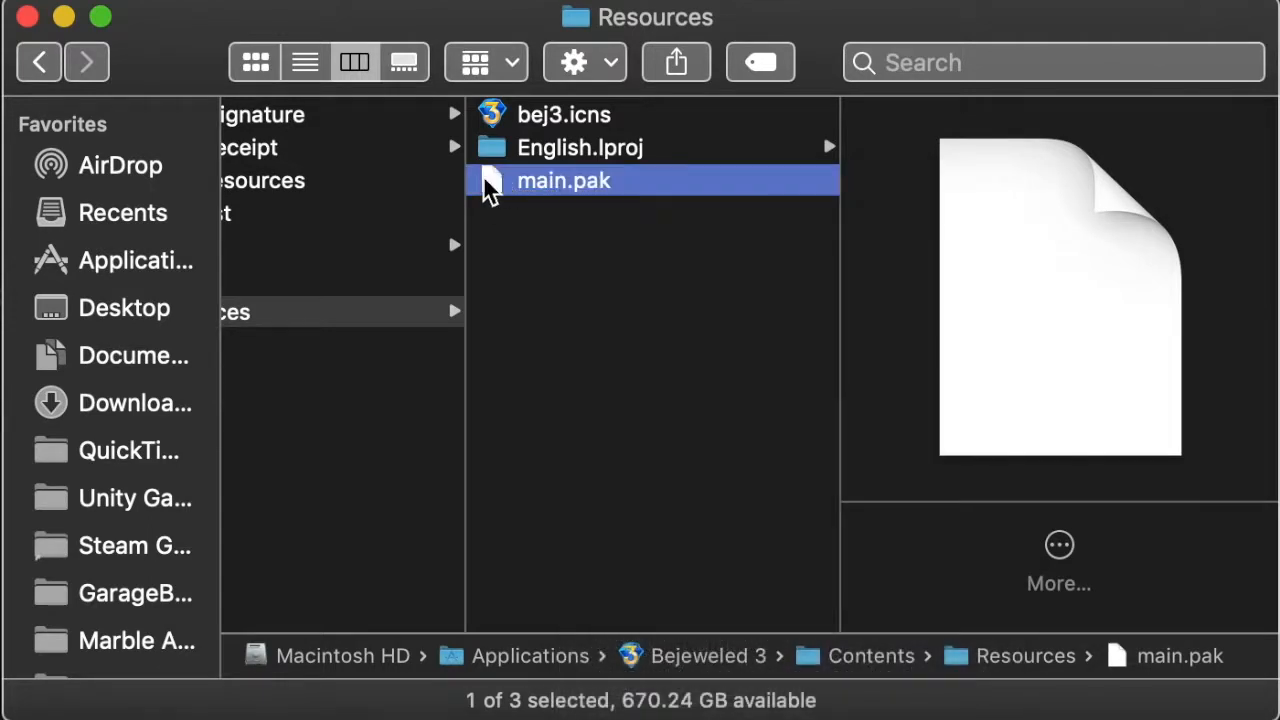
# Open main.pak in TextEdit and scroll through its file paths and word list.
pyautogui.rightClick(563, 181)
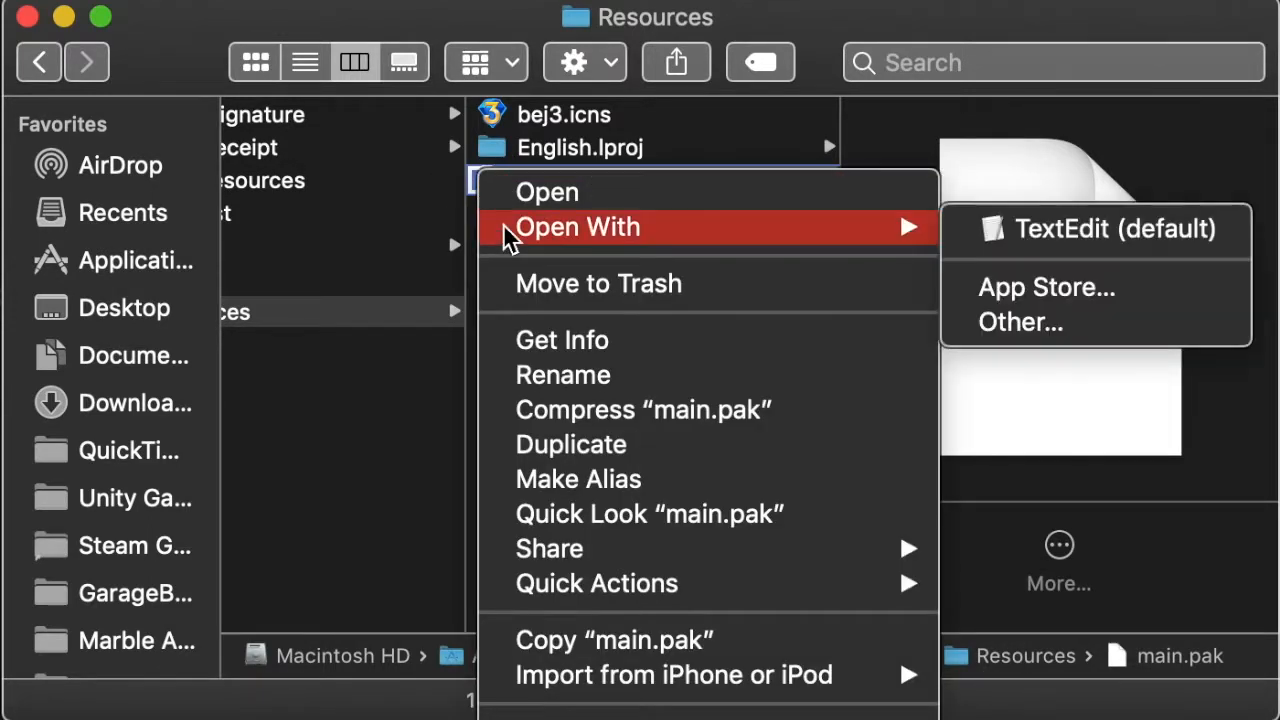
pyautogui.moveTo(980, 235)
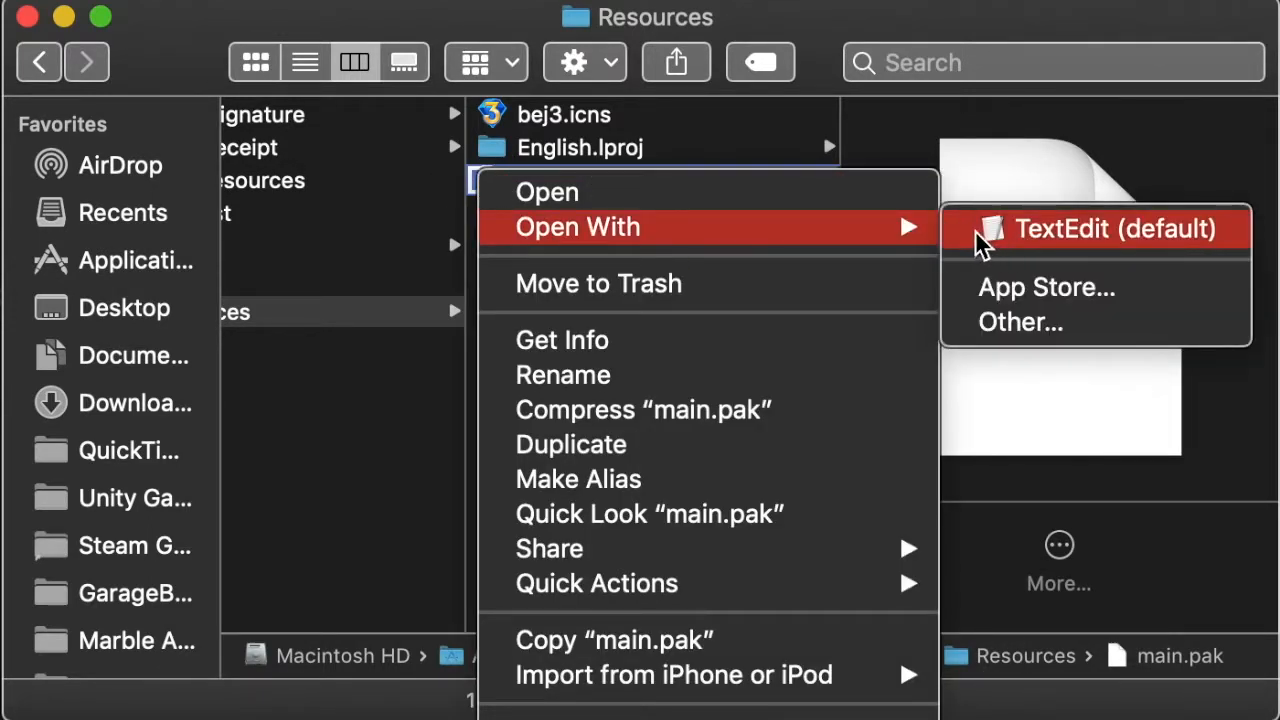
pyautogui.moveTo(1050, 240)
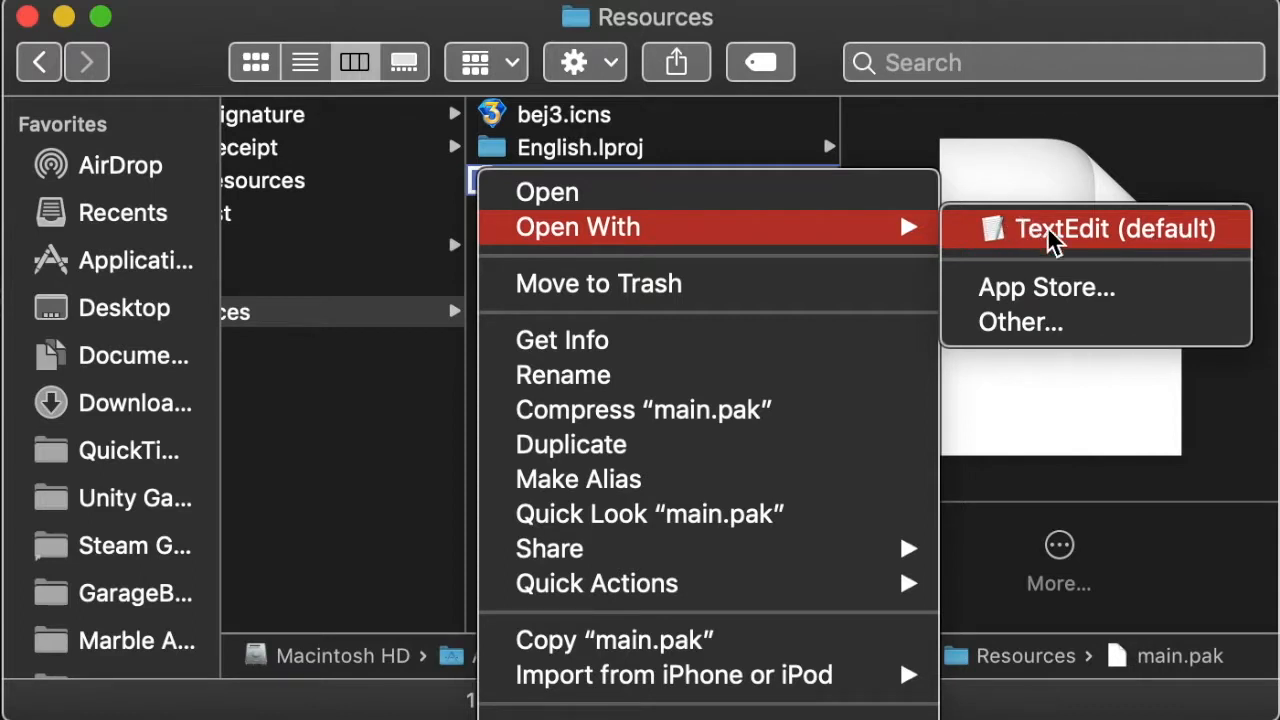
pyautogui.moveTo(1130, 230)
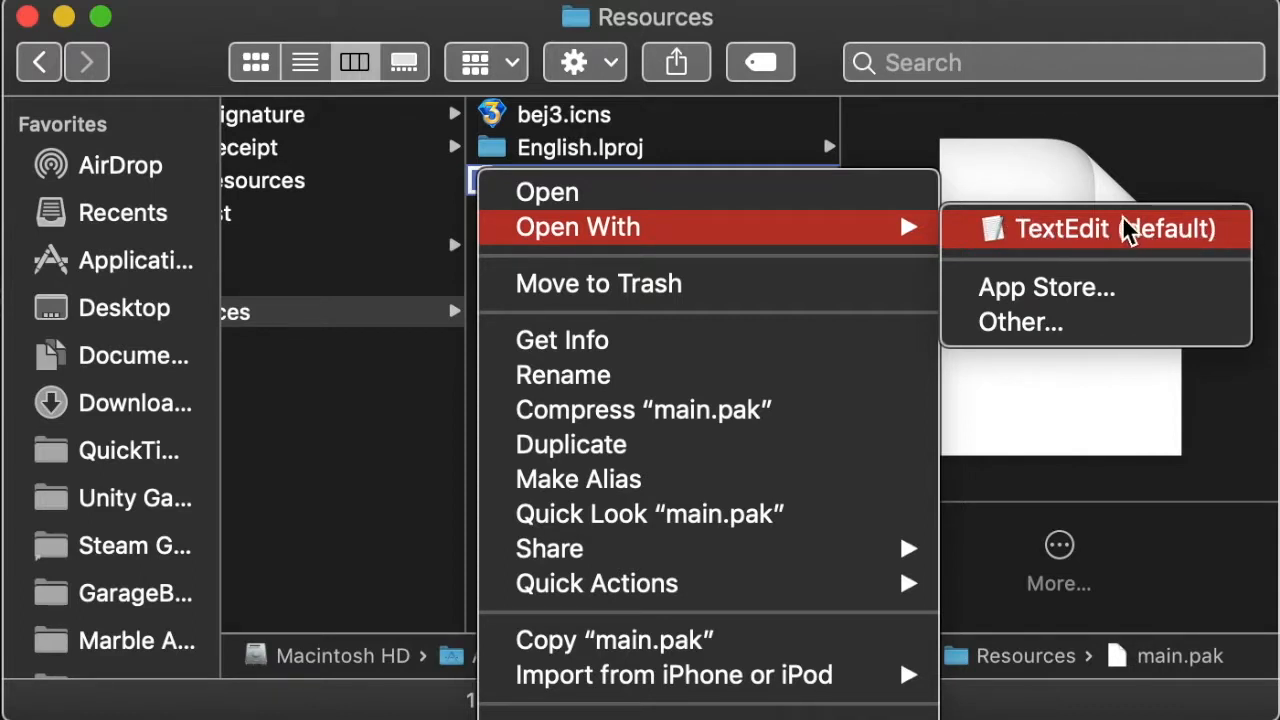
pyautogui.click(1095, 229)
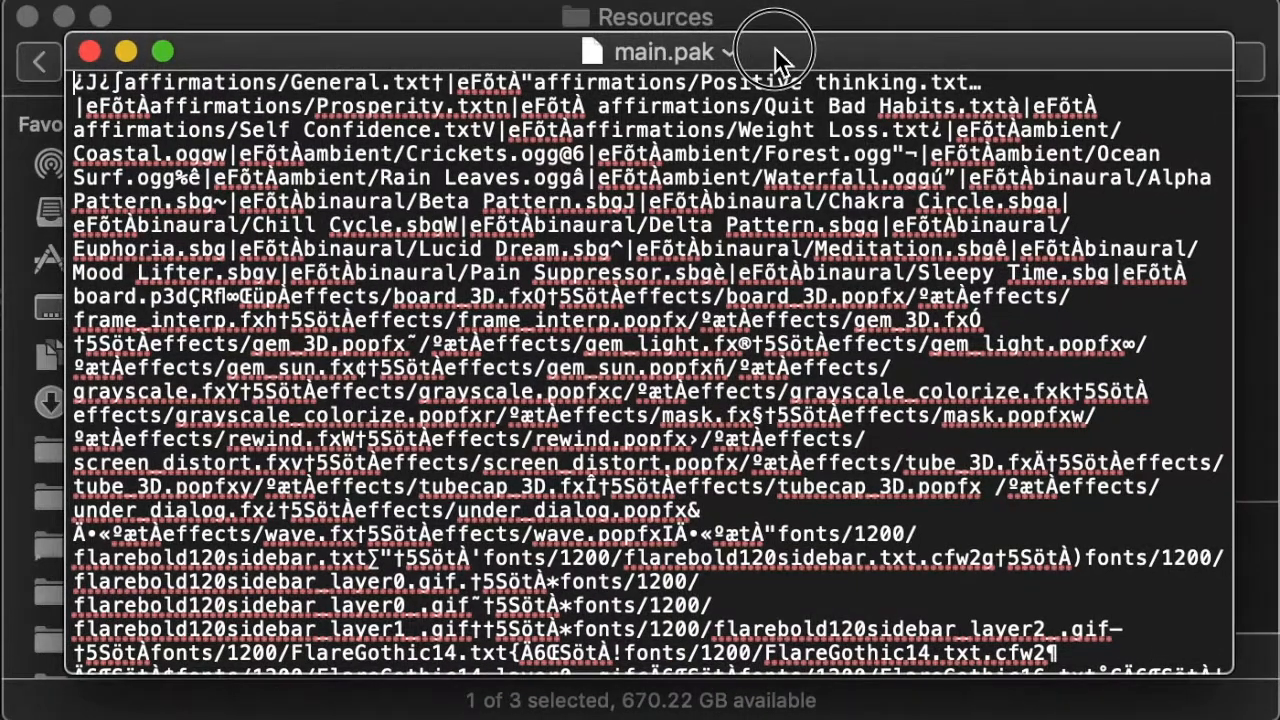
pyautogui.moveTo(350, 82)
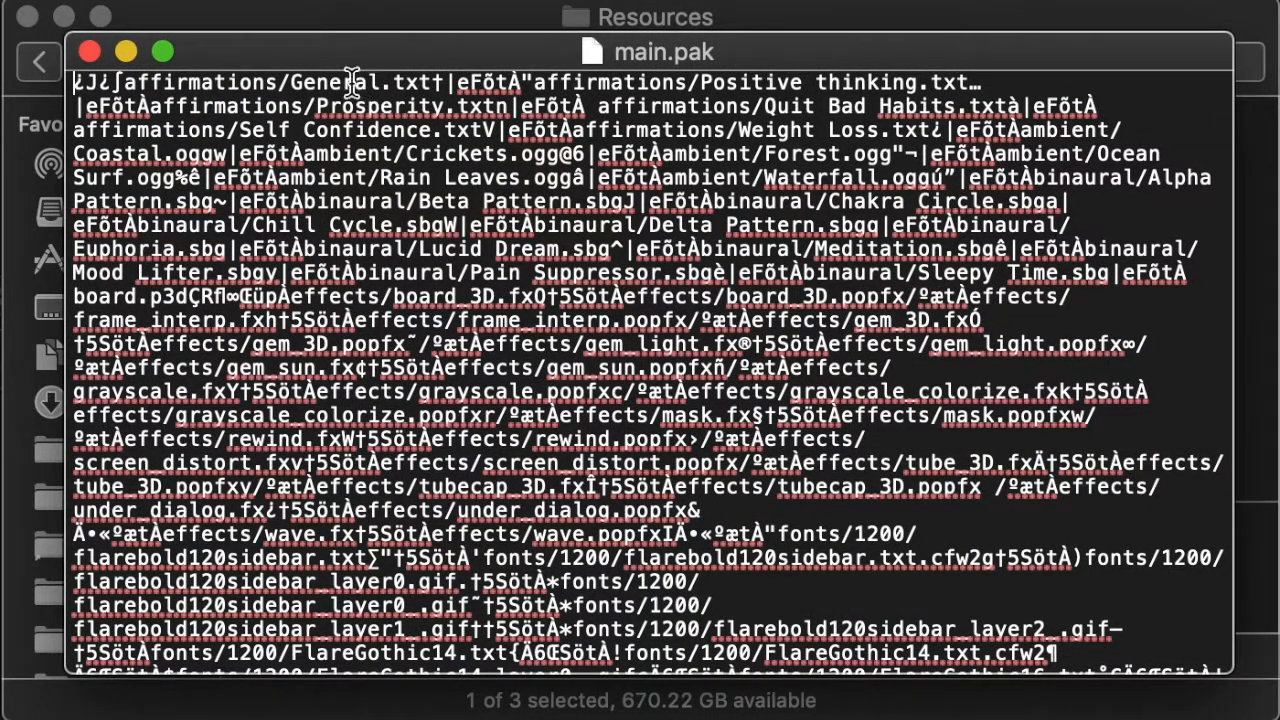
pyautogui.moveTo(140, 80)
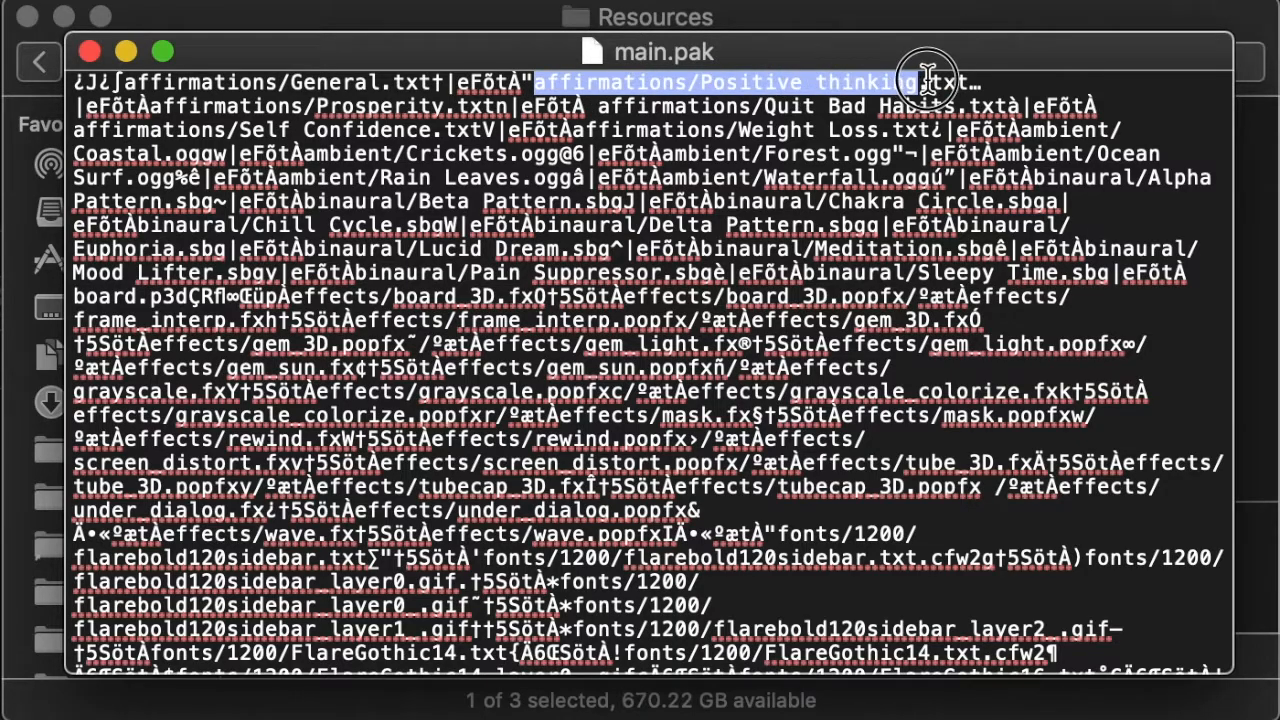
pyautogui.scroll(-3)
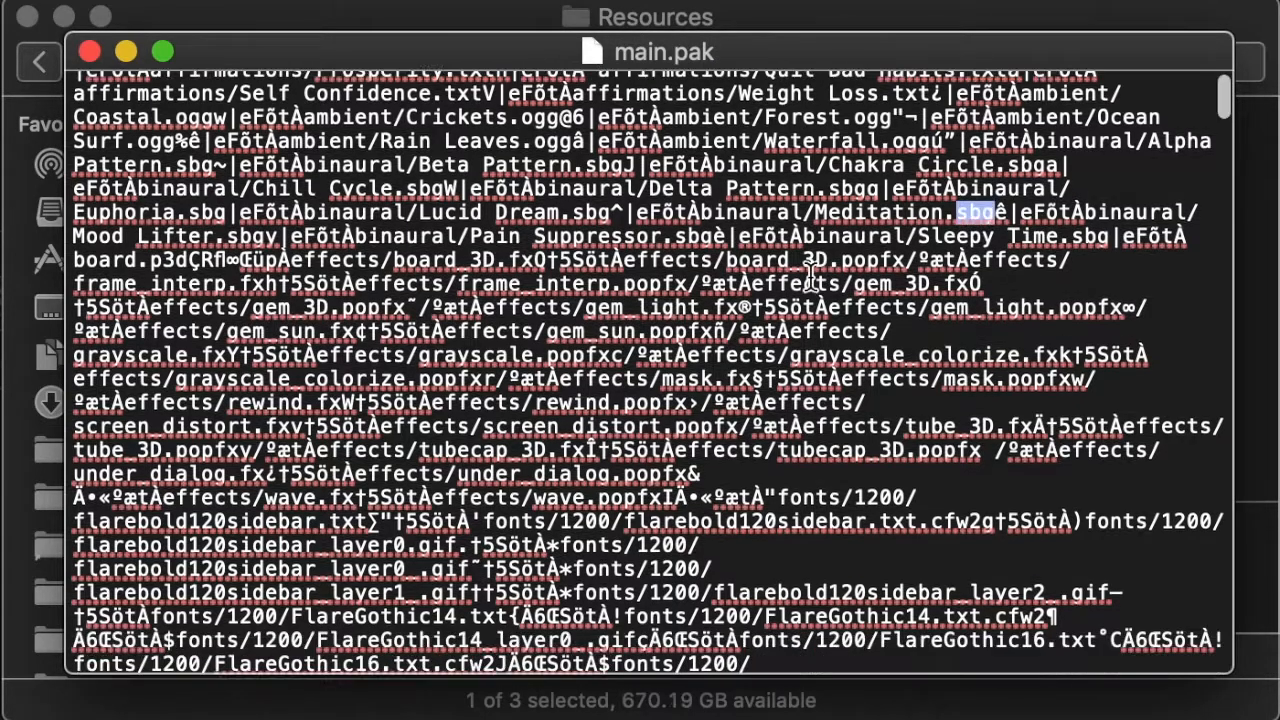
pyautogui.scroll(-3)
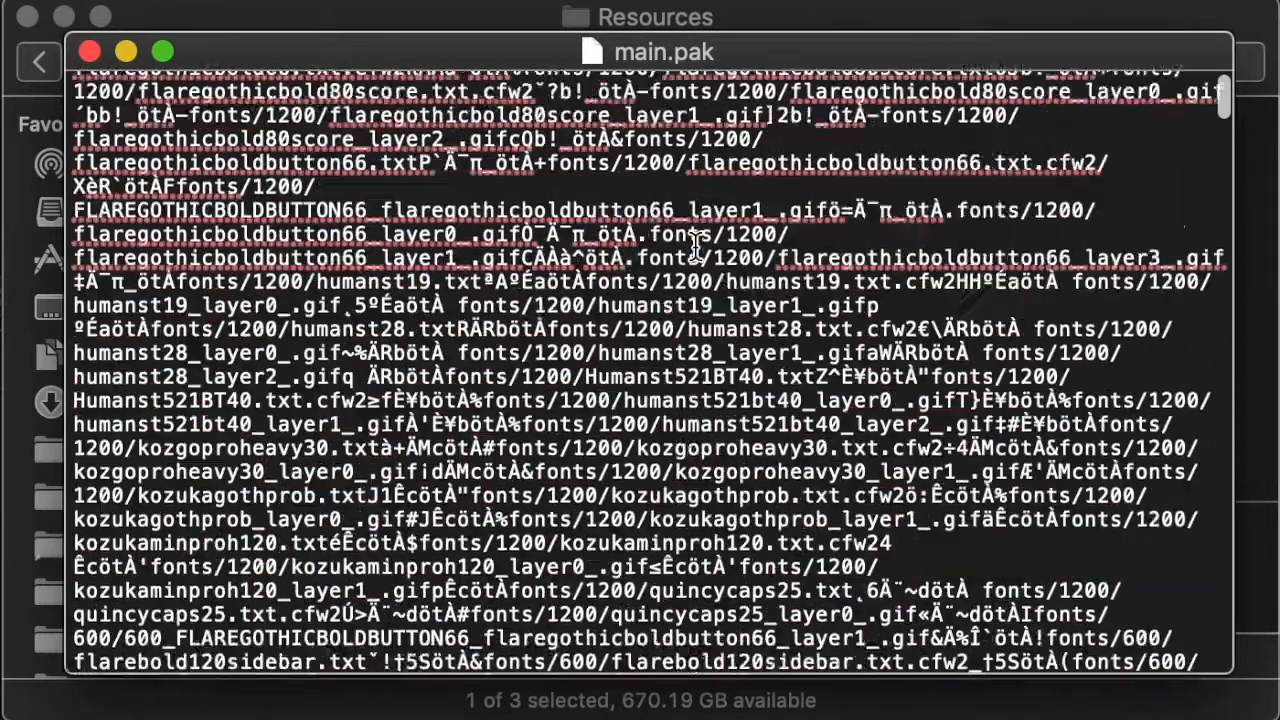
pyautogui.scroll(3)
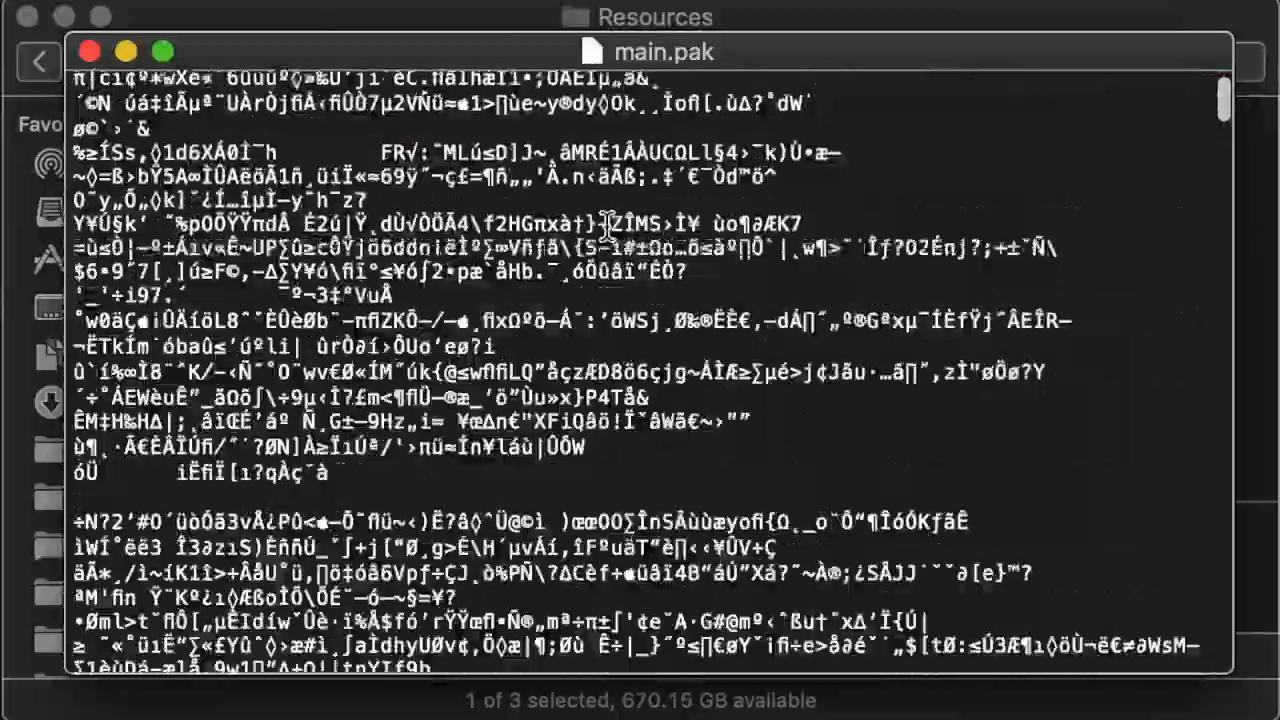
pyautogui.scroll(-3)
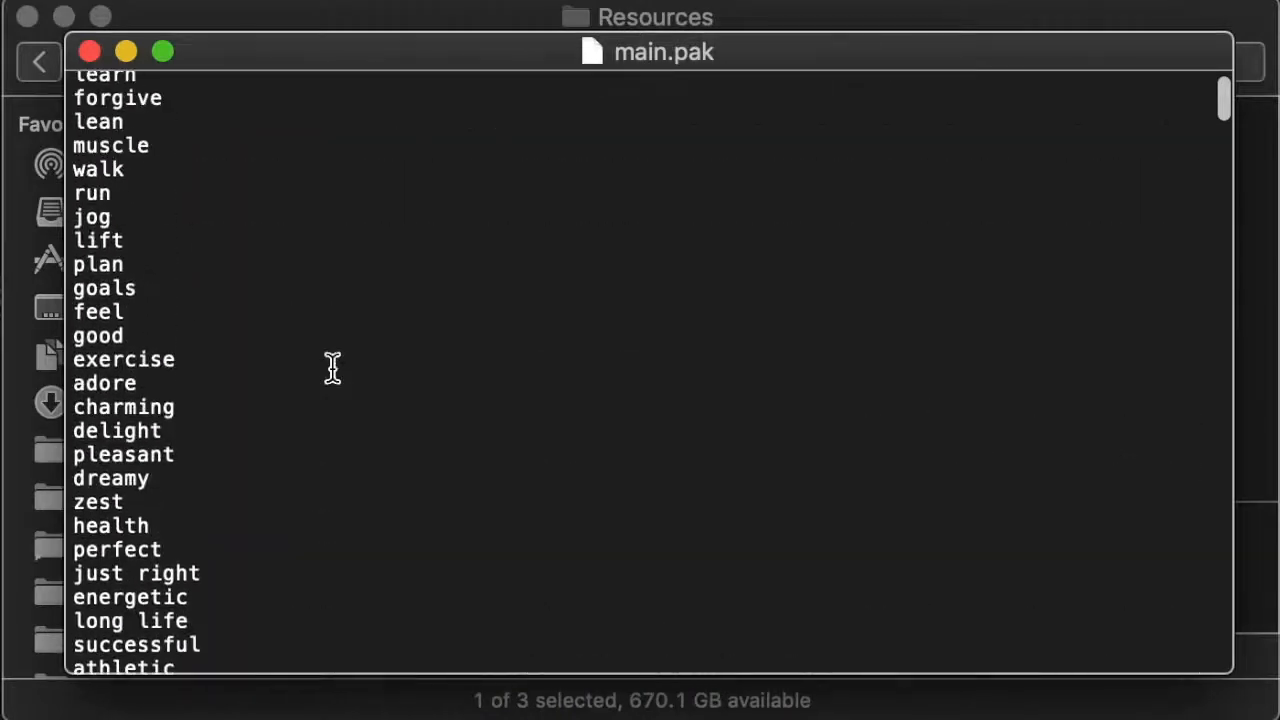
pyautogui.scroll(3)
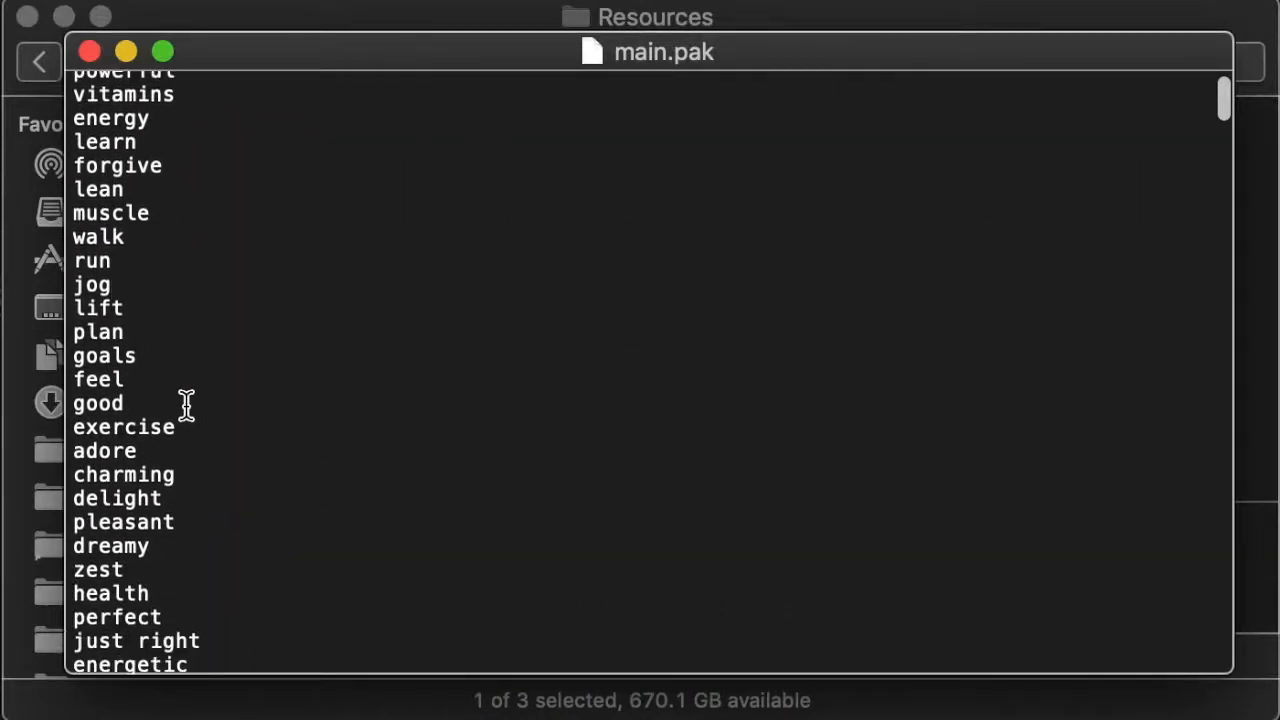
pyautogui.scroll(3)
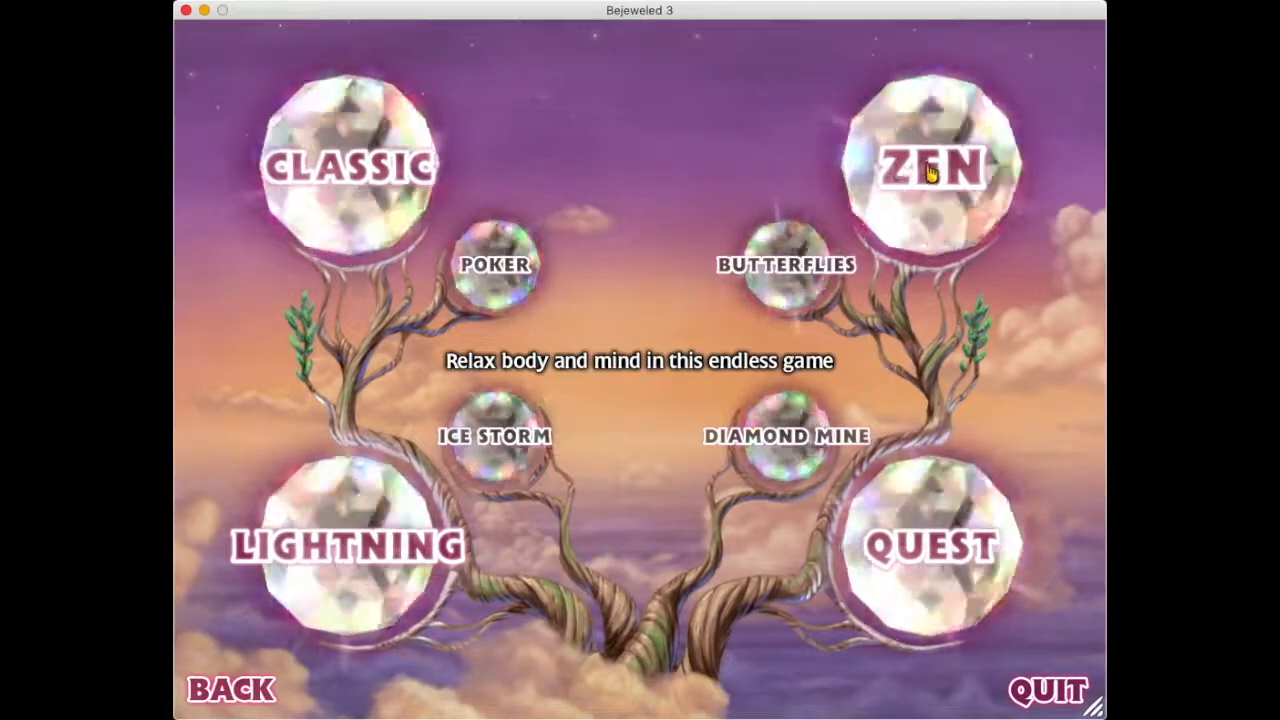
# Look over Bejeweled 3's Zen mode, then return to main.pak in TextEdit.
pyautogui.click(927, 168)
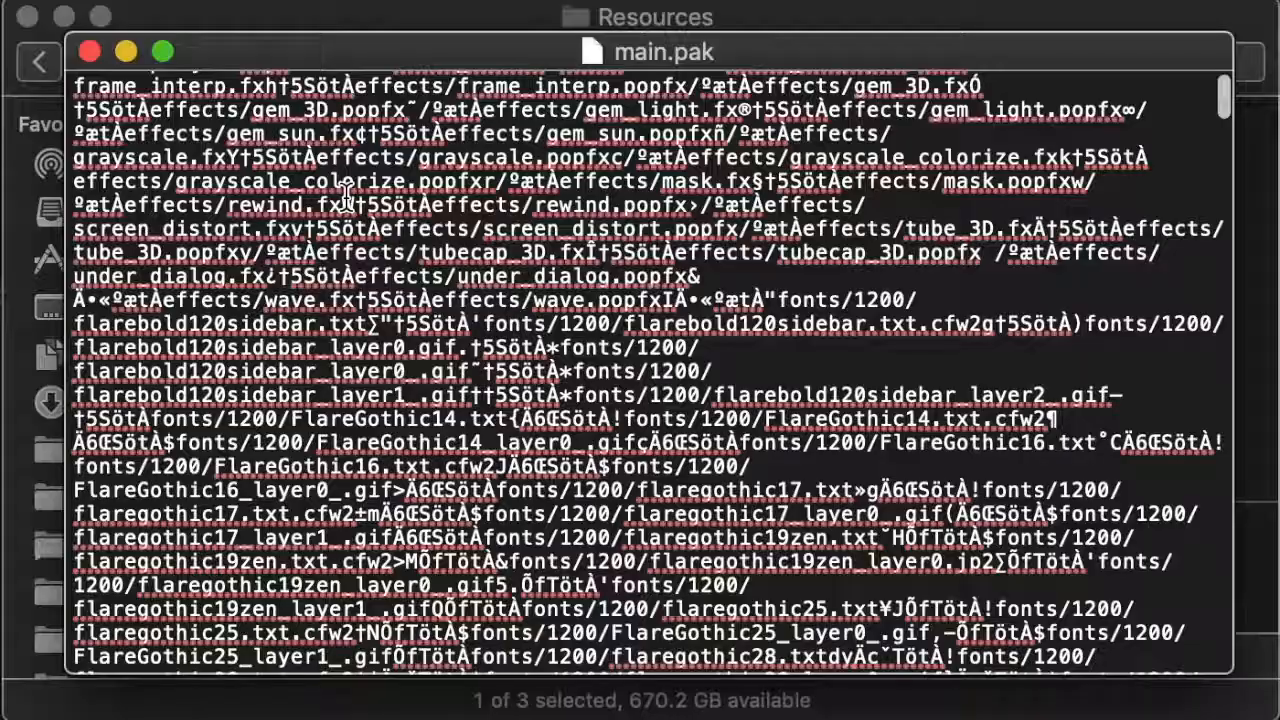
pyautogui.scroll(3)
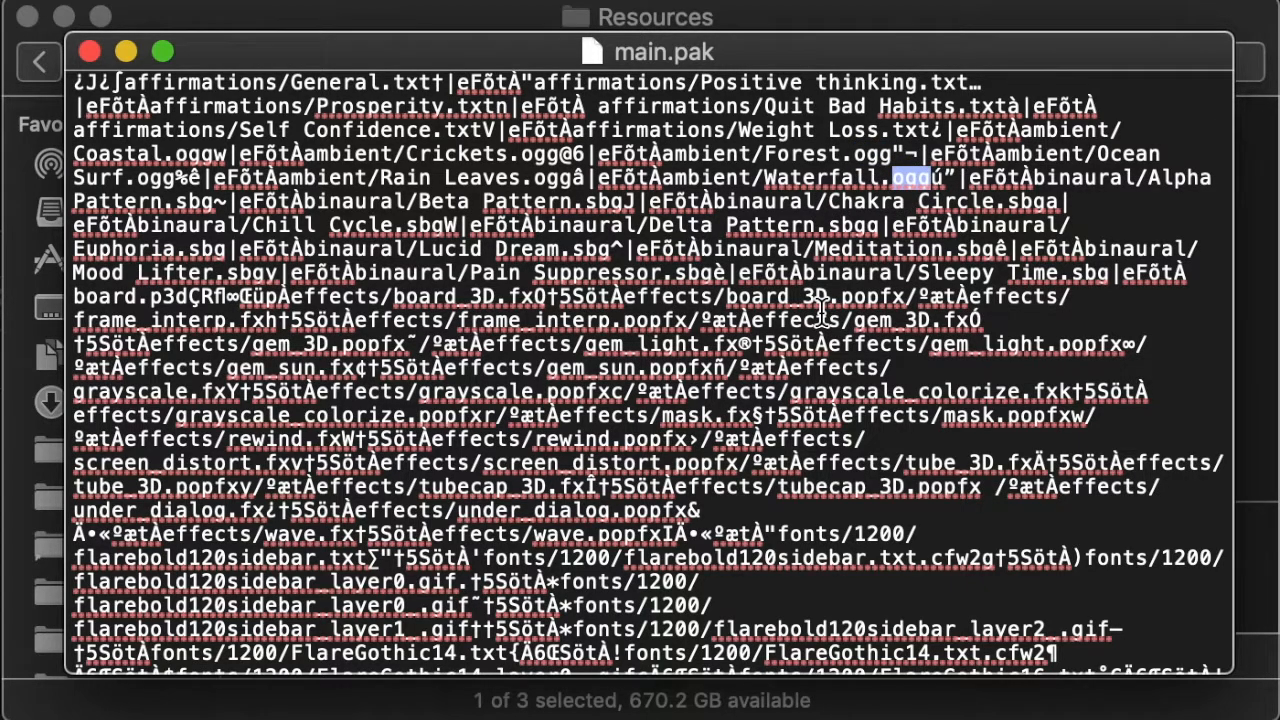
pyautogui.moveTo(1010, 200)
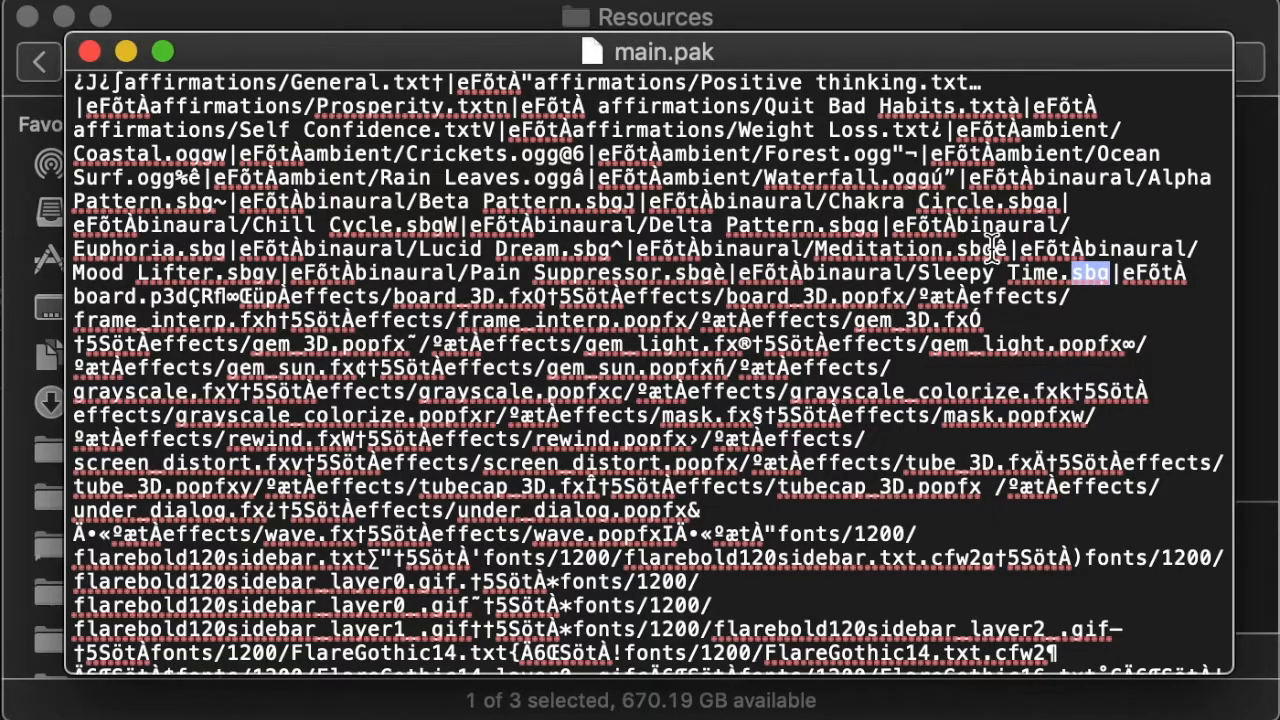
pyautogui.scroll(-3)
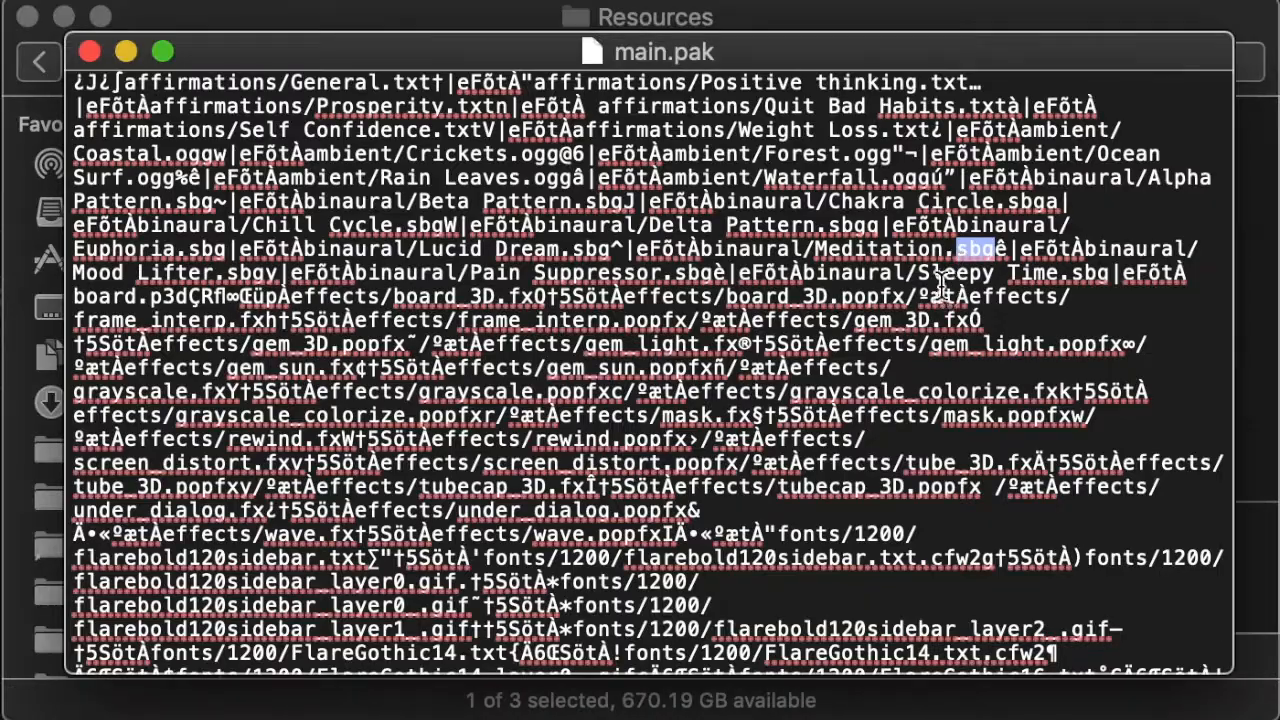
pyautogui.scroll(-3)
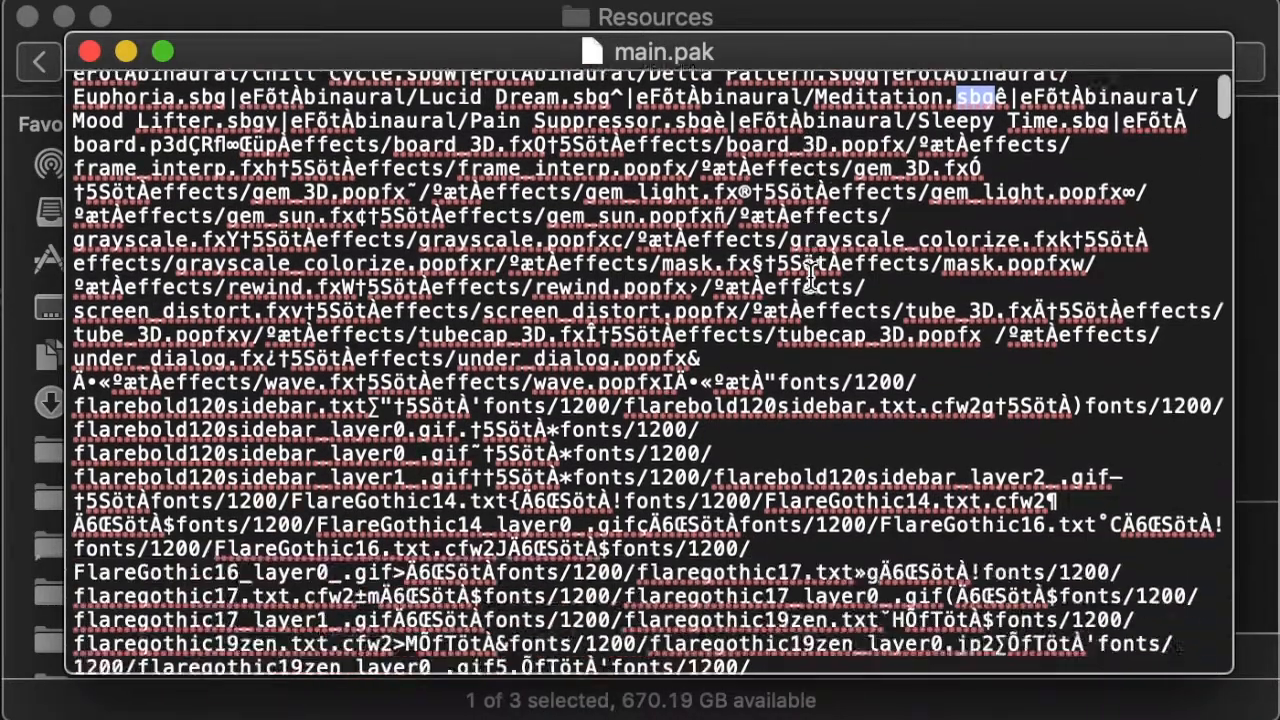
pyautogui.scroll(-3)
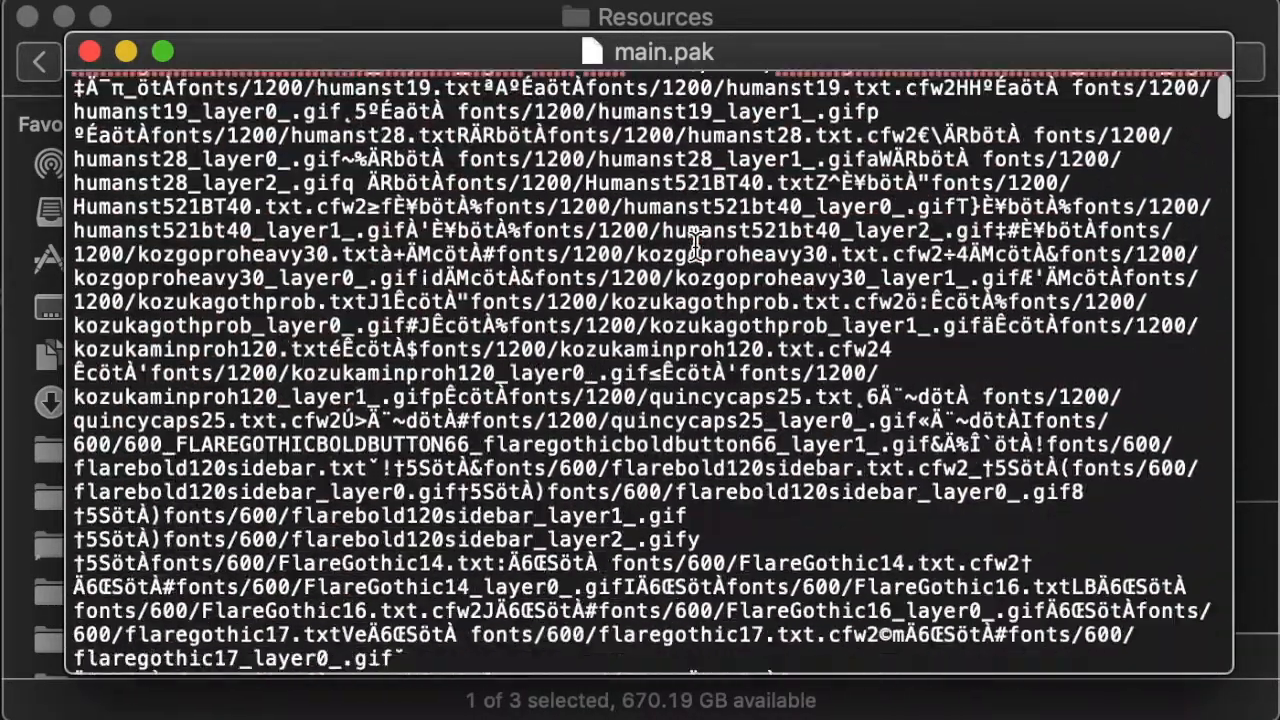
pyautogui.scroll(-3)
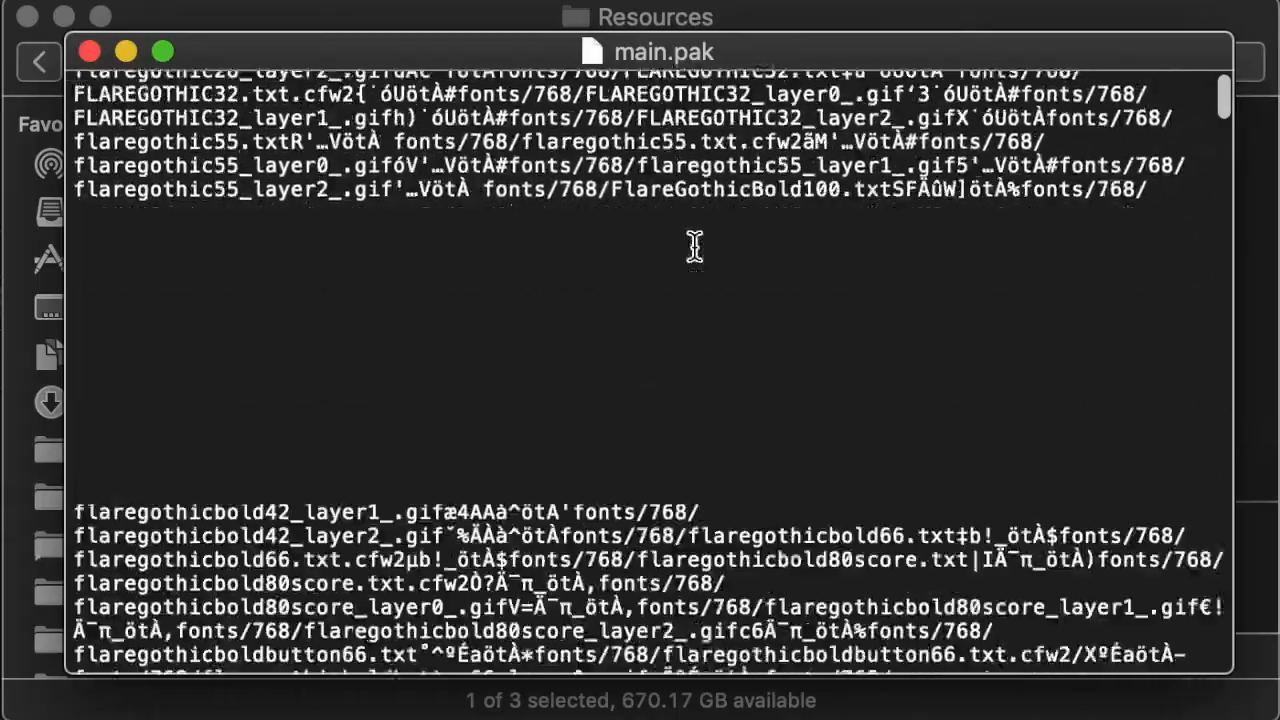
pyautogui.scroll(-3)
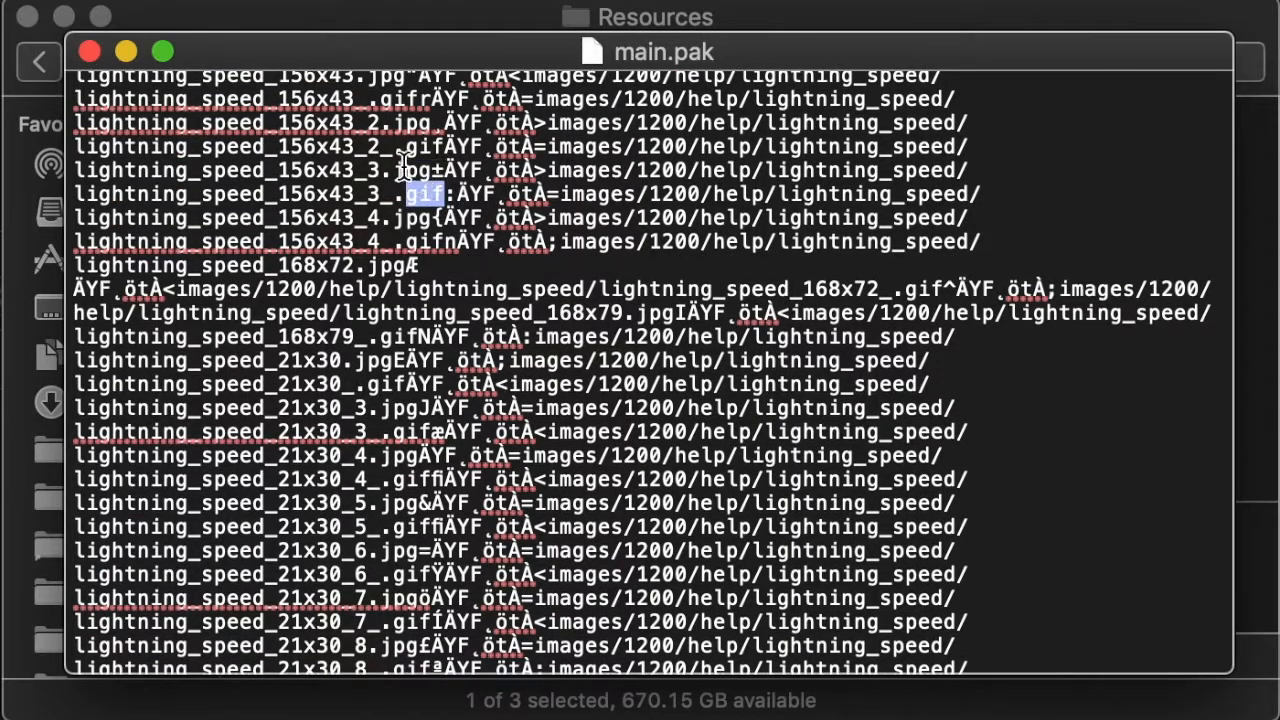
pyautogui.scroll(-3)
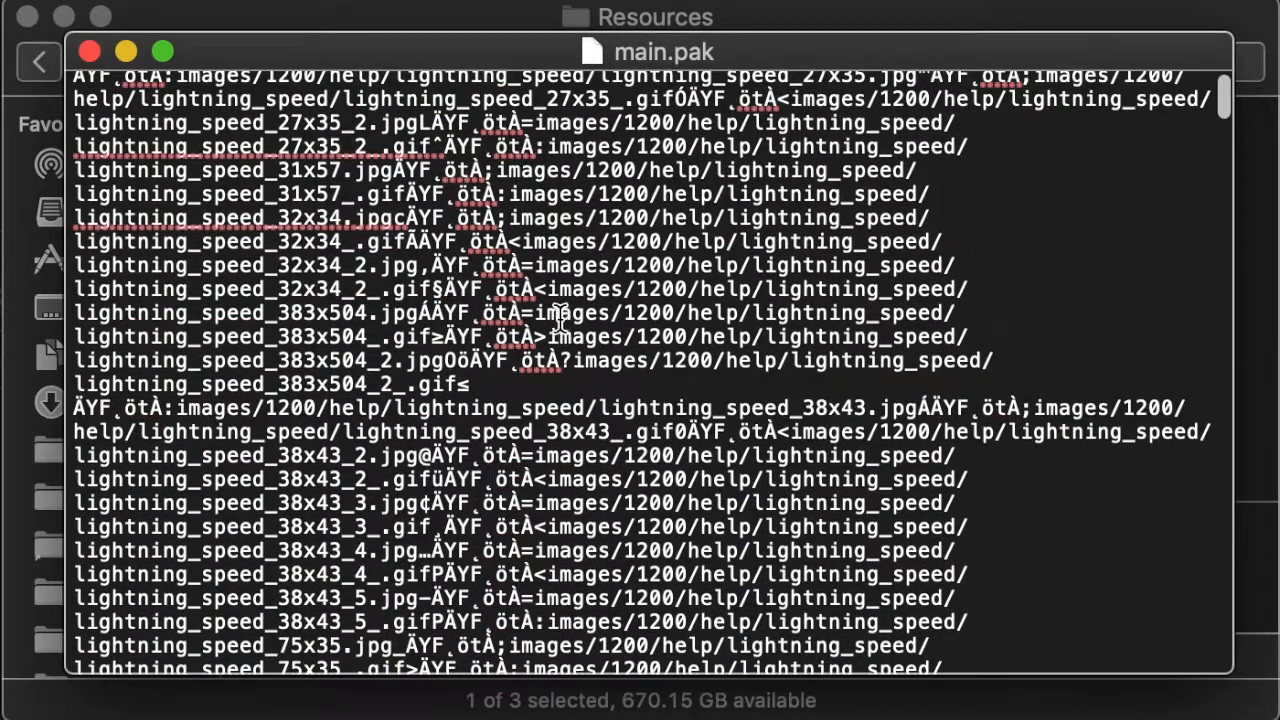
pyautogui.scroll(-3)
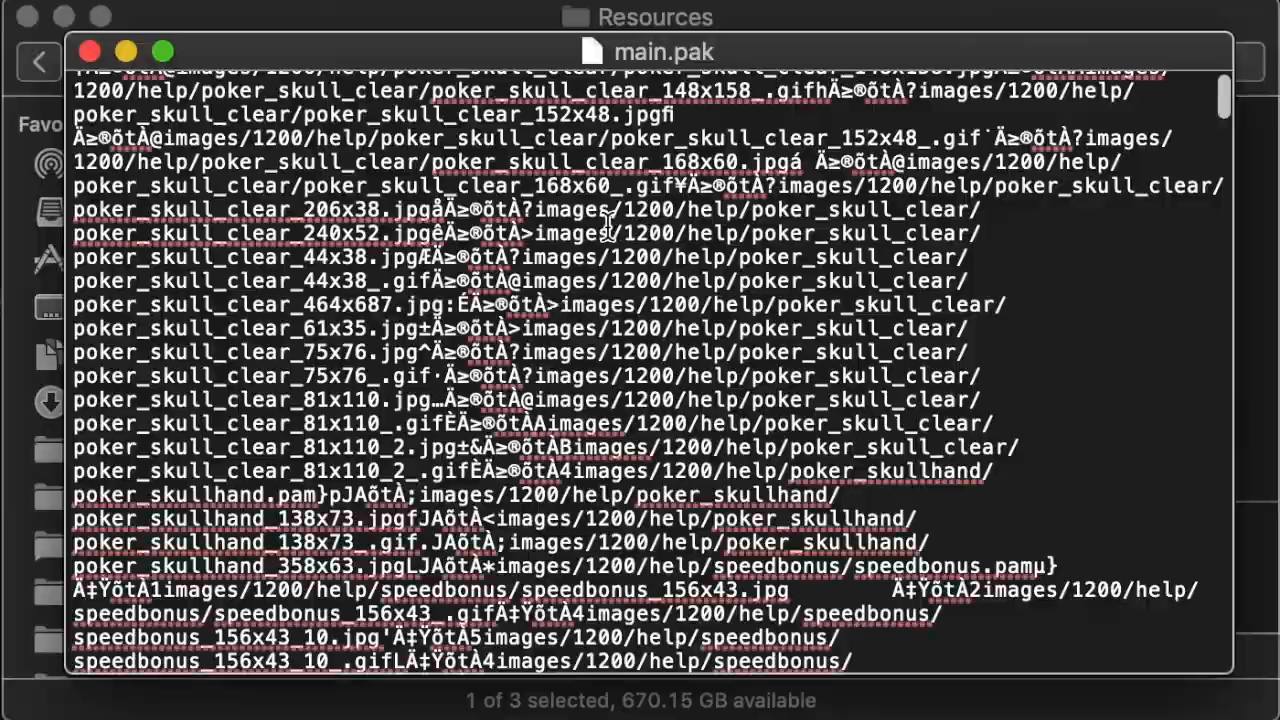
pyautogui.scroll(-3)
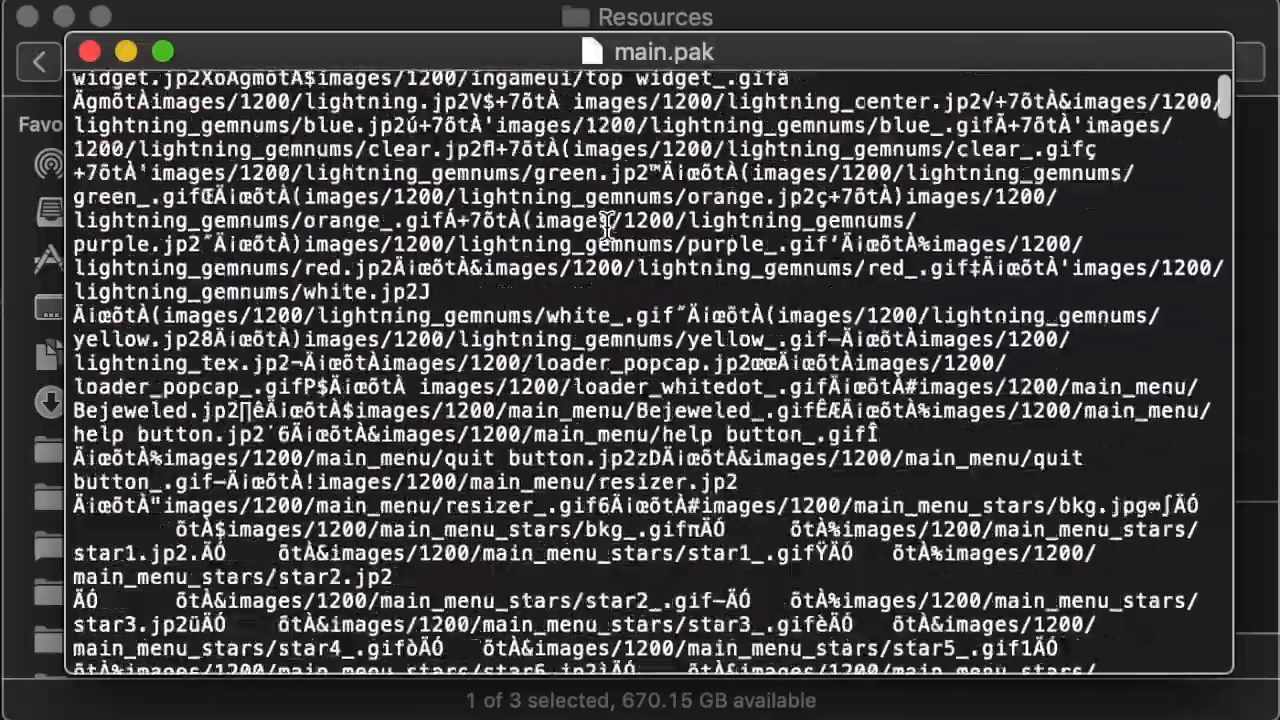
pyautogui.scroll(-3)
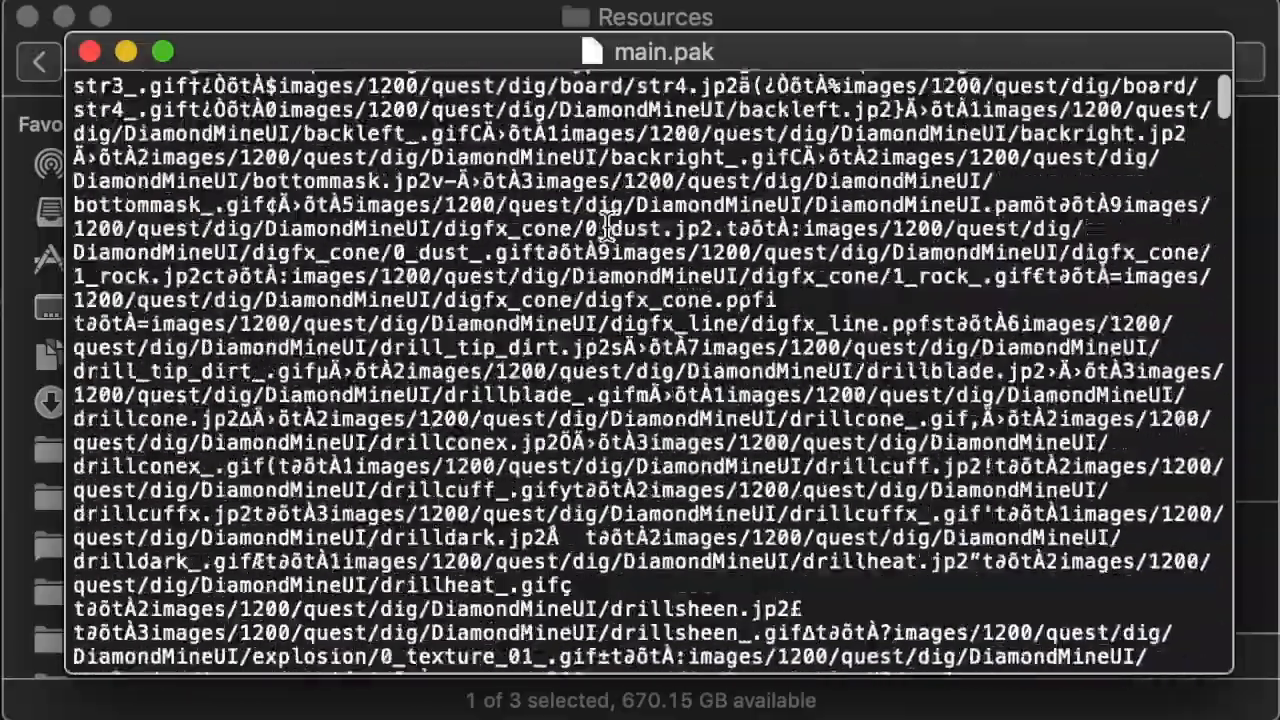
pyautogui.scroll(-3)
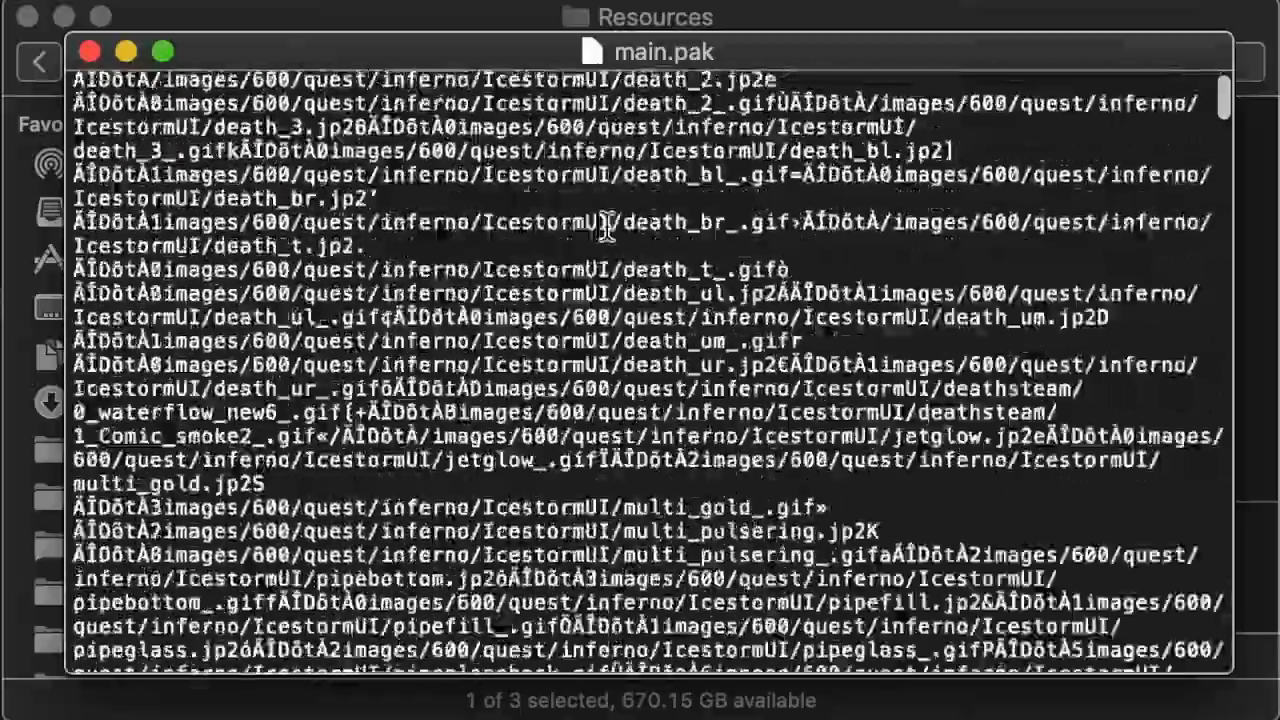
pyautogui.scroll(-3)
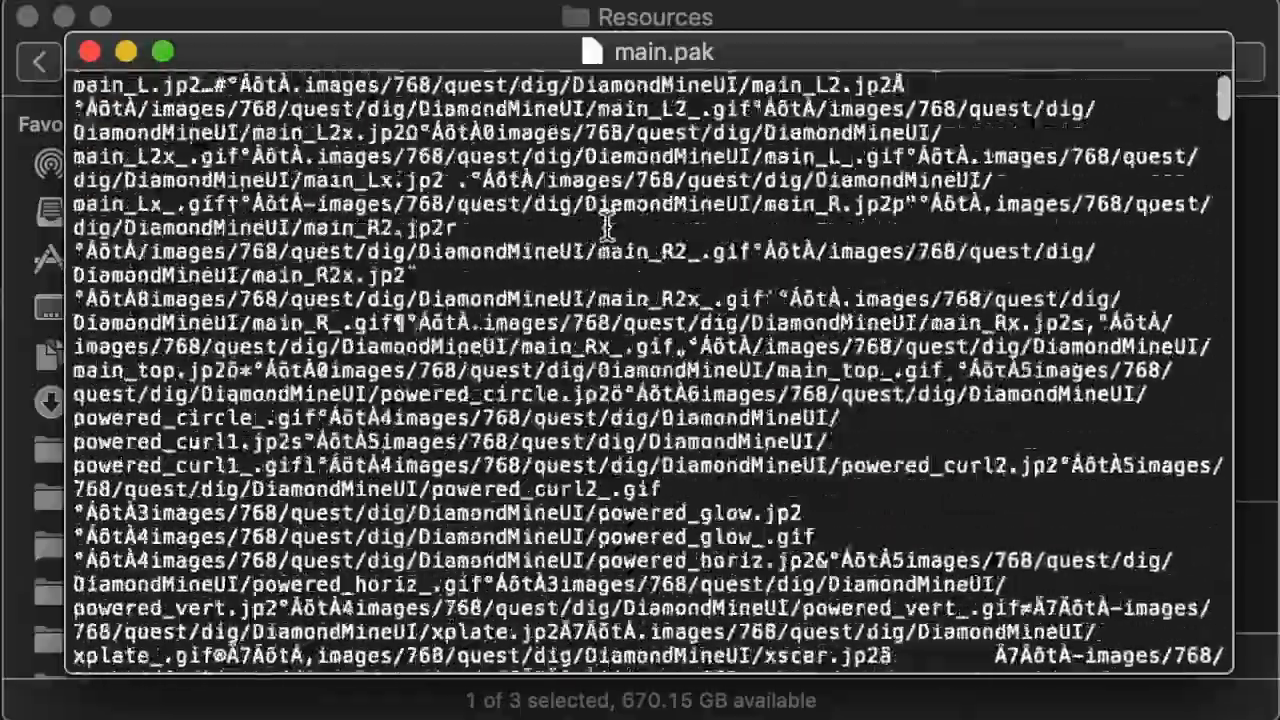
pyautogui.scroll(-3)
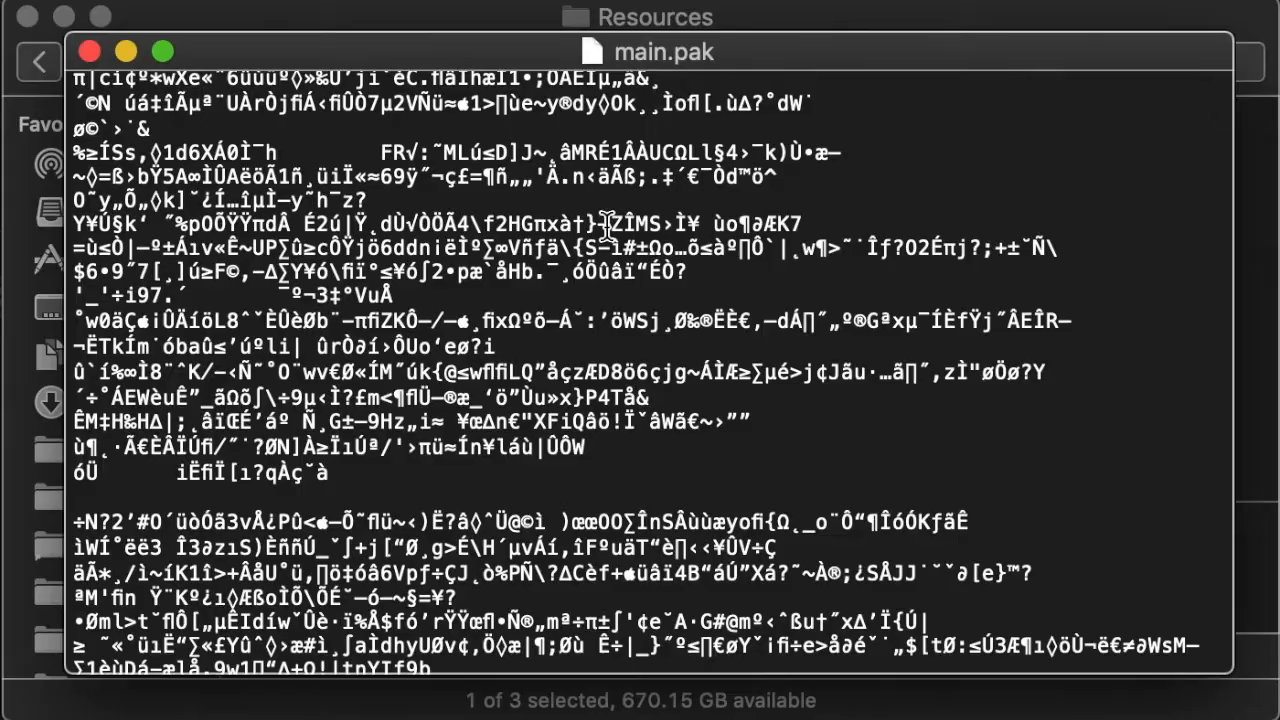
pyautogui.scroll(-3)
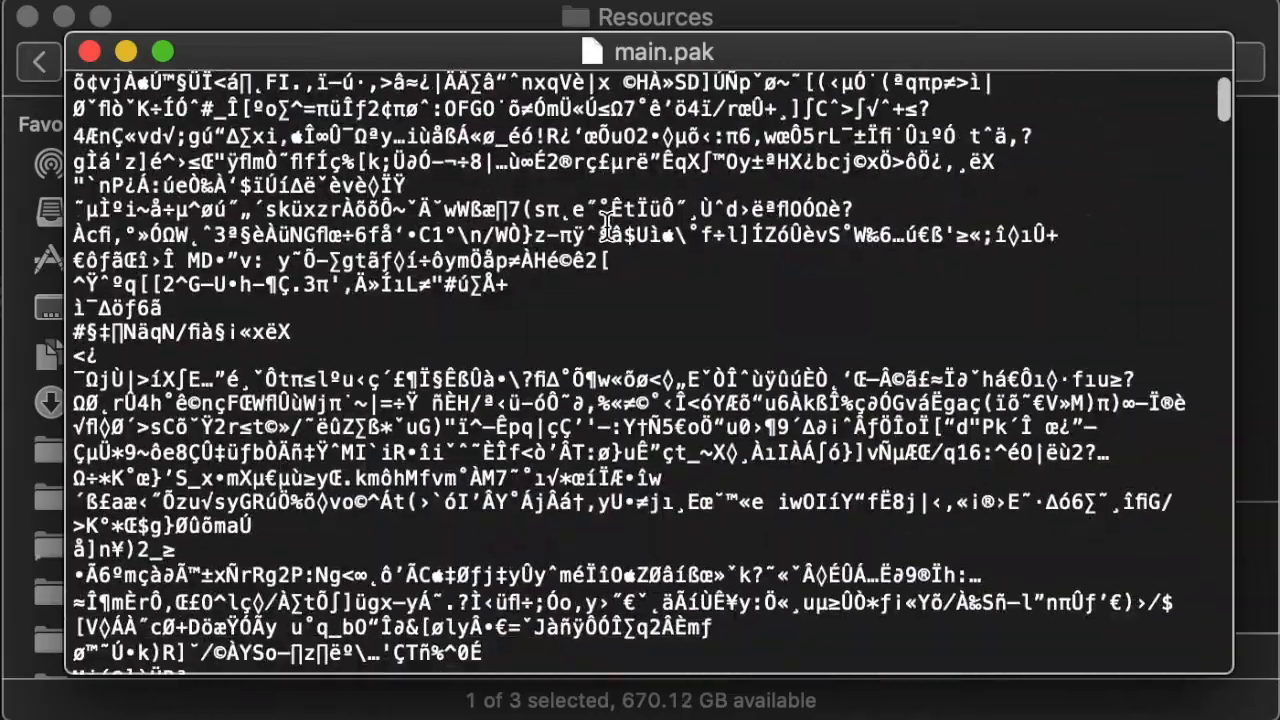
pyautogui.scroll(-3)
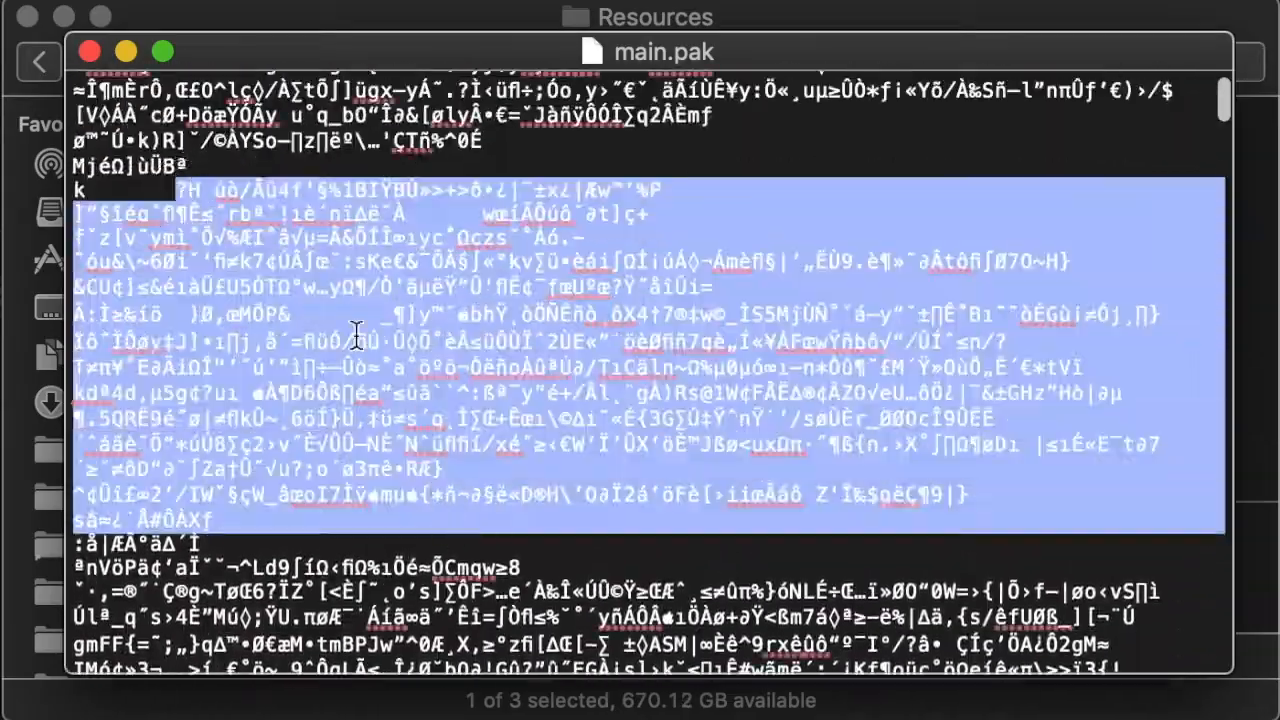
pyautogui.scroll(3)
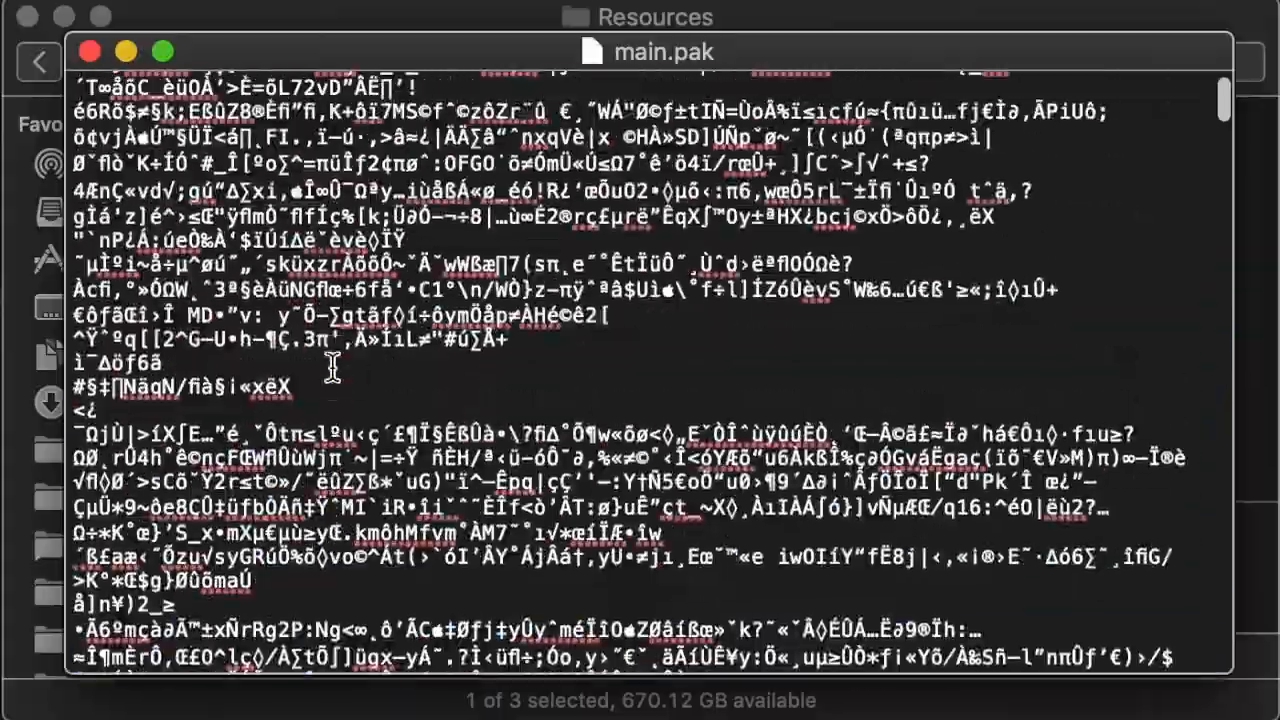
pyautogui.scroll(-3)
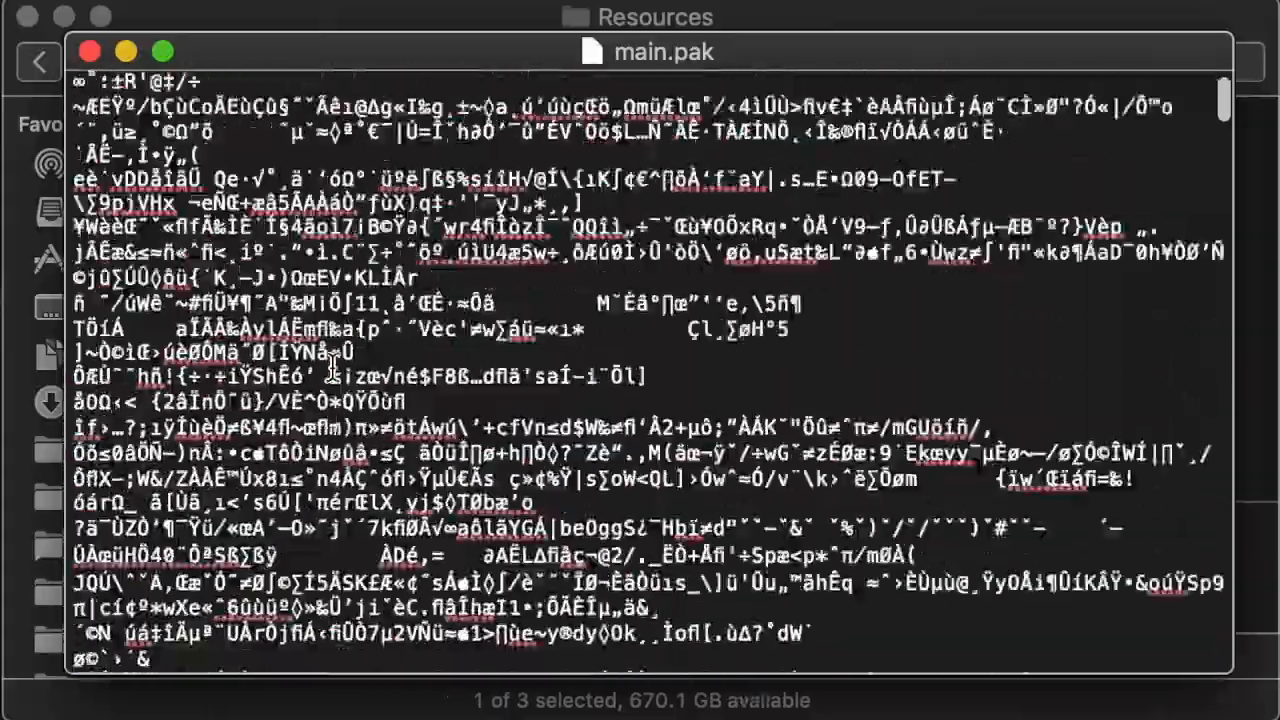
pyautogui.scroll(-3)
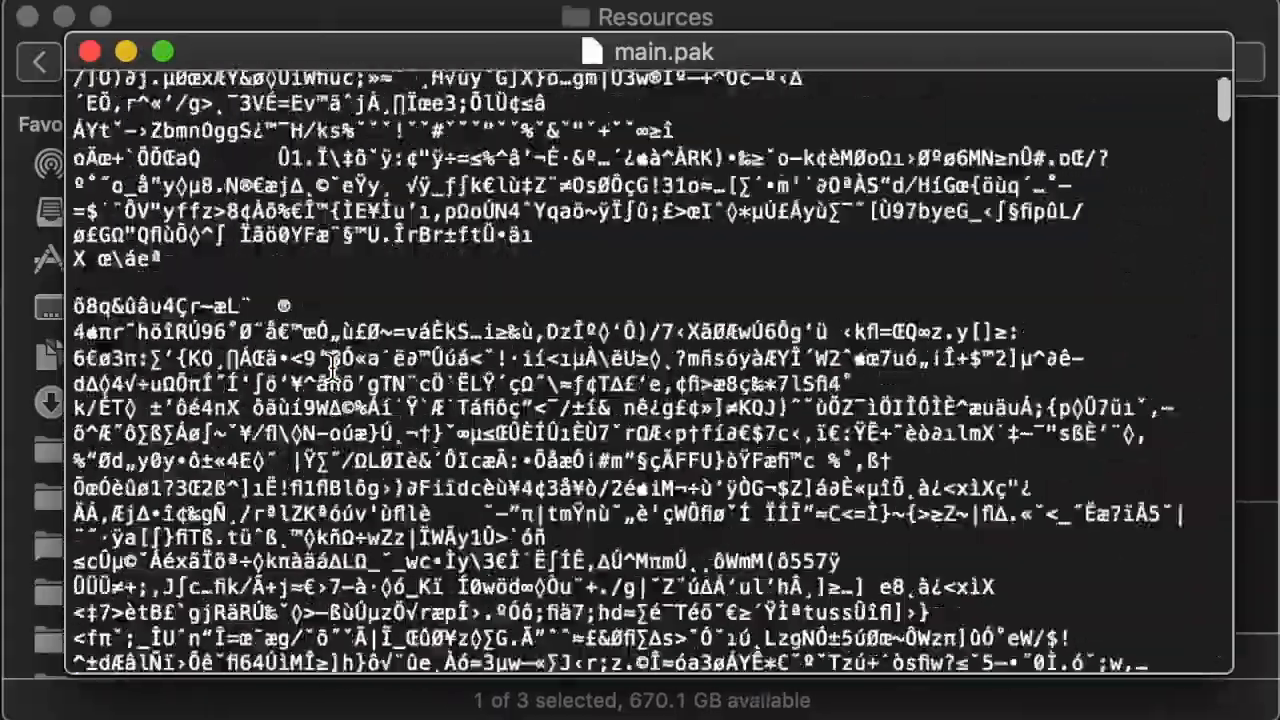
pyautogui.scroll(-3)
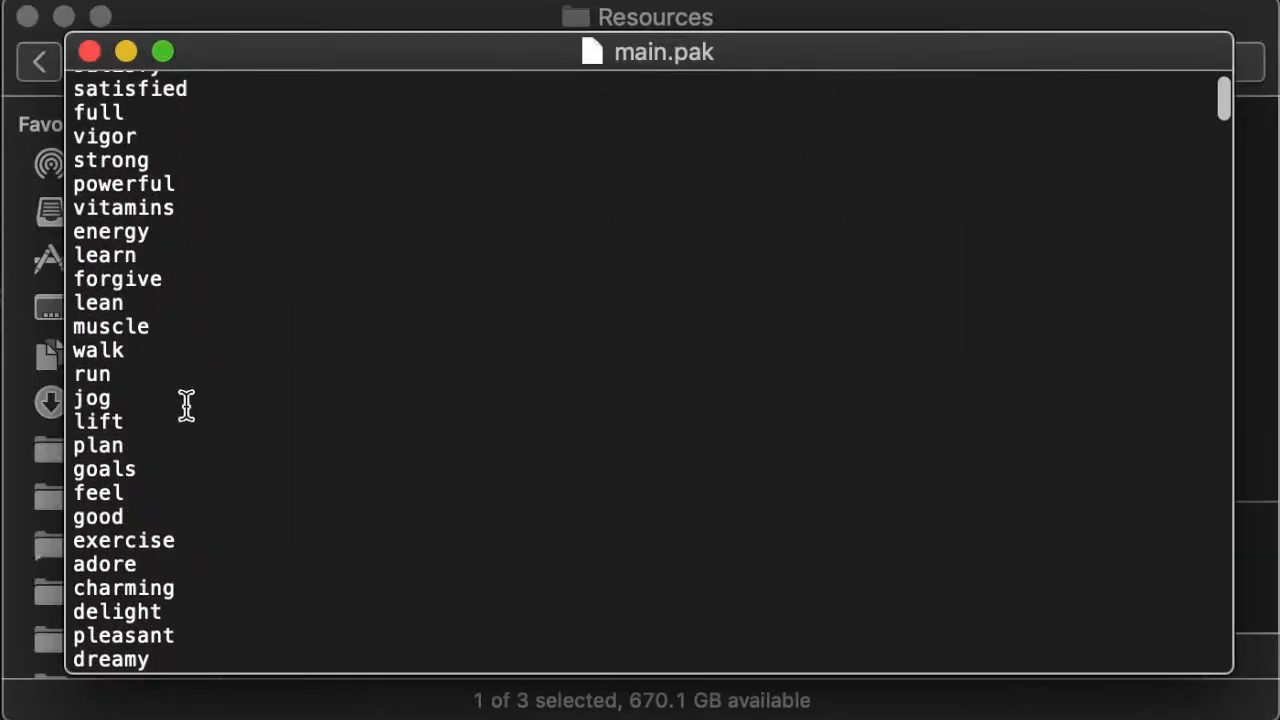
# Scroll through the dictionary and Wikipedia results for 'radix'.
pyautogui.scroll(-3)
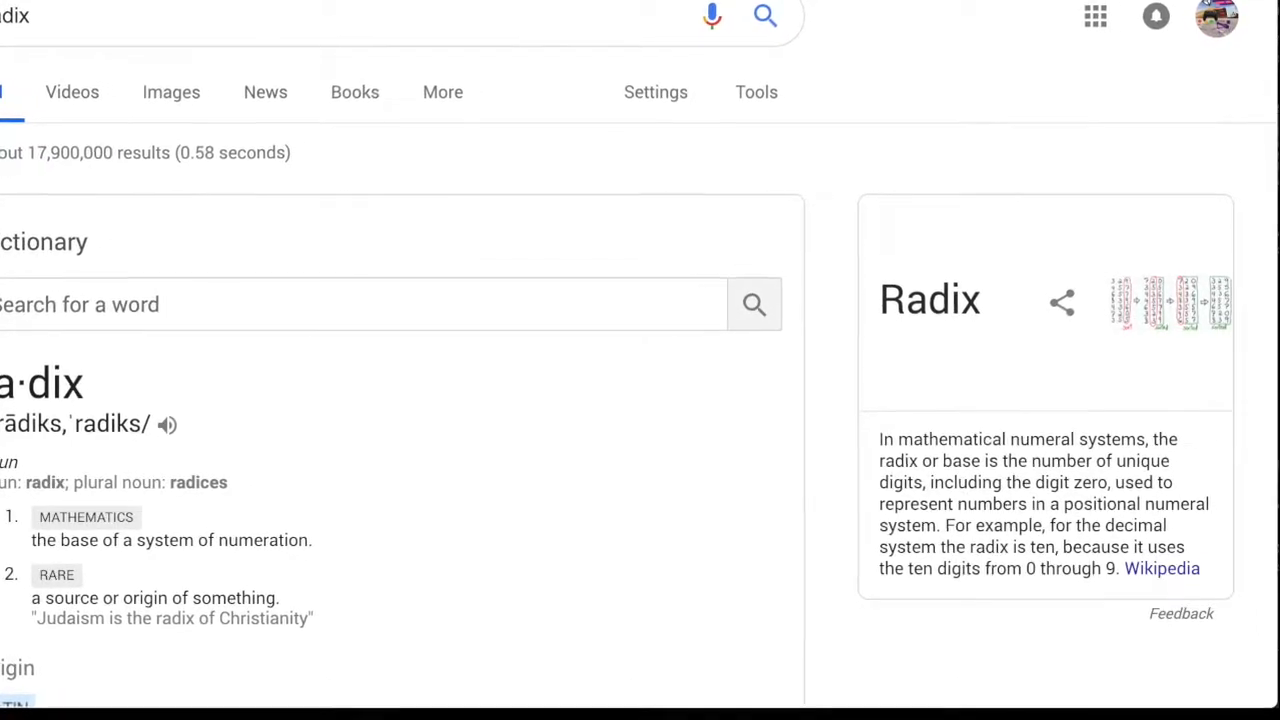
pyautogui.scroll(-3)
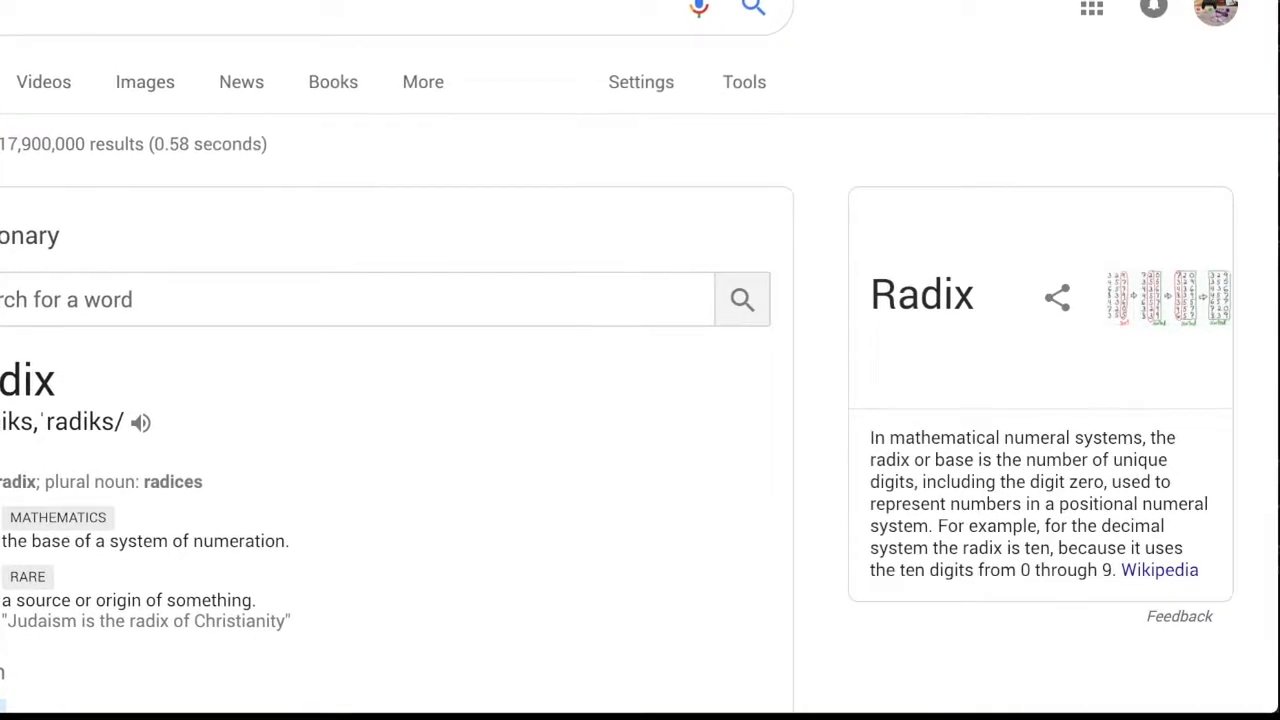
pyautogui.scroll(-3)
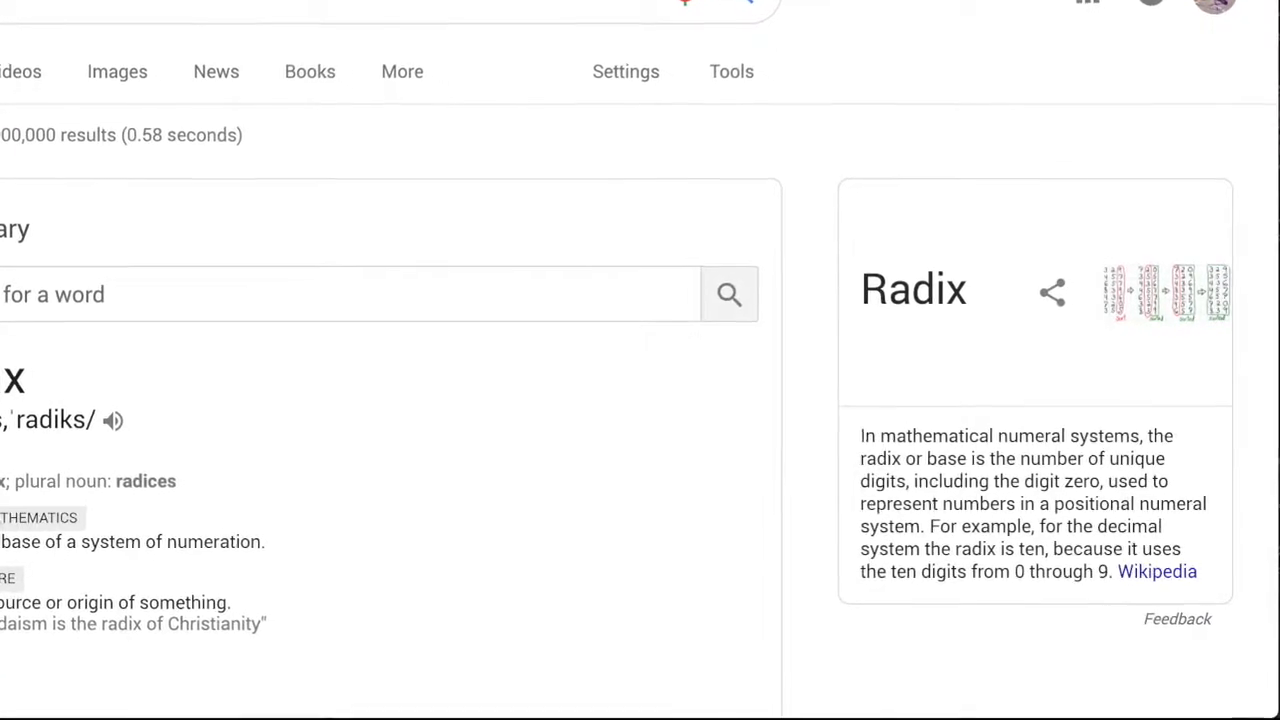
pyautogui.scroll(-3)
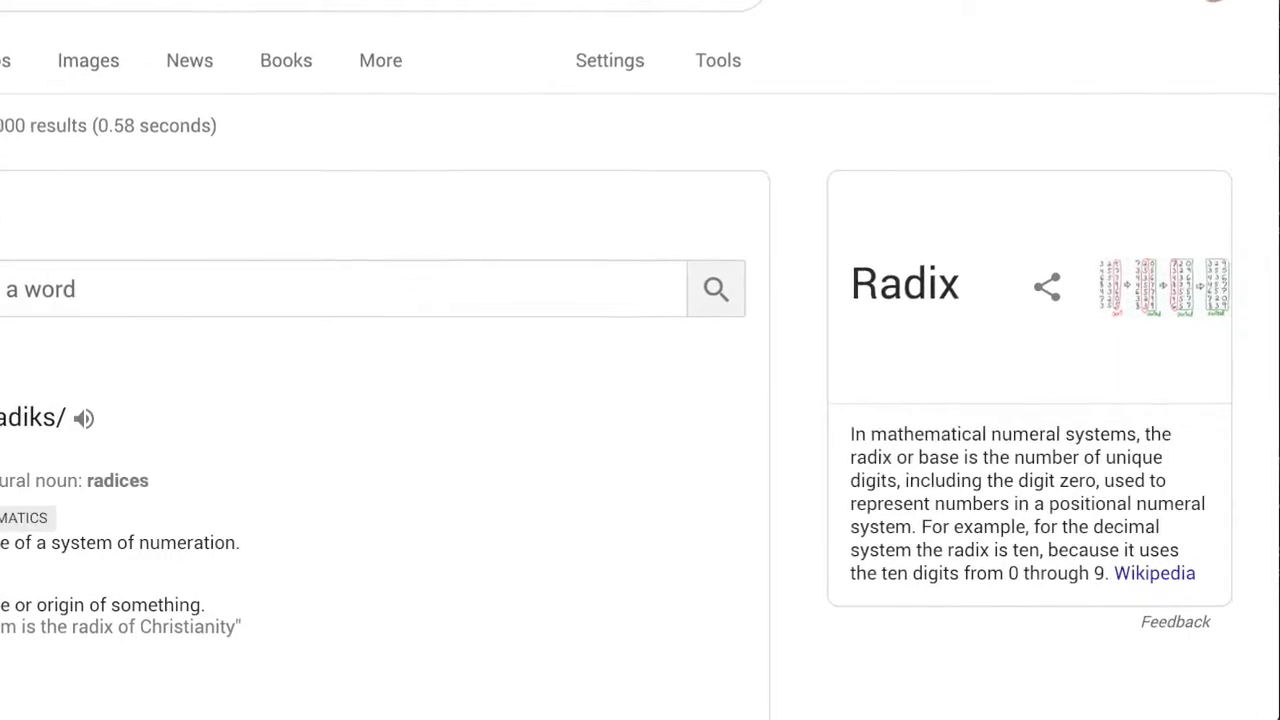
pyautogui.scroll(-3)
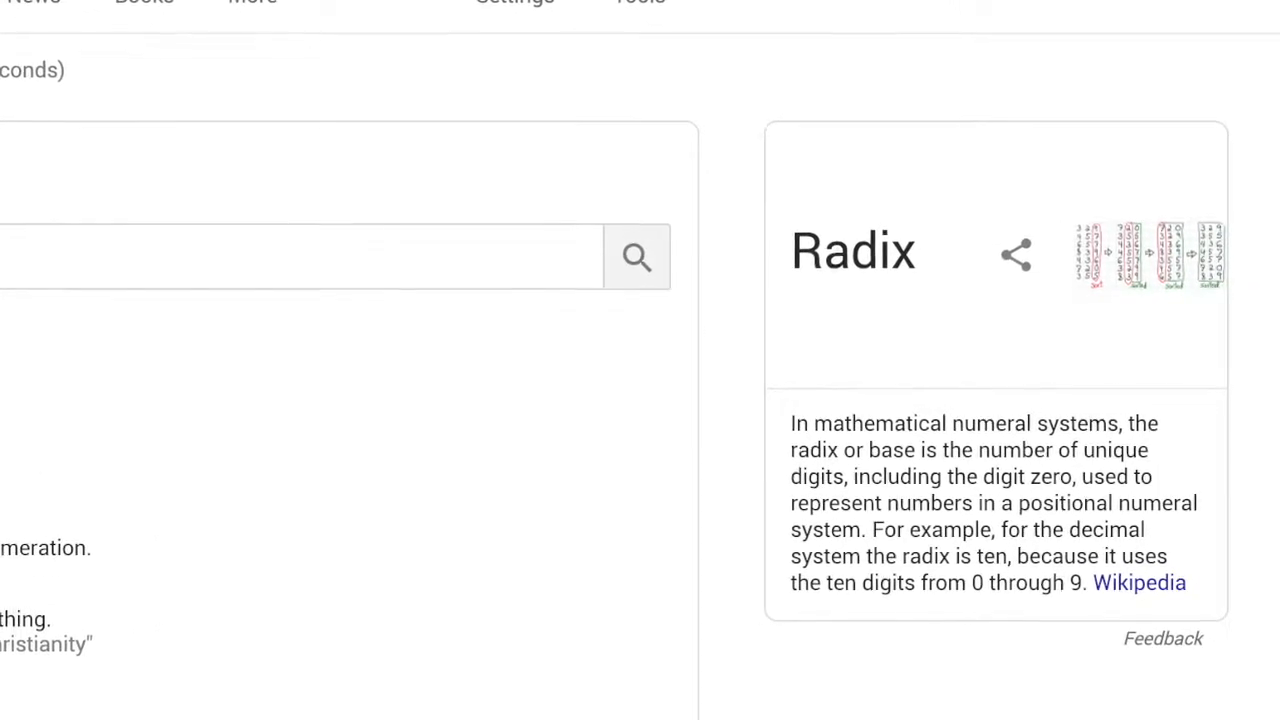
pyautogui.scroll(3)
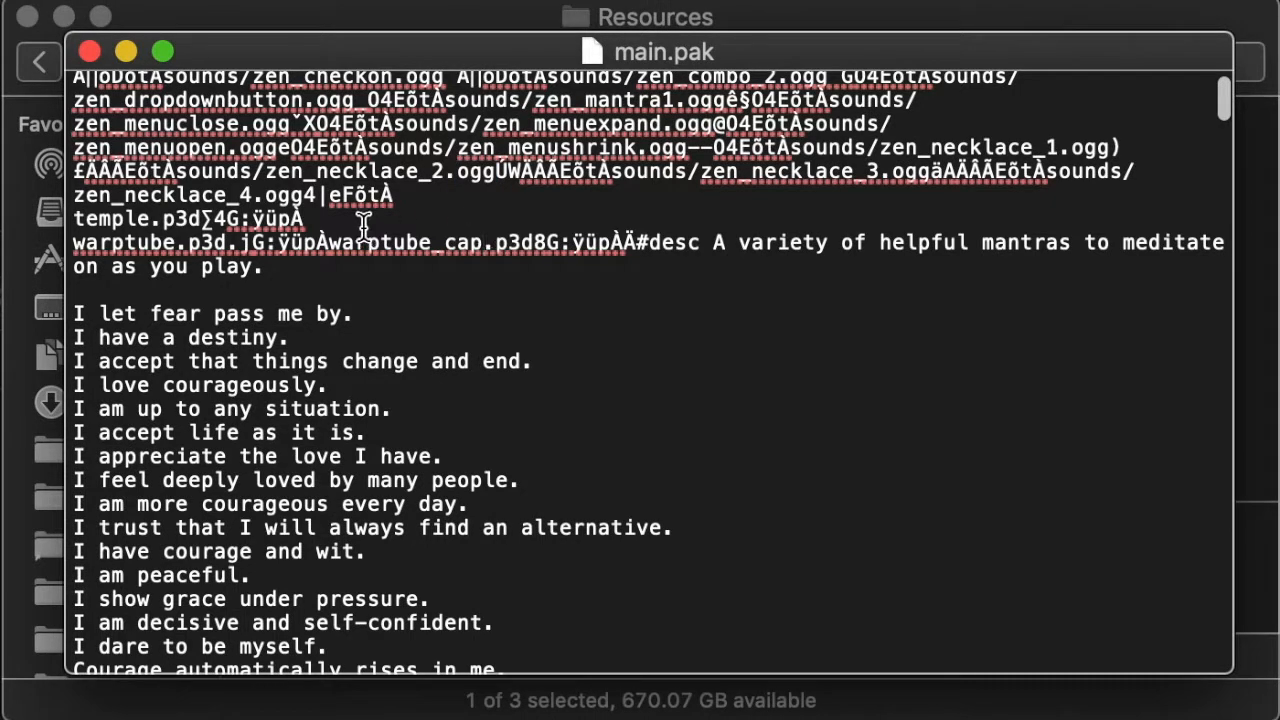
pyautogui.moveTo(645, 240)
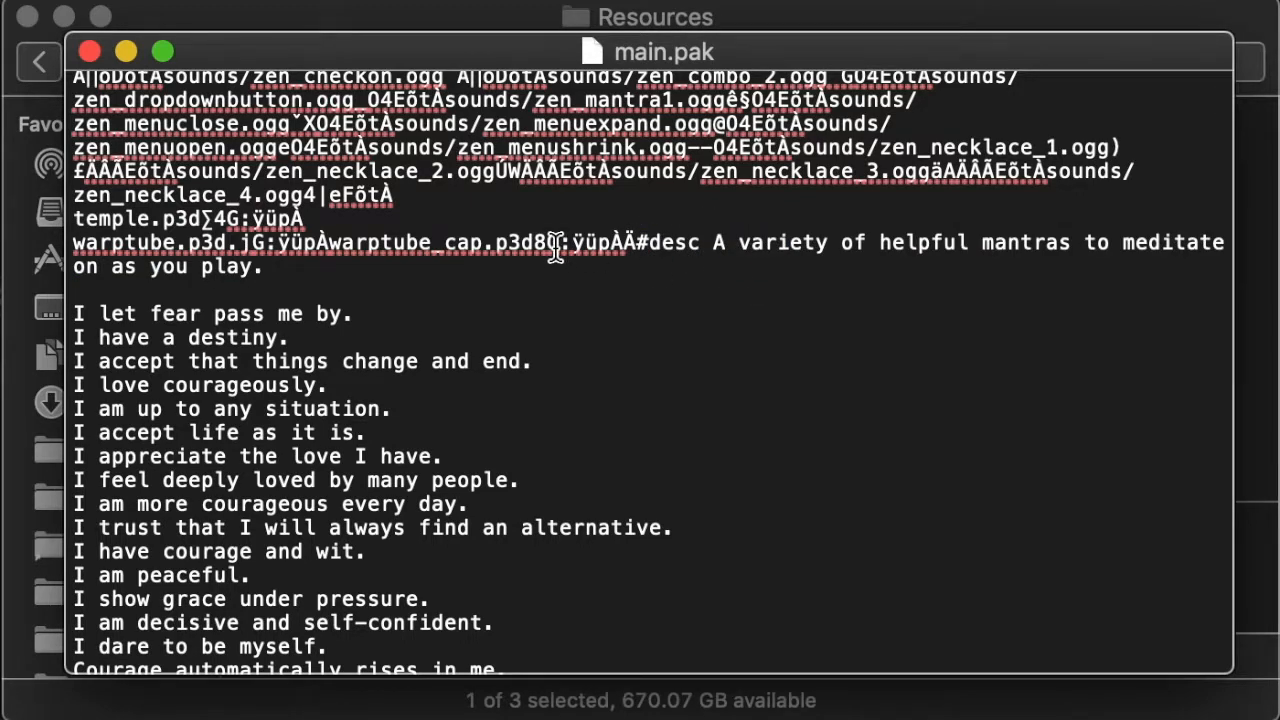
# Scroll to the mantra lines in main.pak, select a word, then deselect it.
pyautogui.scroll(-3)
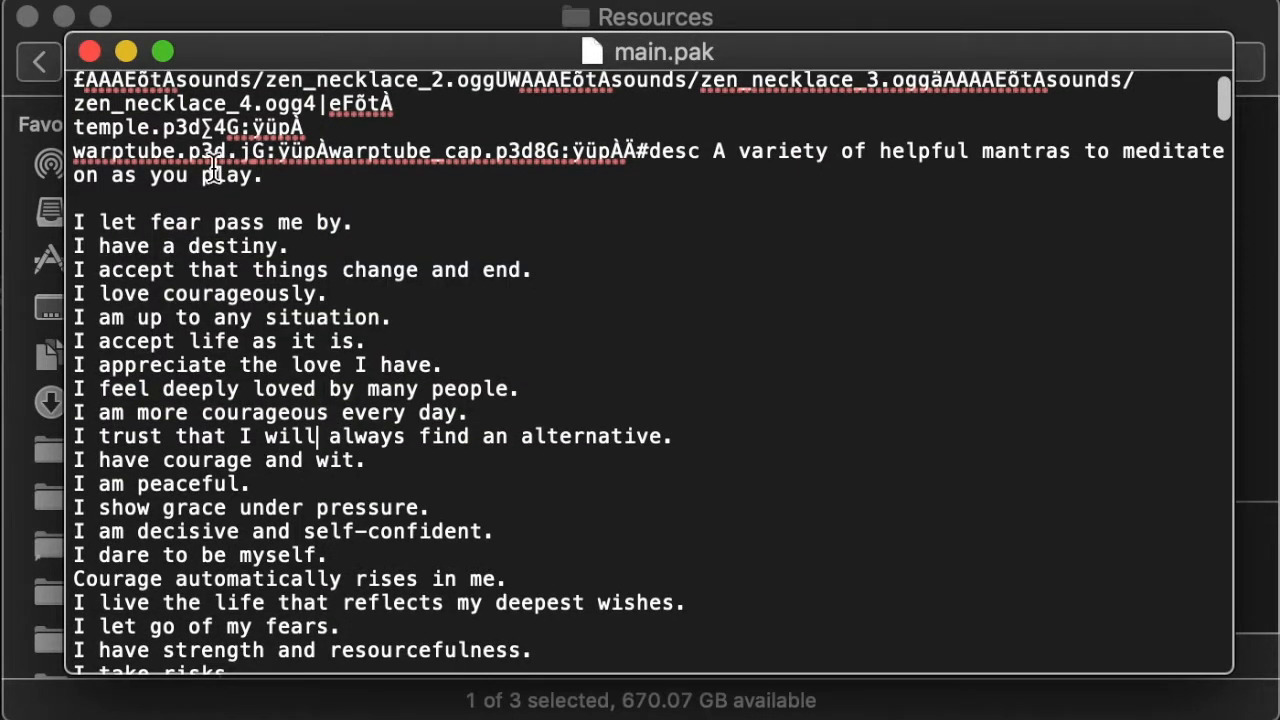
pyautogui.doubleClick(210, 151)
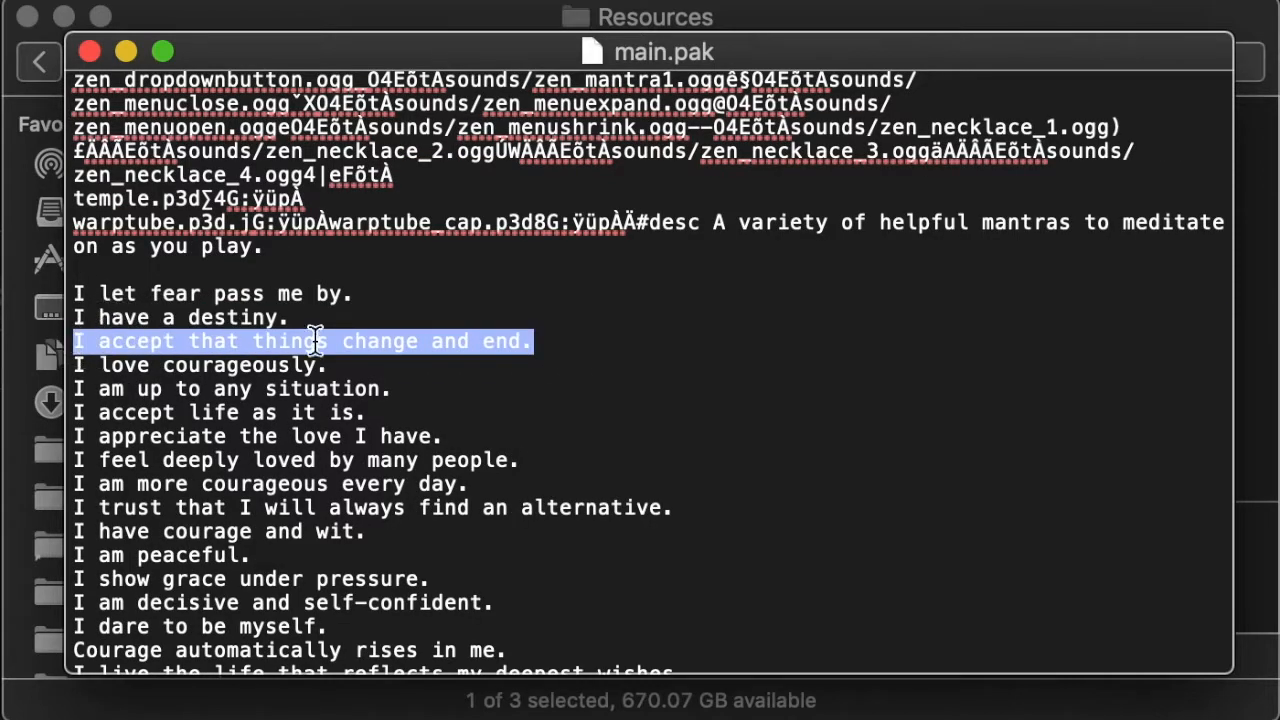
pyautogui.click(565, 342)
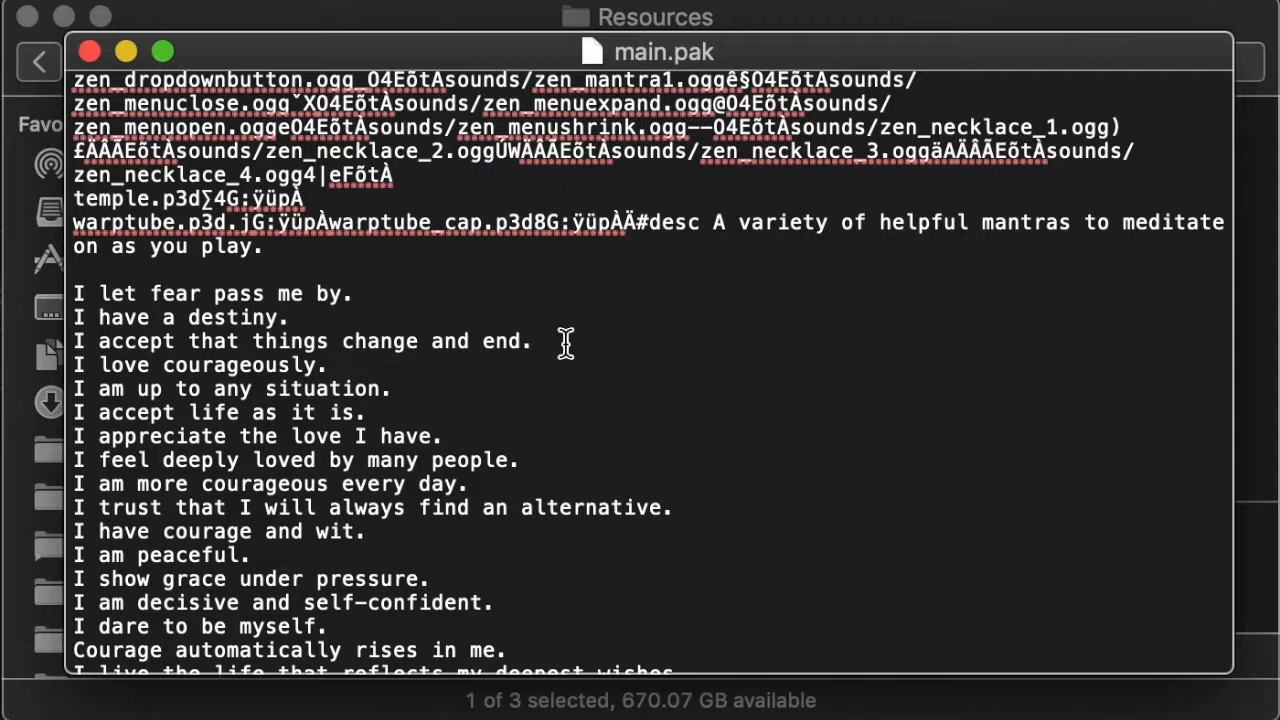
pyautogui.moveTo(530, 339)
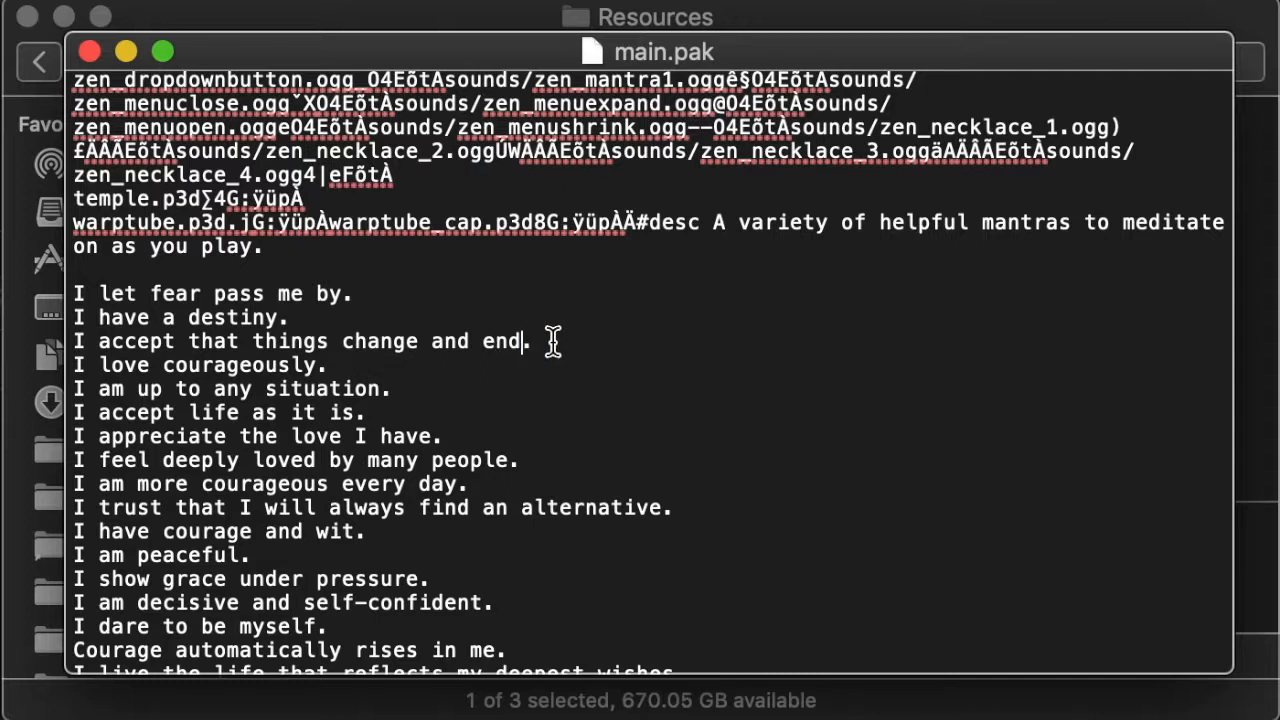
# Overwrite 'I accept that things change and end.' with 'This can't be a letter off in length'.
pyautogui.tripleClick(300, 341)
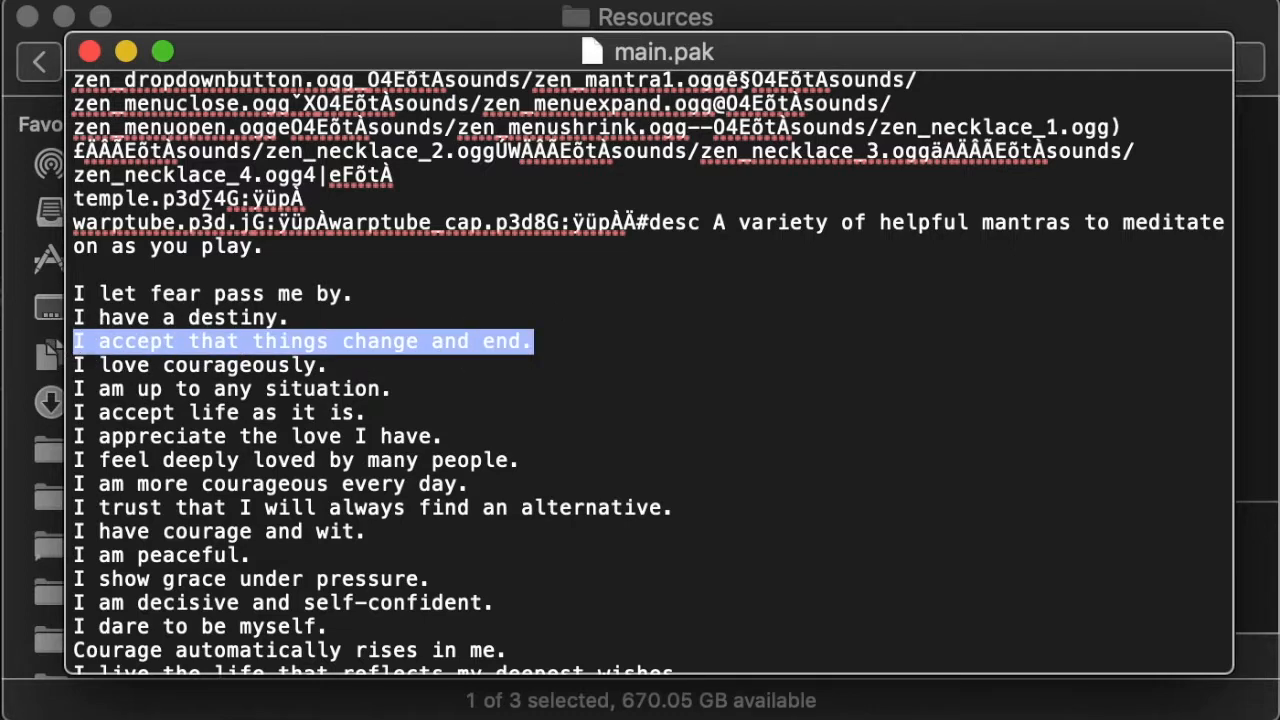
pyautogui.write('This can')
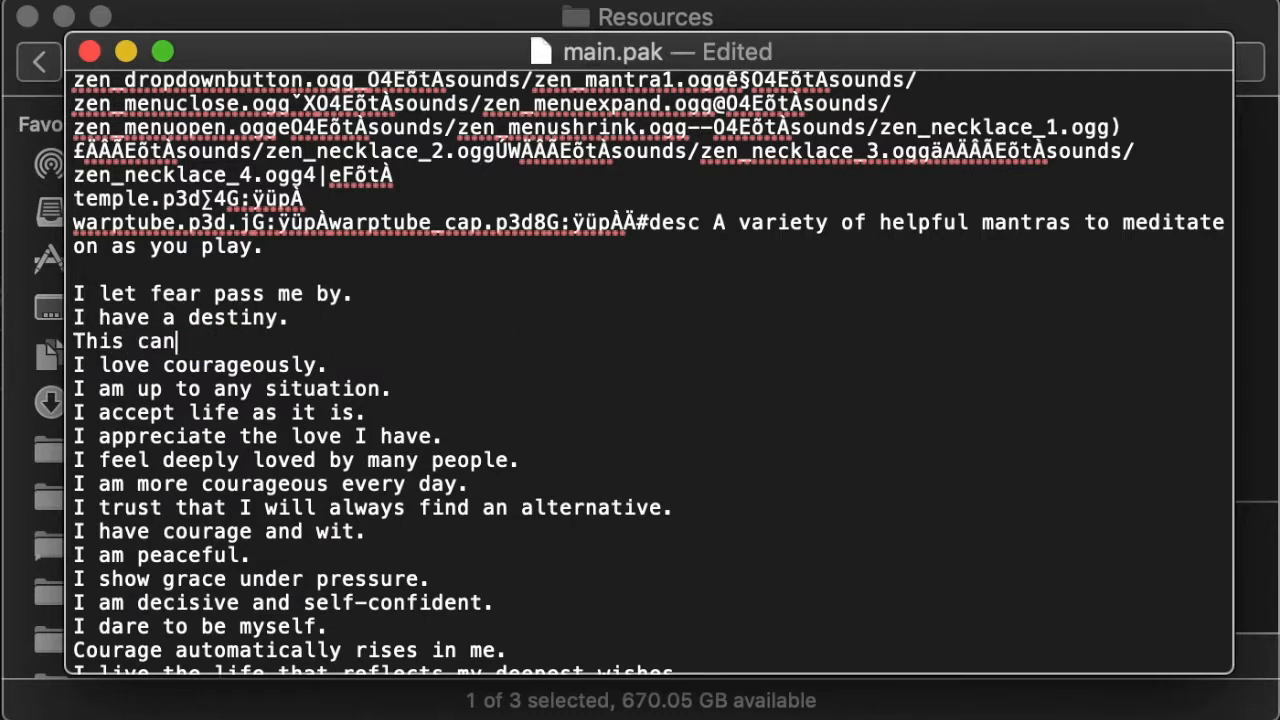
pyautogui.write("'t be a letter of")
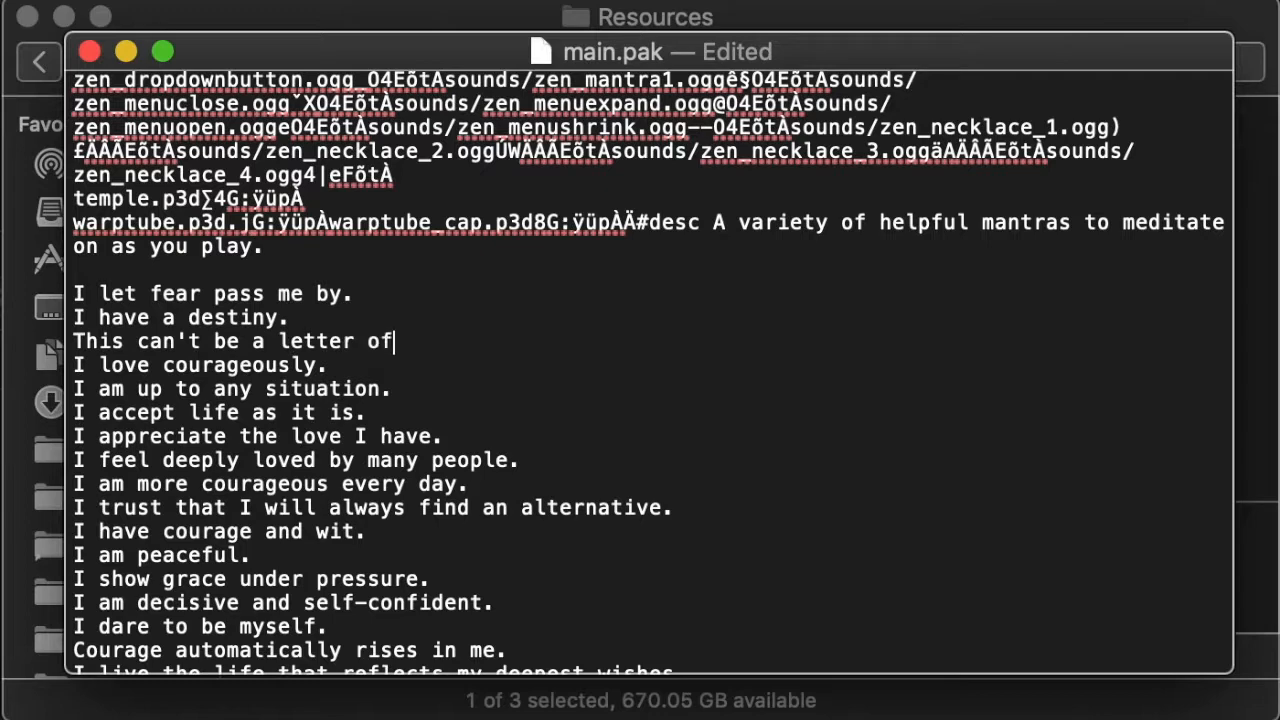
pyautogui.press('Backspace')
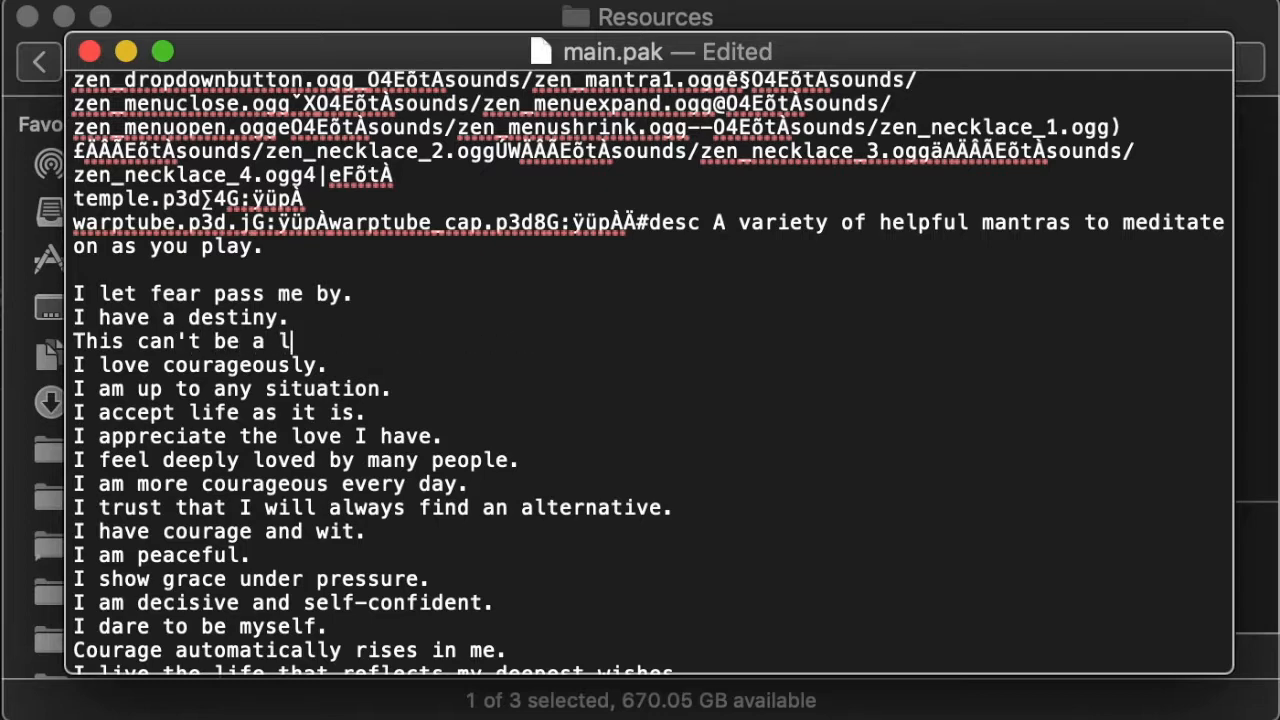
pyautogui.write('etter off')
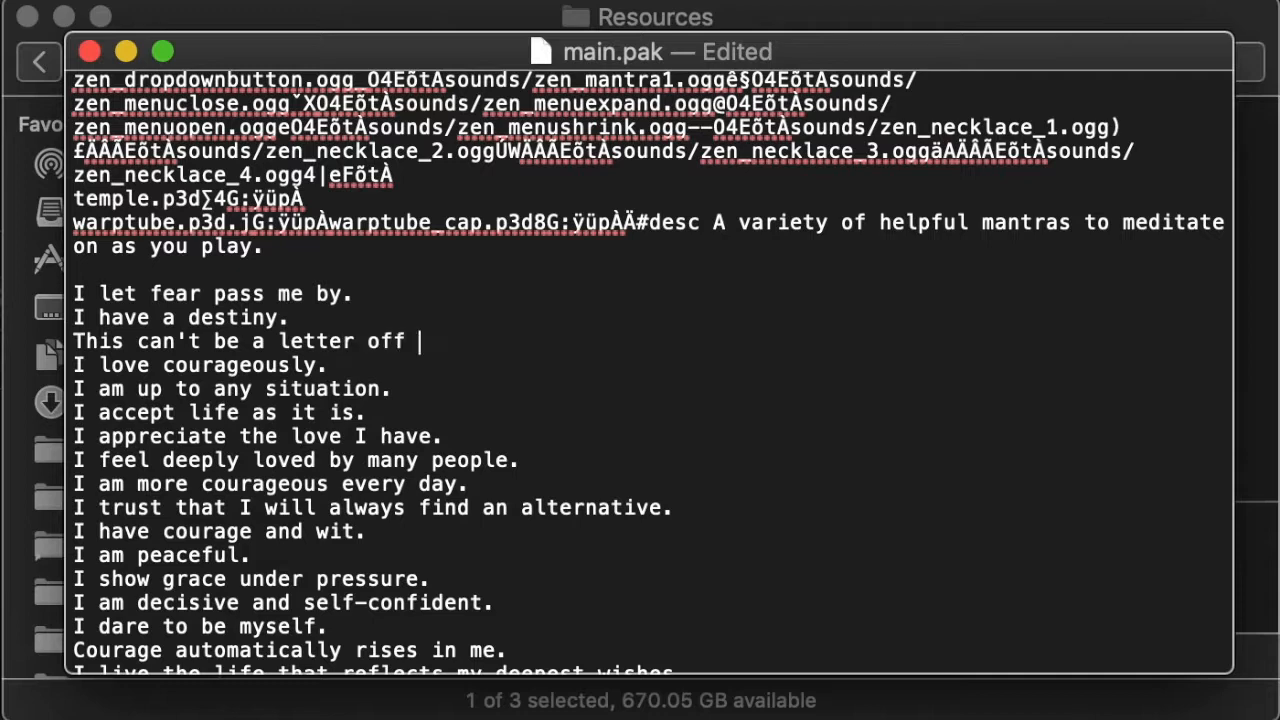
pyautogui.write('in lengt')
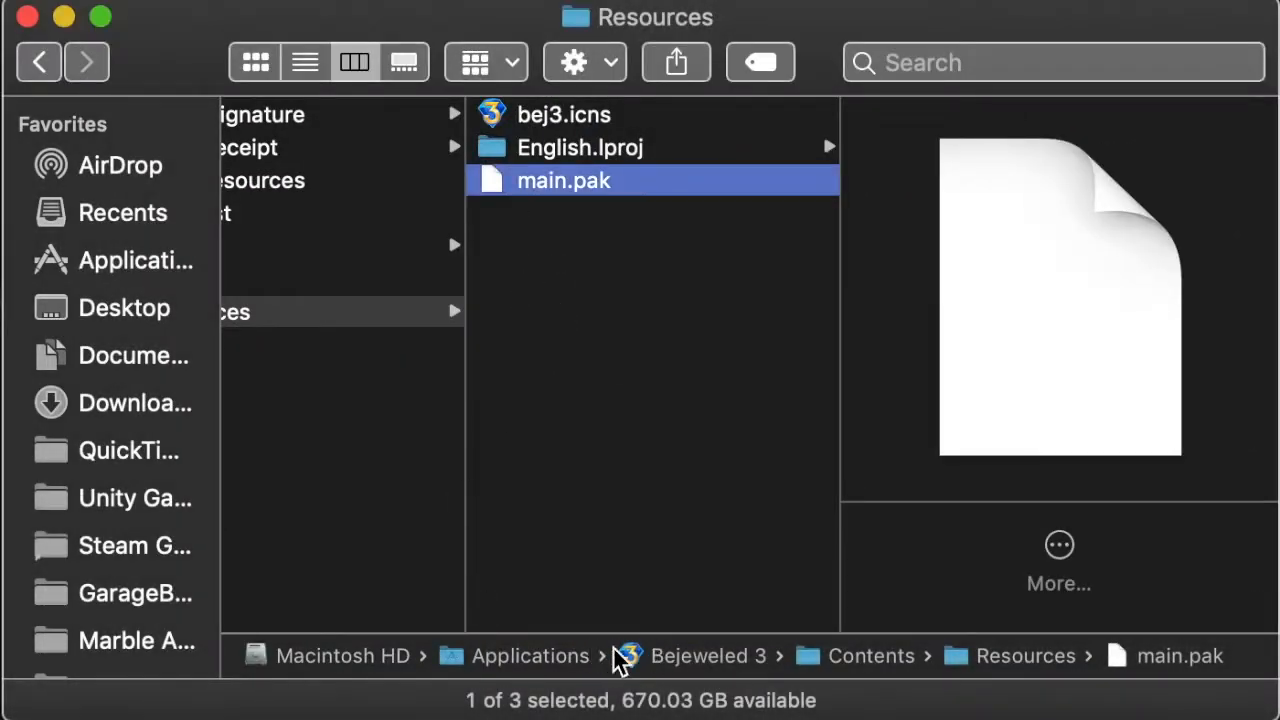
pyautogui.moveTo(1197, 283)
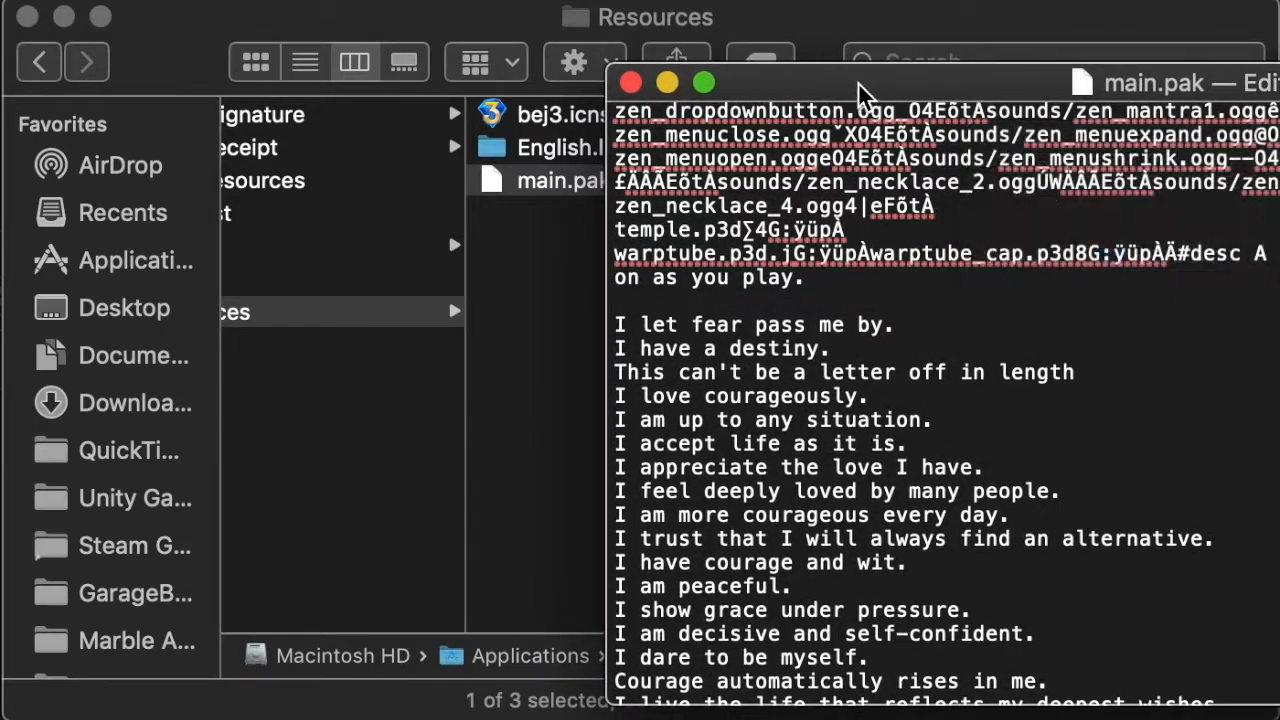
# Move TextEdit aside, view main.pak's Get Info in Finder, then refocus the document.
pyautogui.moveTo(860, 95); pyautogui.dragTo(645, 63)
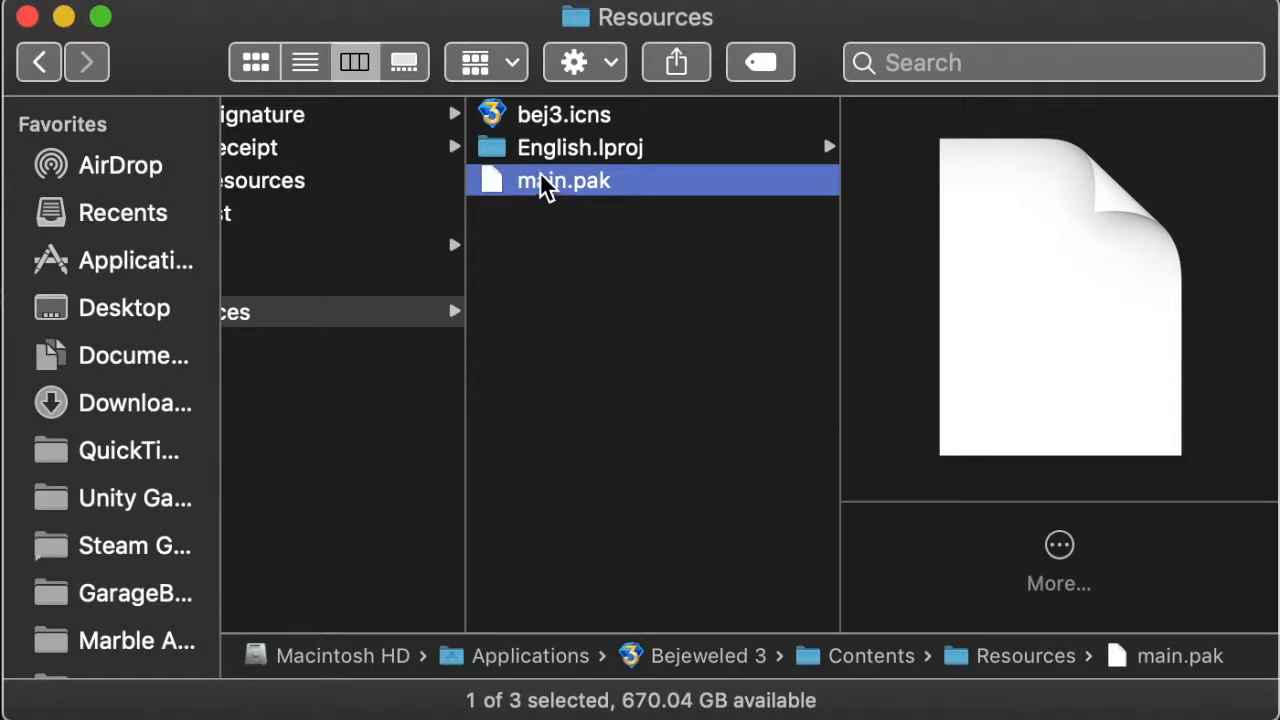
pyautogui.rightClick(563, 180)
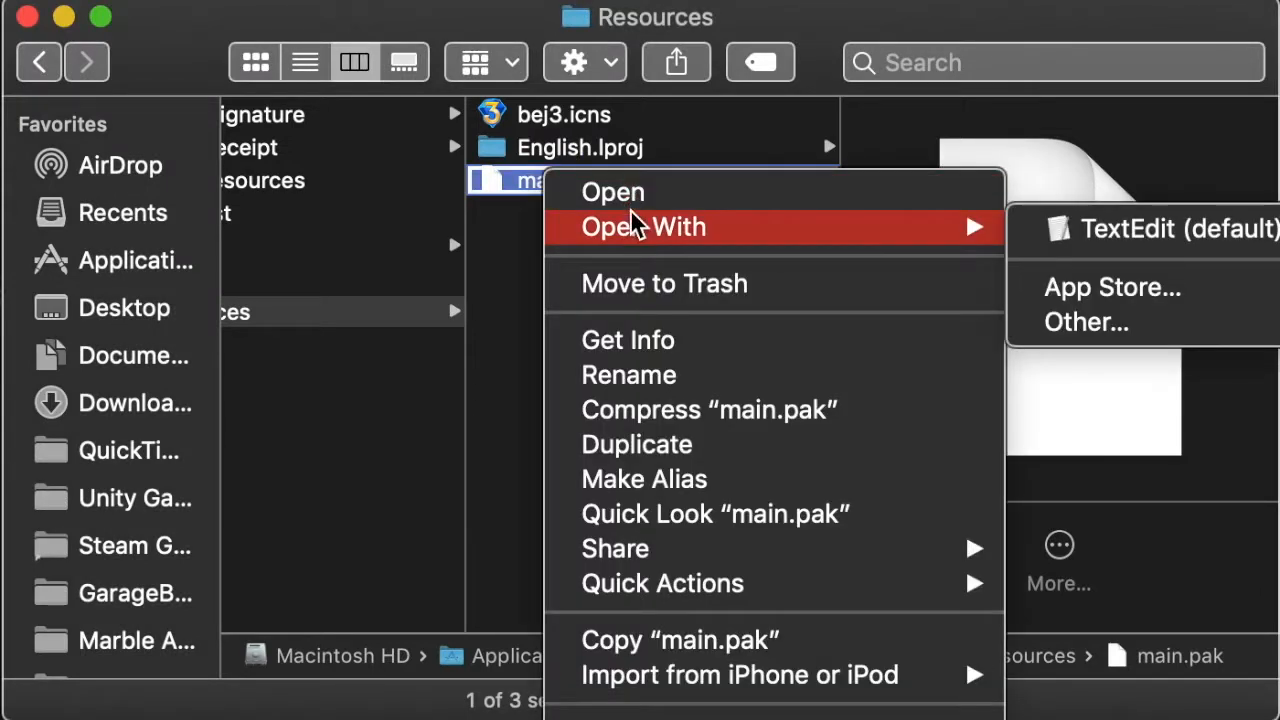
pyautogui.moveTo(645, 235)
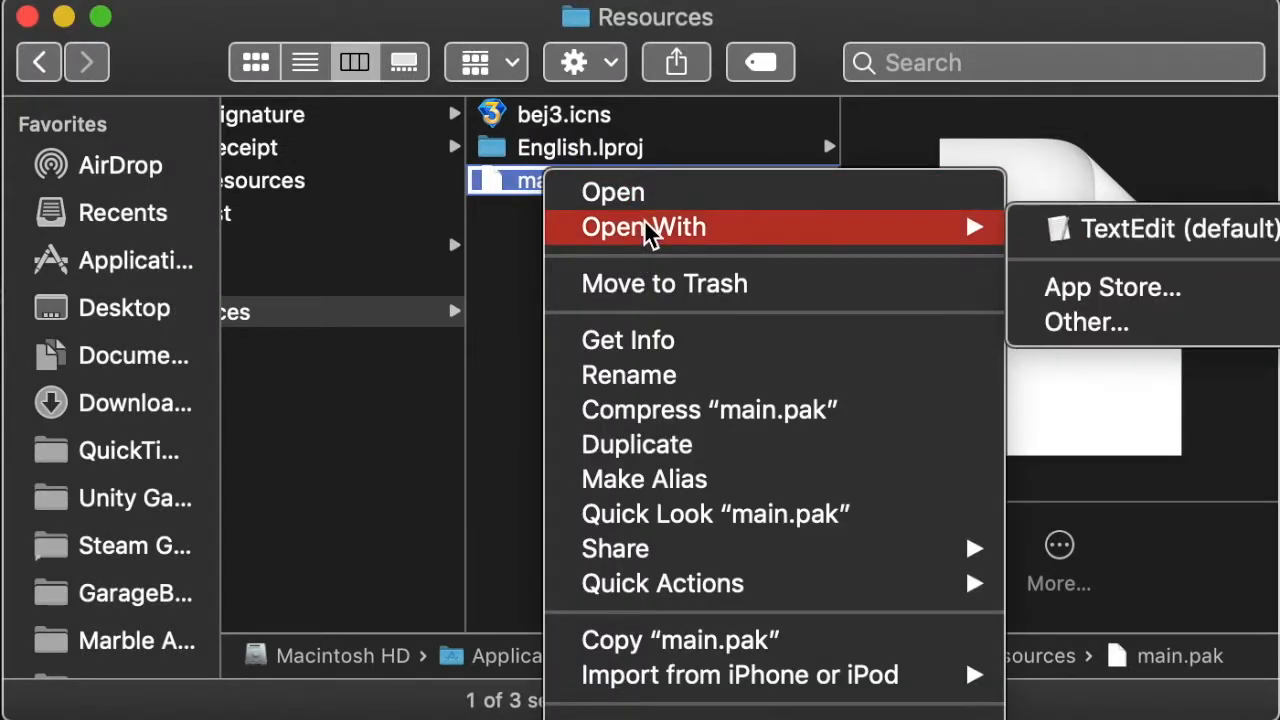
pyautogui.moveTo(627, 340)
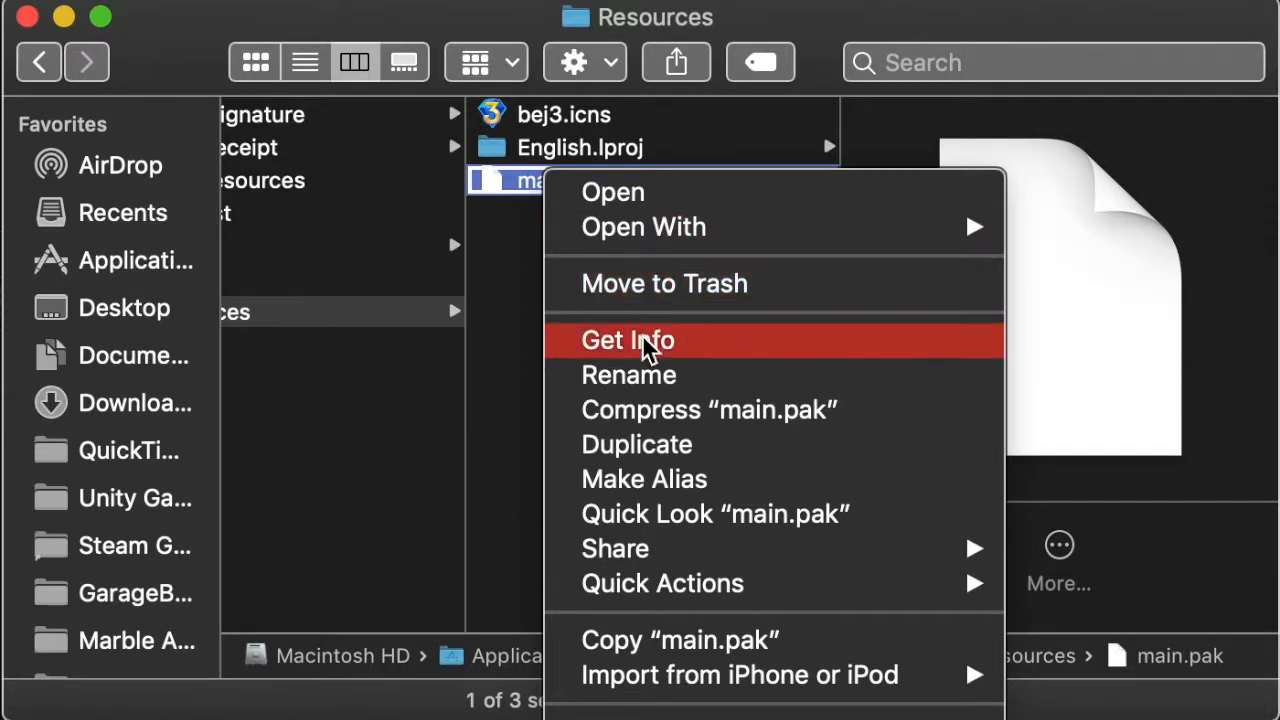
pyautogui.click(637, 444)
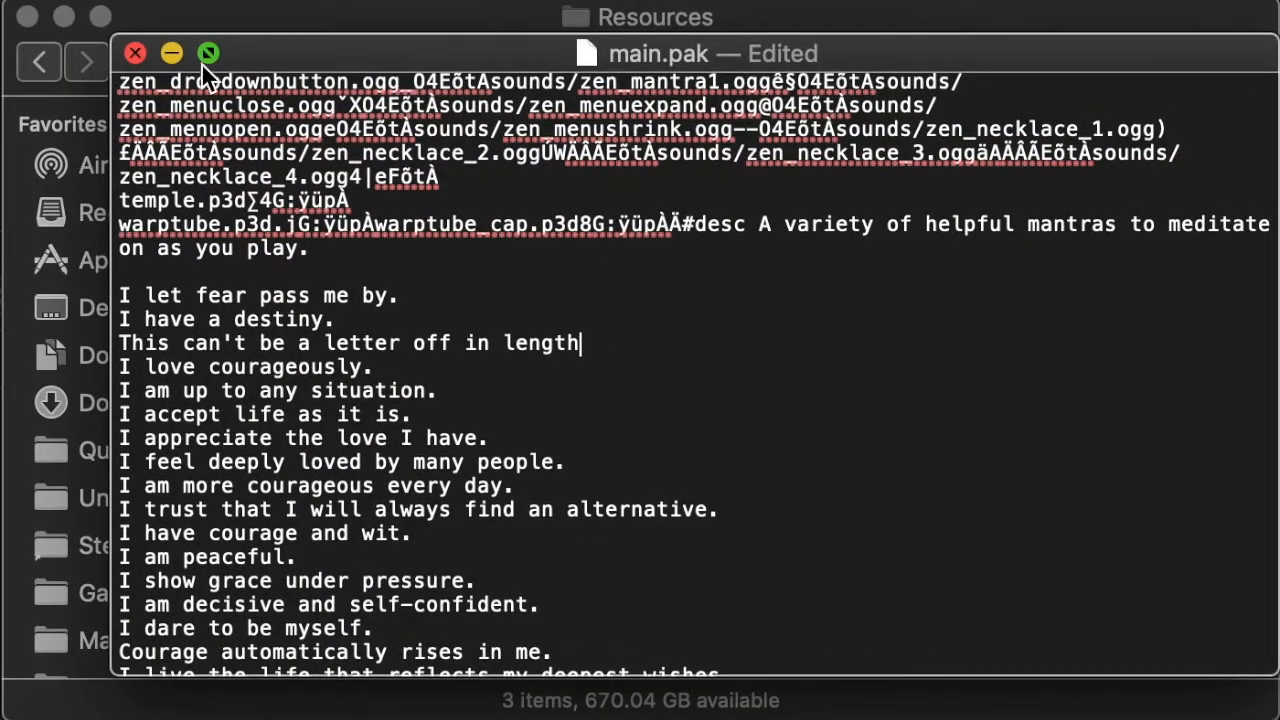
pyautogui.click(135, 53)
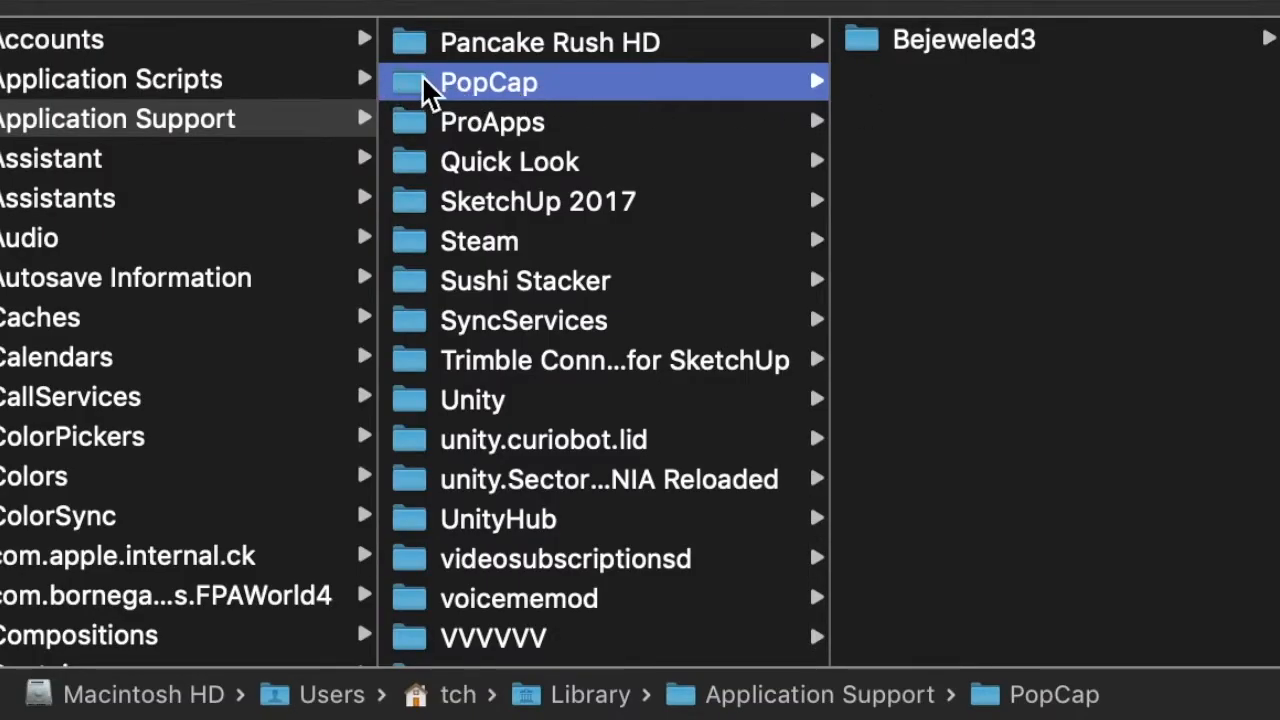
# Browse the Bejeweled3 folder into cached, then its ambient and sound effects folders.
pyautogui.click(963, 39)
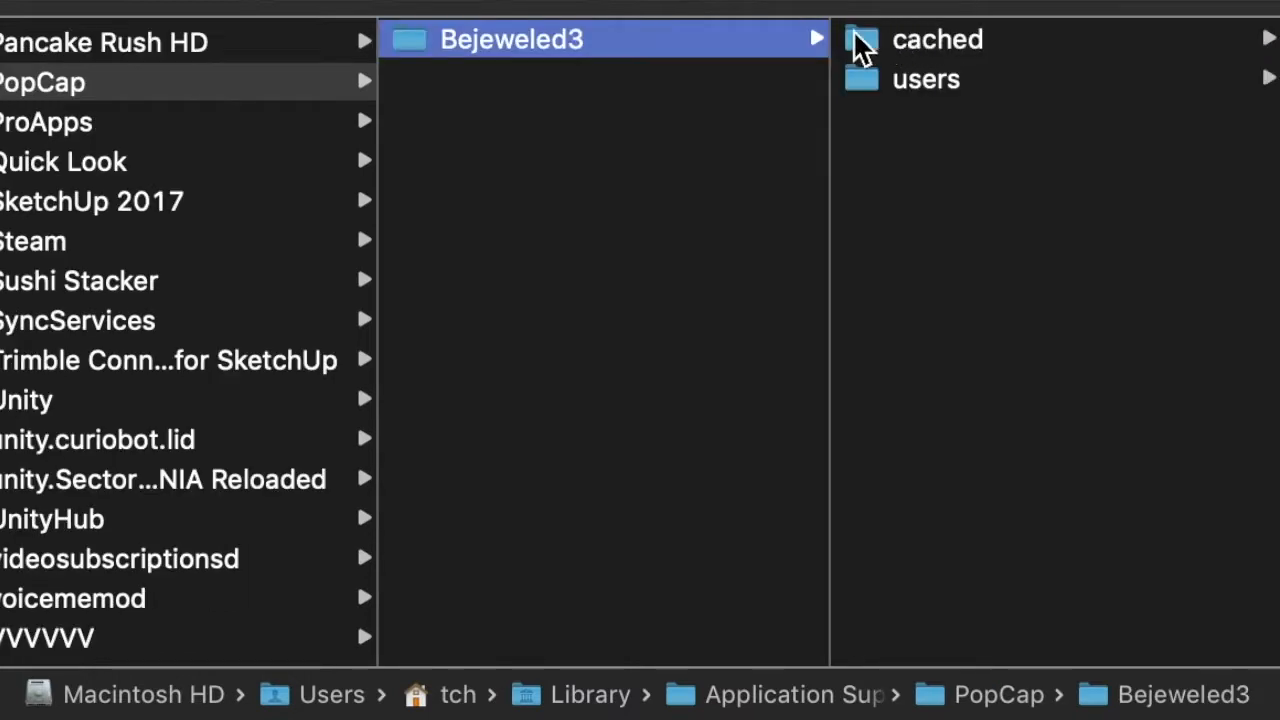
pyautogui.moveTo(600, 45)
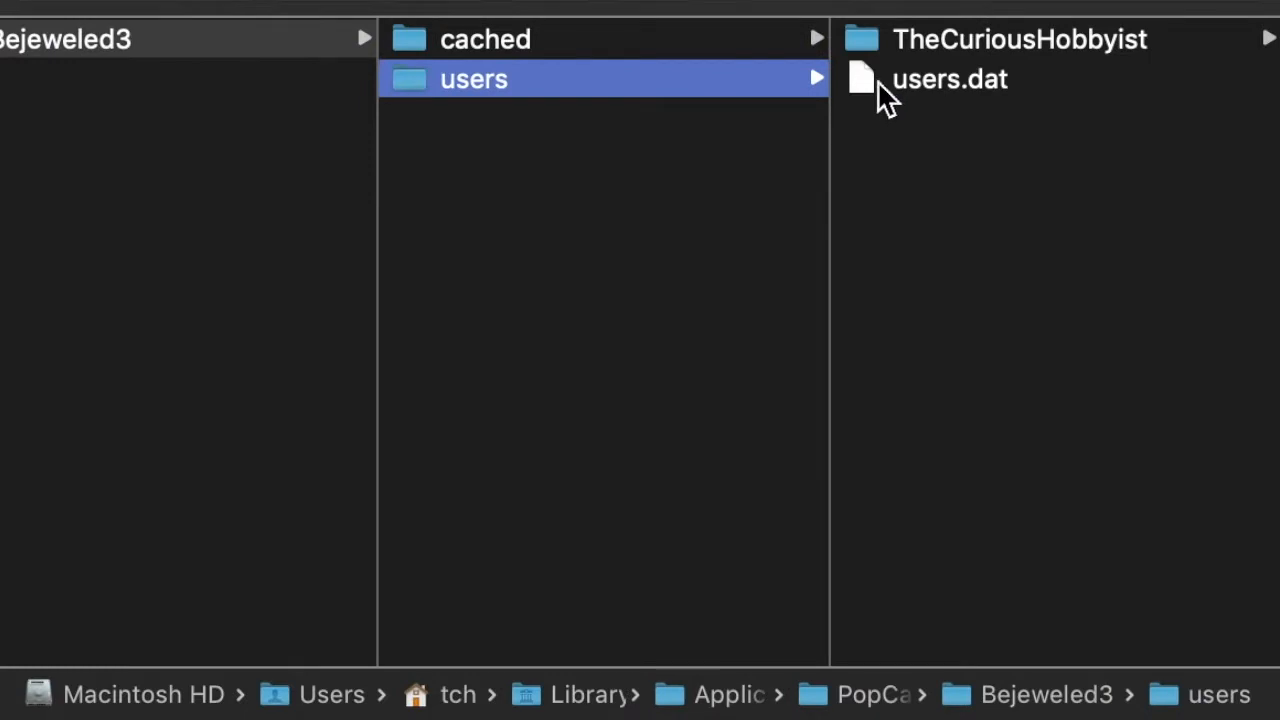
pyautogui.click(948, 79)
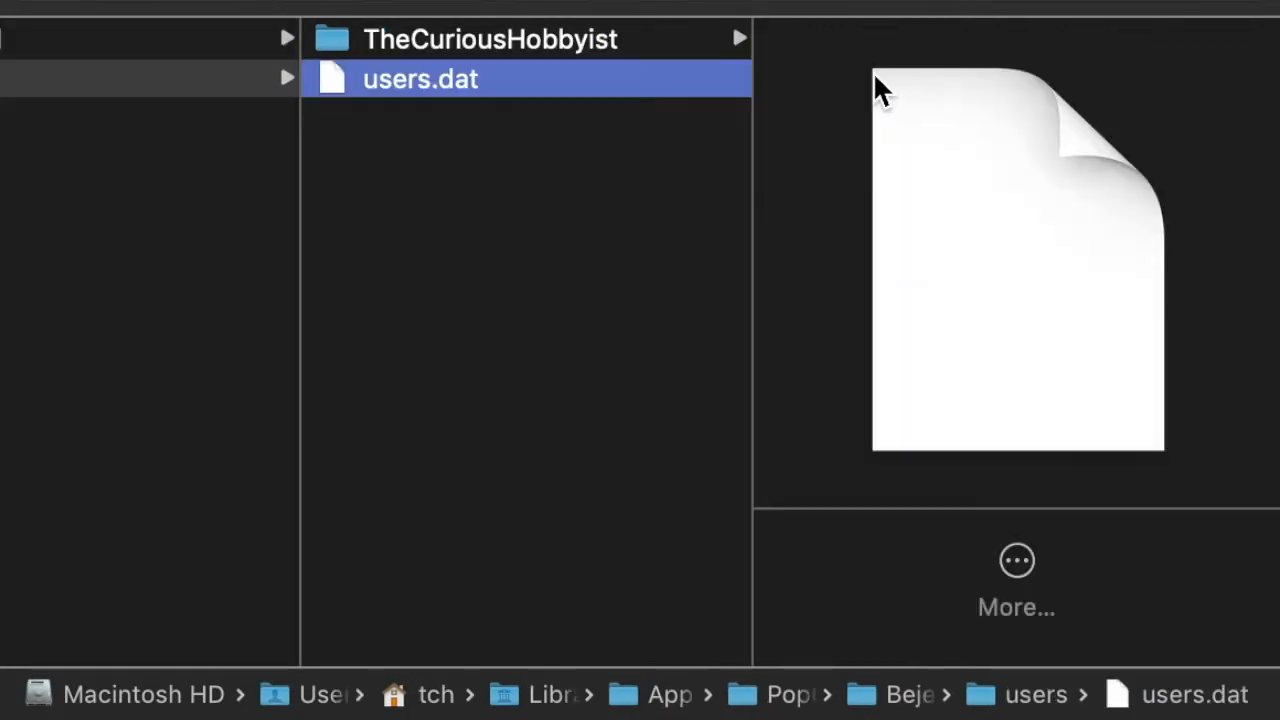
pyautogui.click(489, 39)
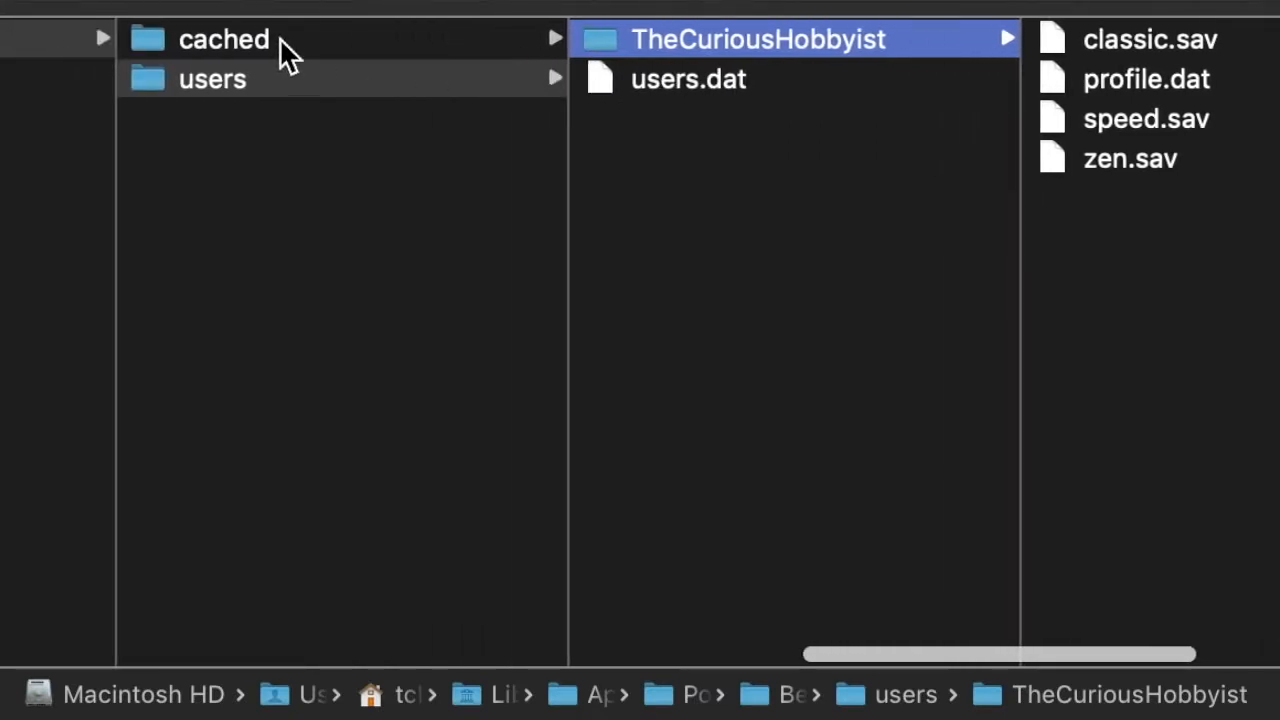
pyautogui.click(224, 39)
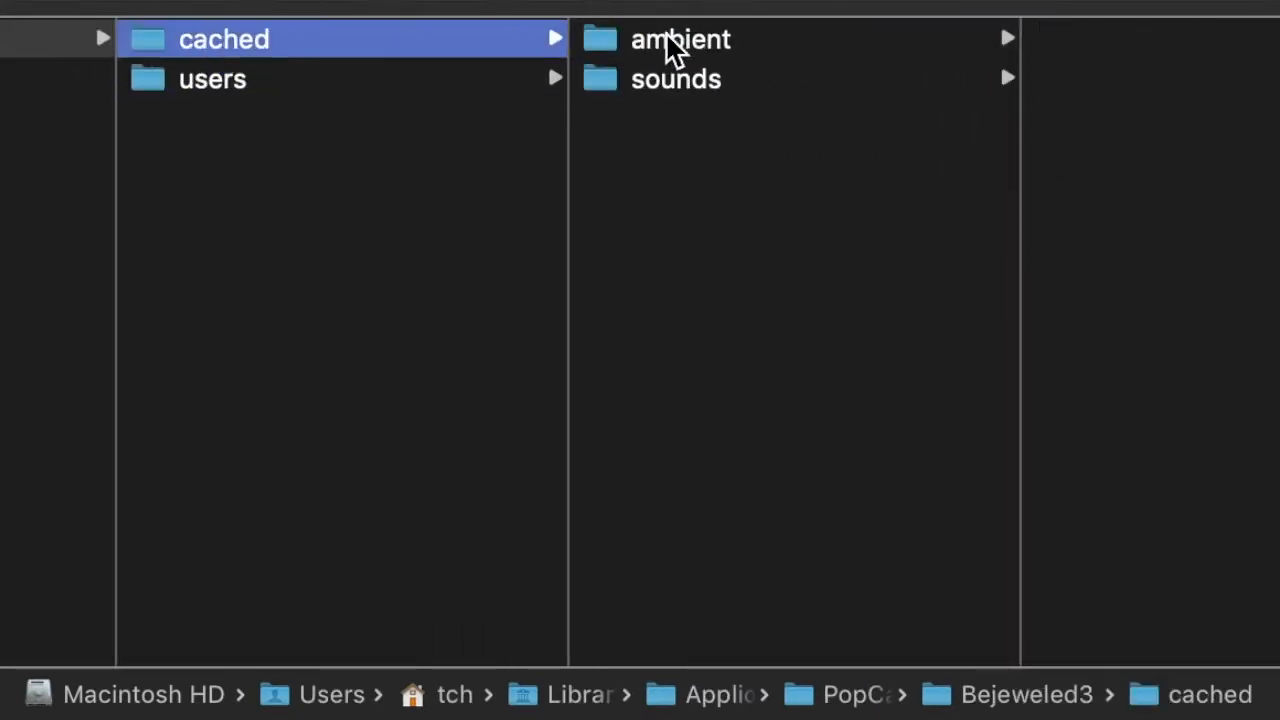
pyautogui.click(680, 39)
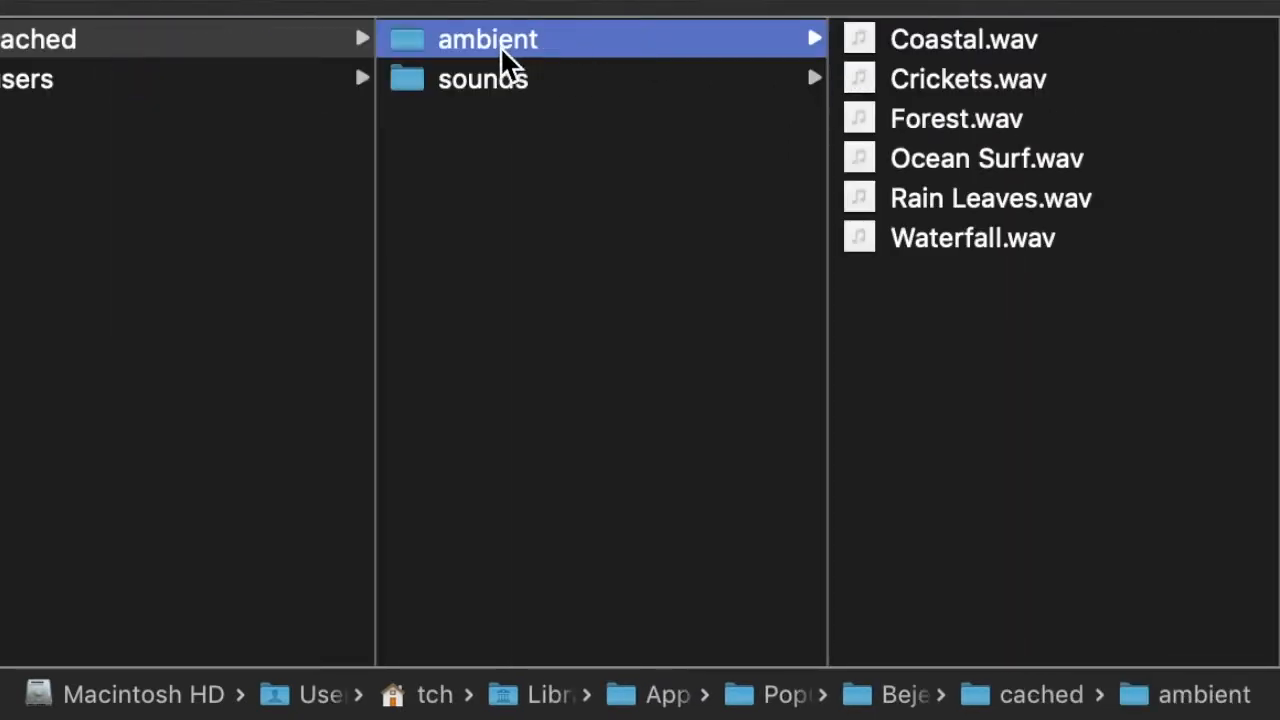
pyautogui.click(483, 79)
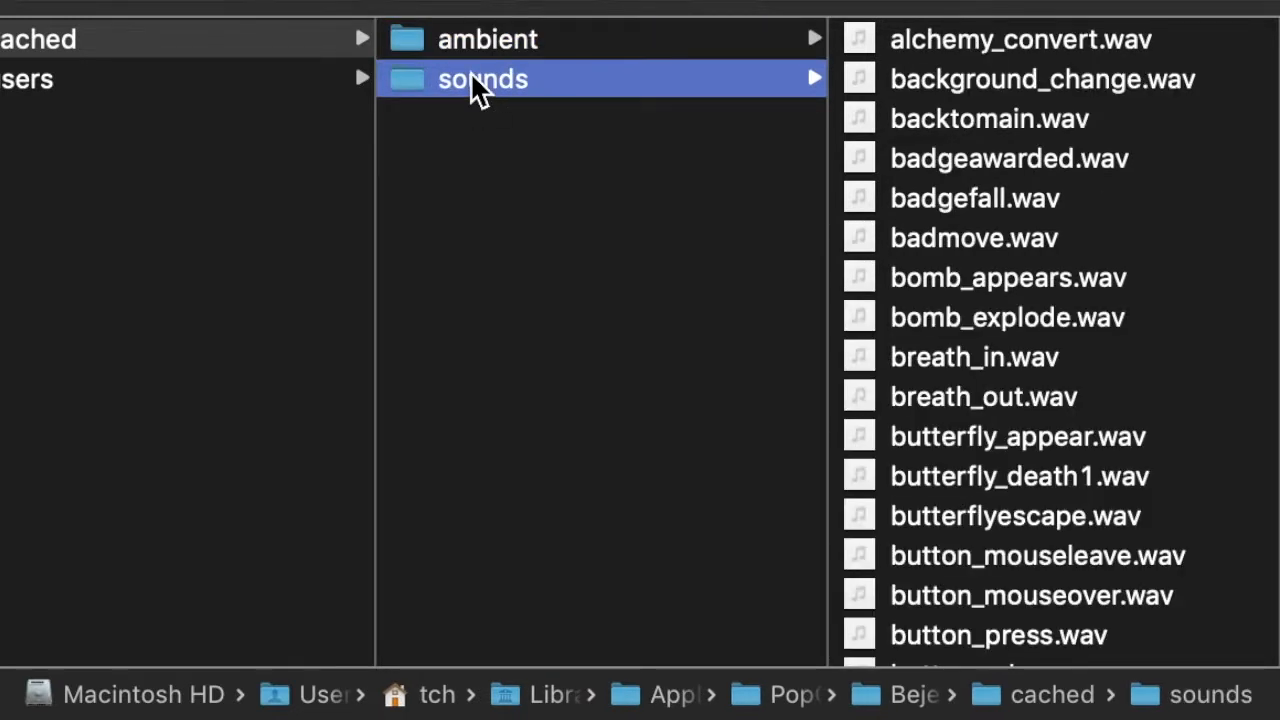
pyautogui.click(487, 39)
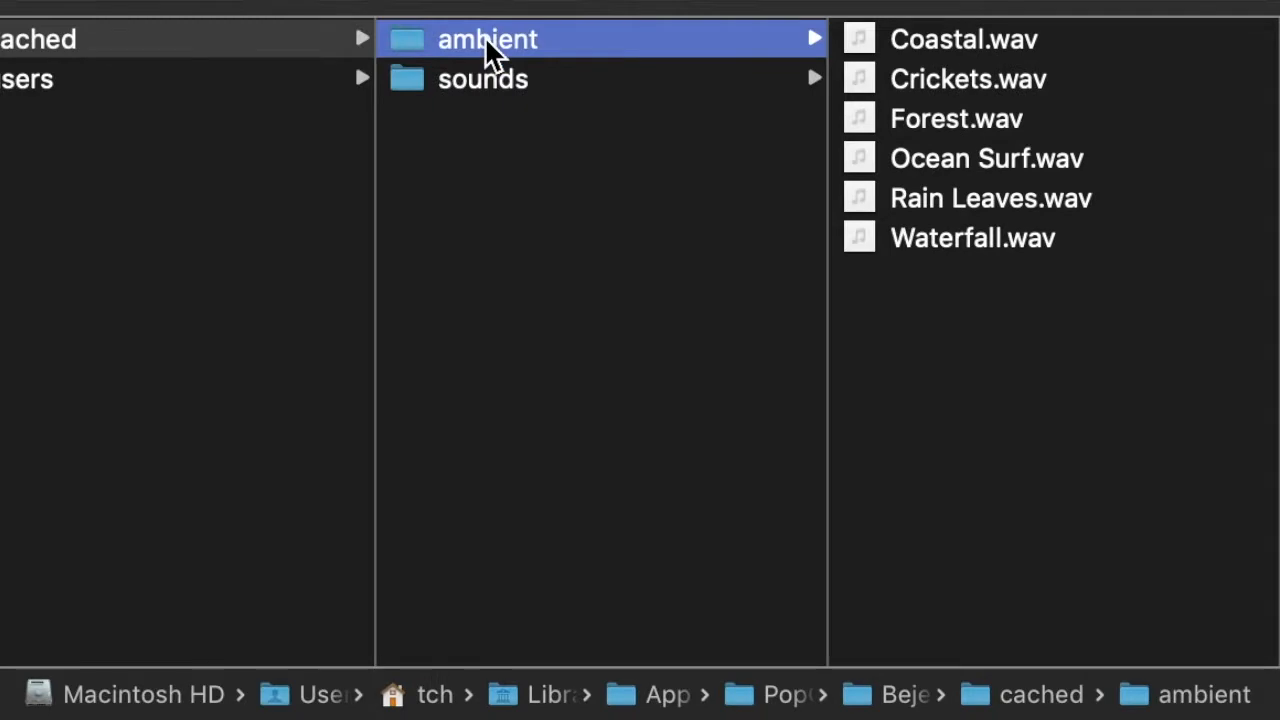
# Preview Waterfall.wav, then begin renaming a voice file in sounds to 'voice.wav'.
pyautogui.click(972, 238)
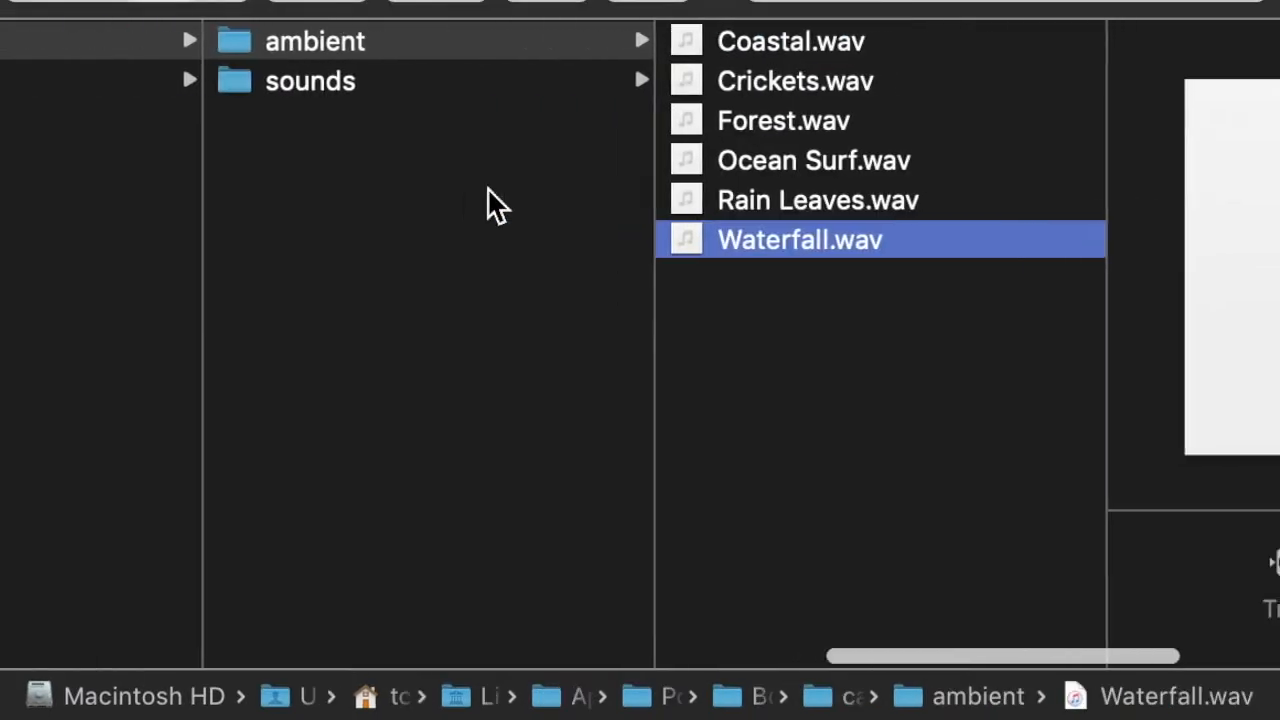
pyautogui.click(310, 80)
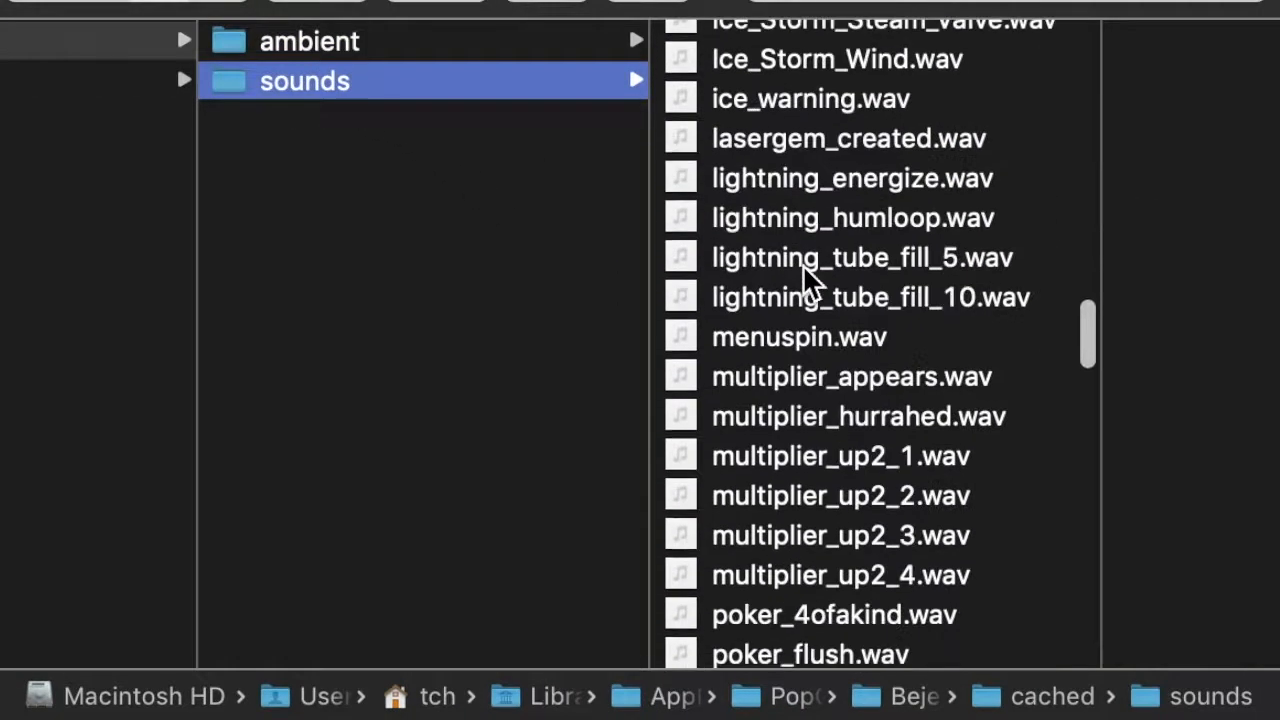
pyautogui.scroll(-3)
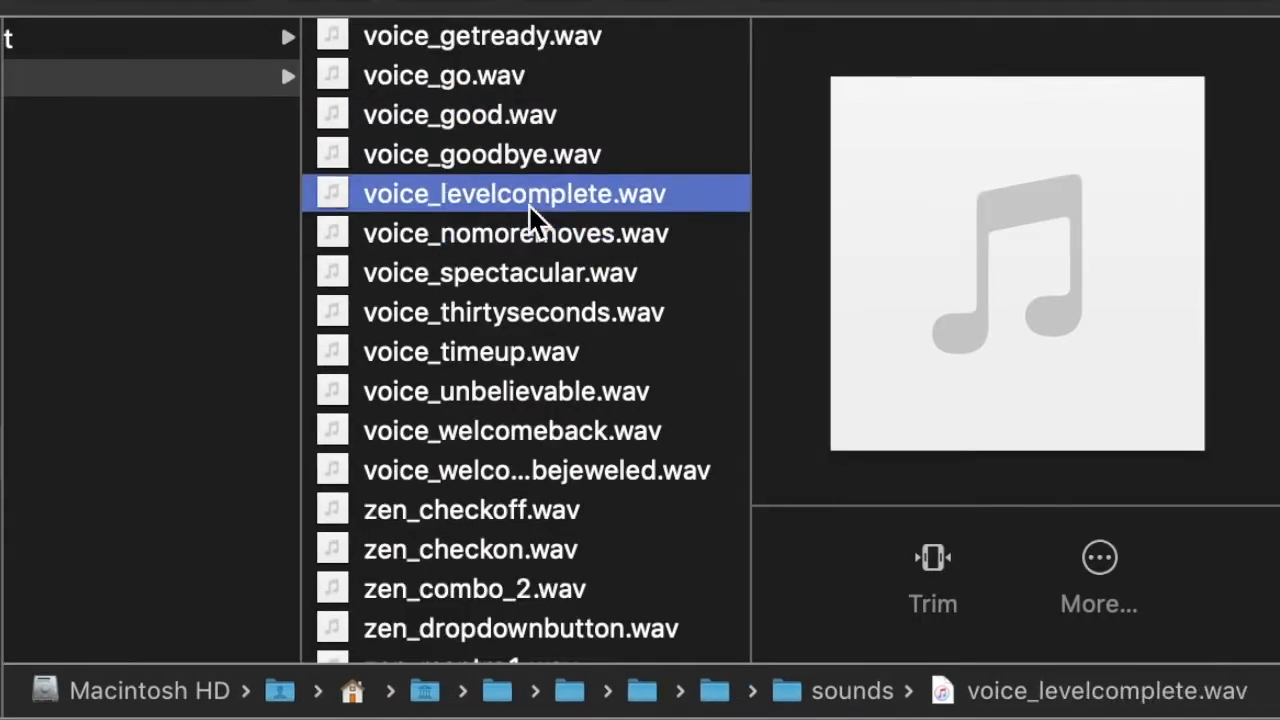
pyautogui.doubleClick(513, 193)
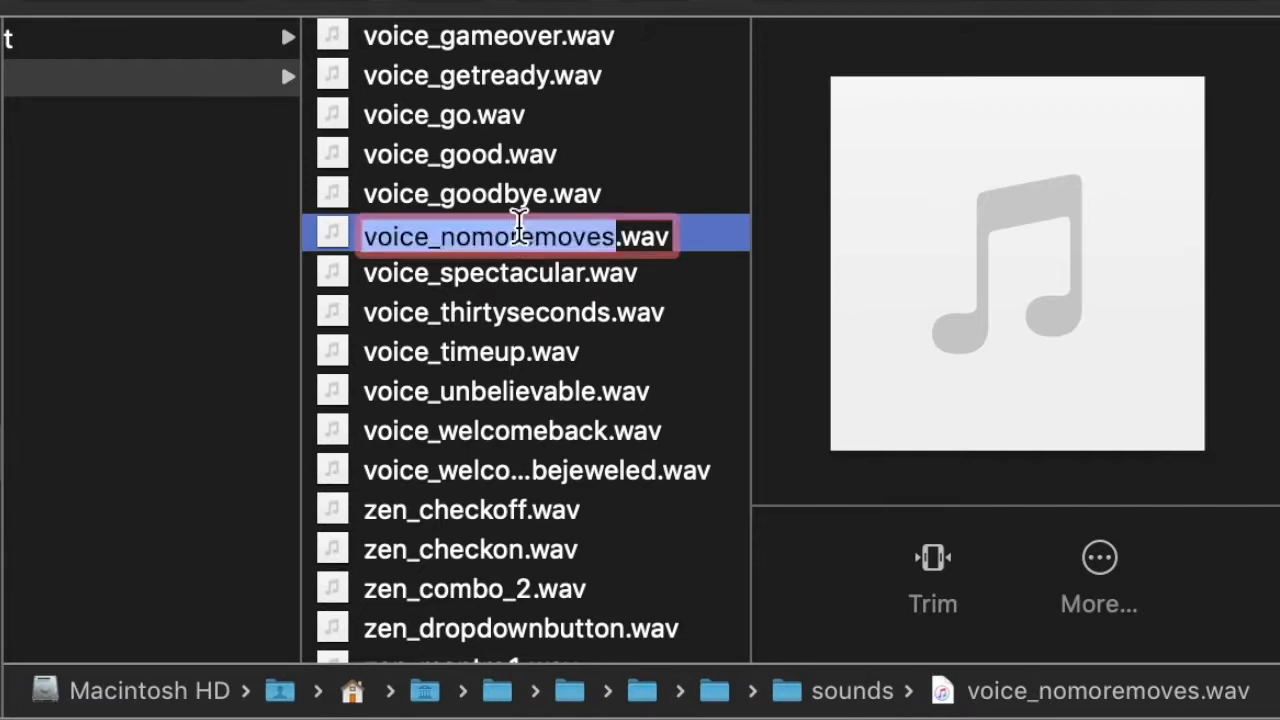
pyautogui.write('voice.wav')
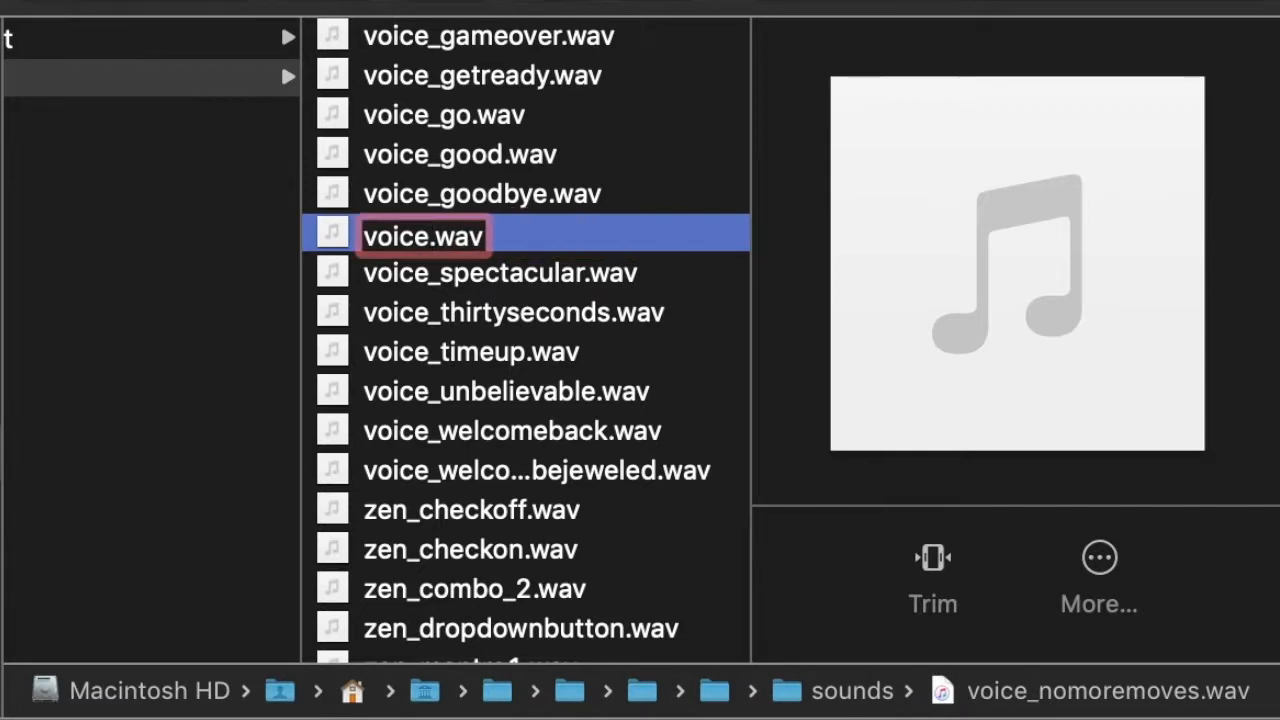
pyautogui.write('_leve')
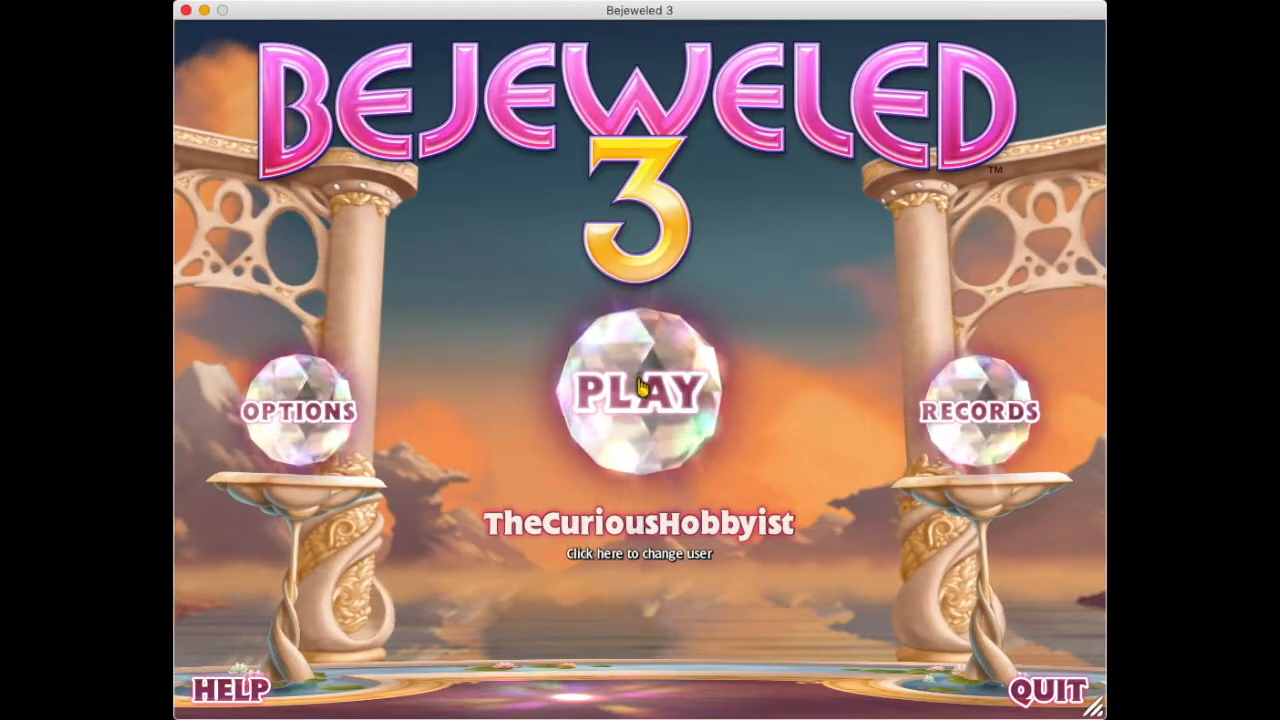
# From Play, enable Mantras in Zen settings with the General theme, then close the panel.
pyautogui.click(640, 390)
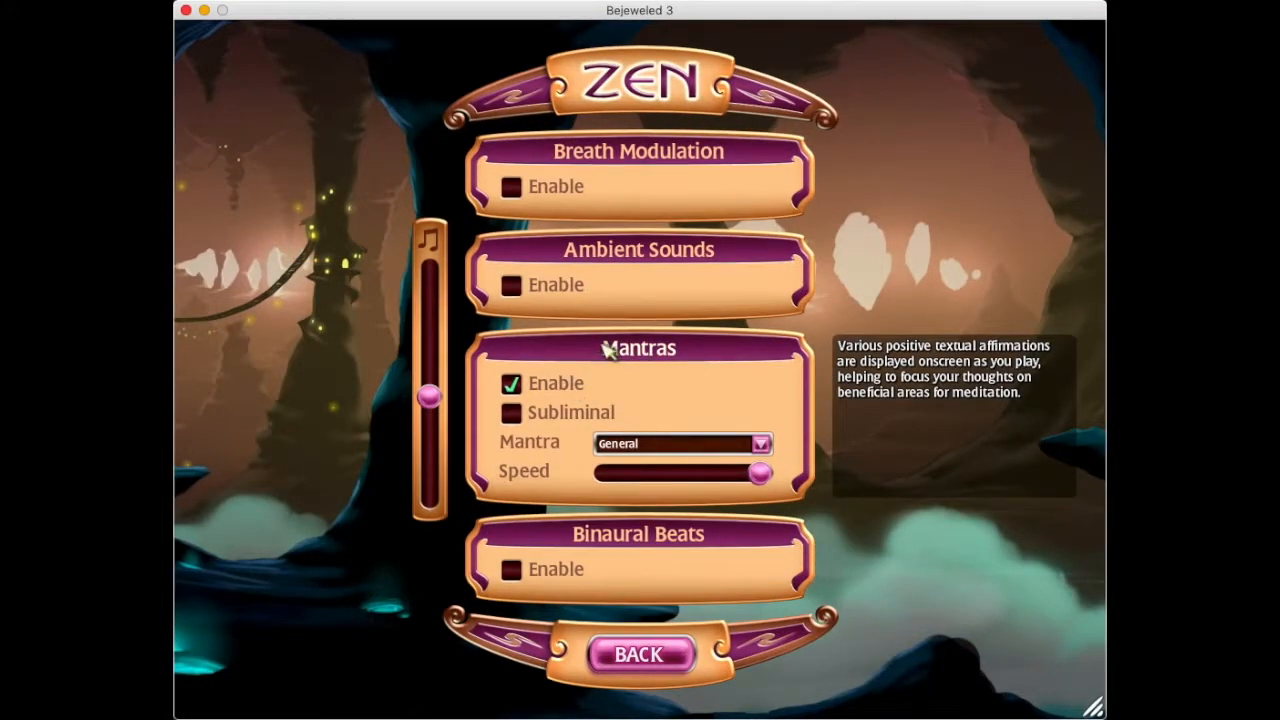
pyautogui.click(511, 383)
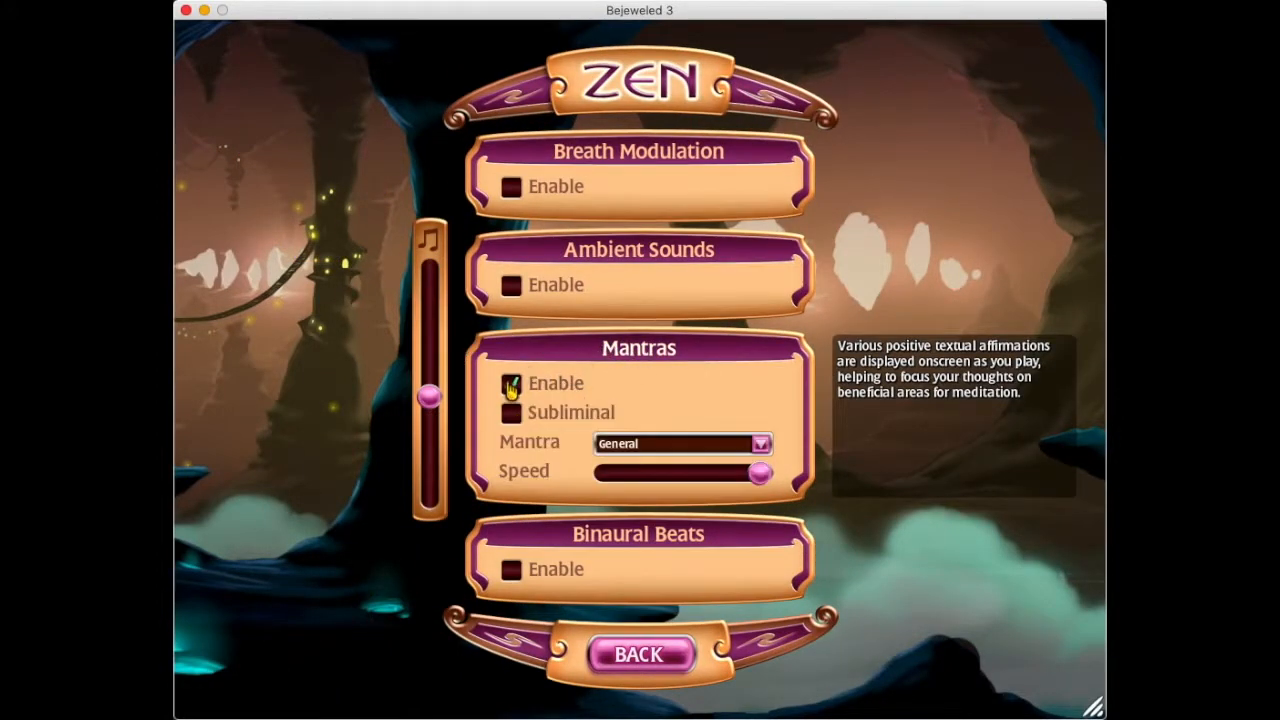
pyautogui.click(510, 383)
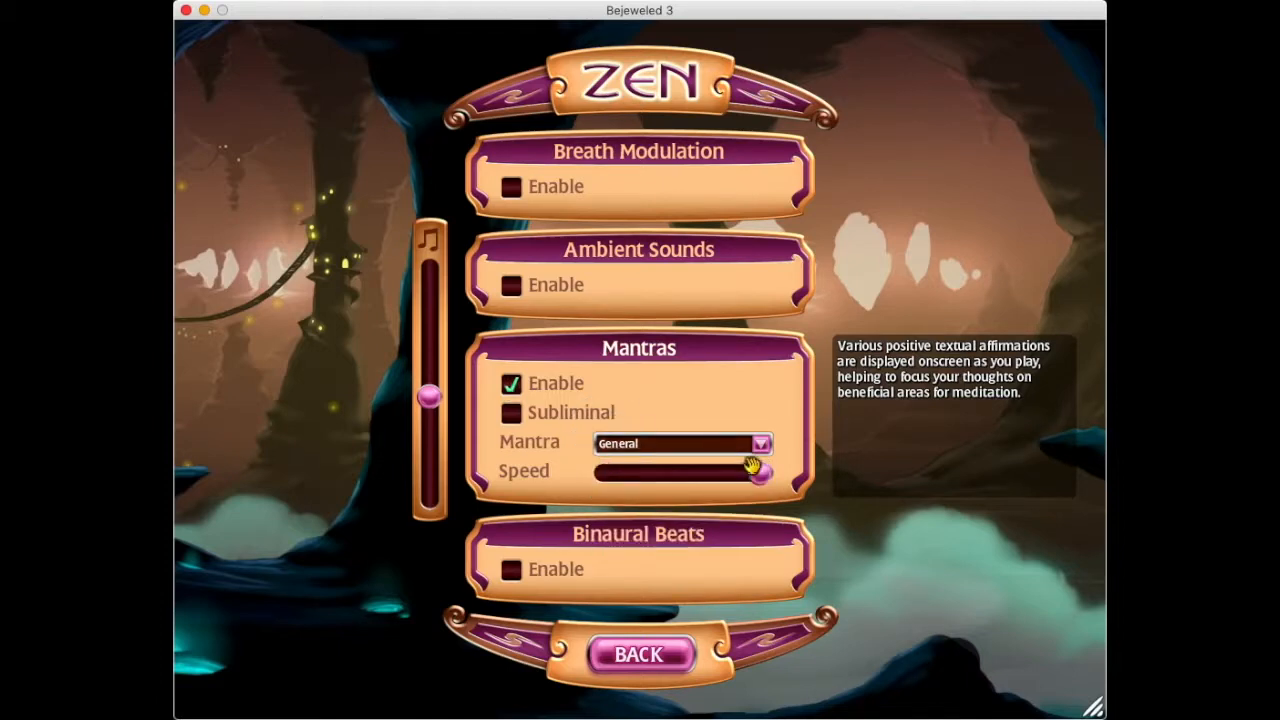
pyautogui.moveTo(828, 483)
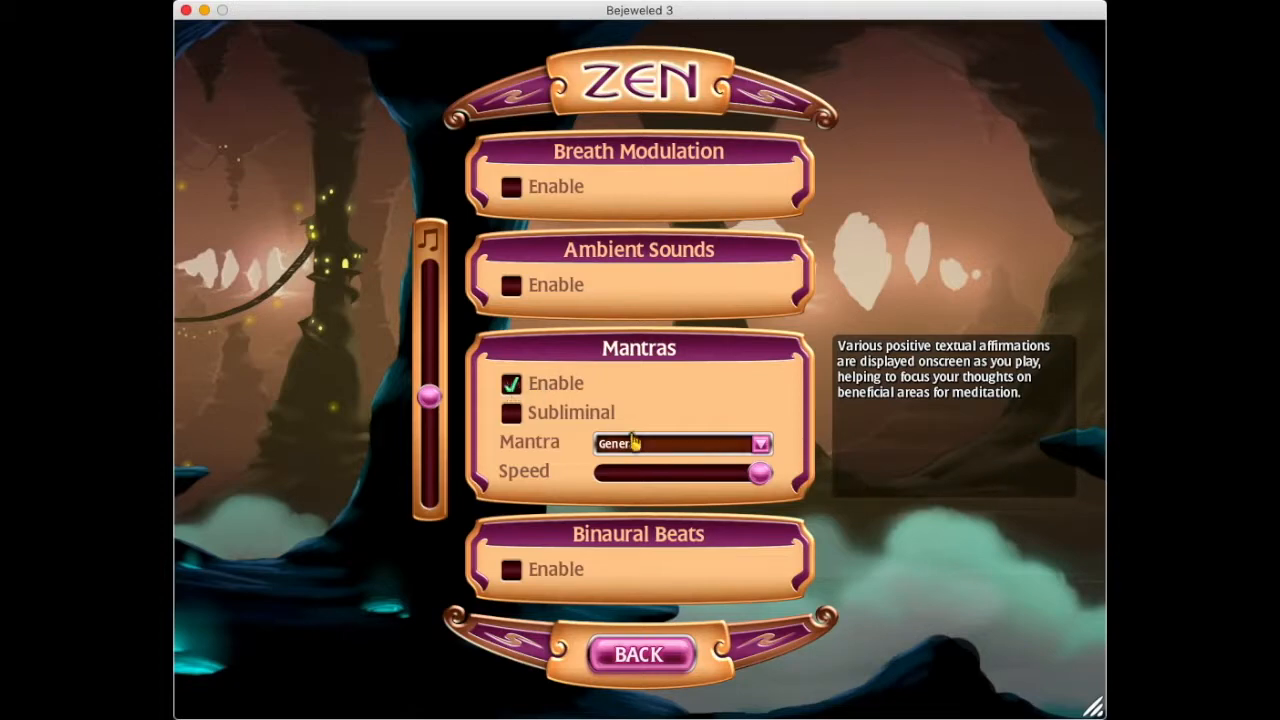
pyautogui.click(761, 443)
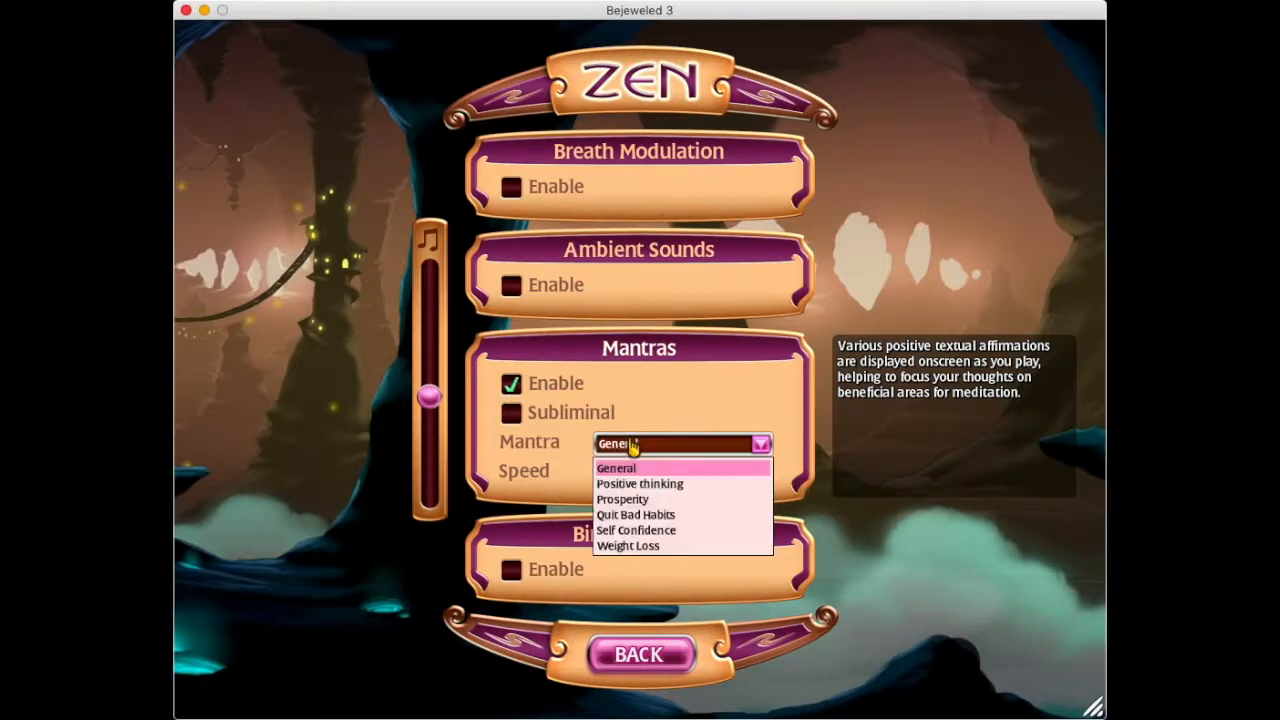
pyautogui.moveTo(610, 478)
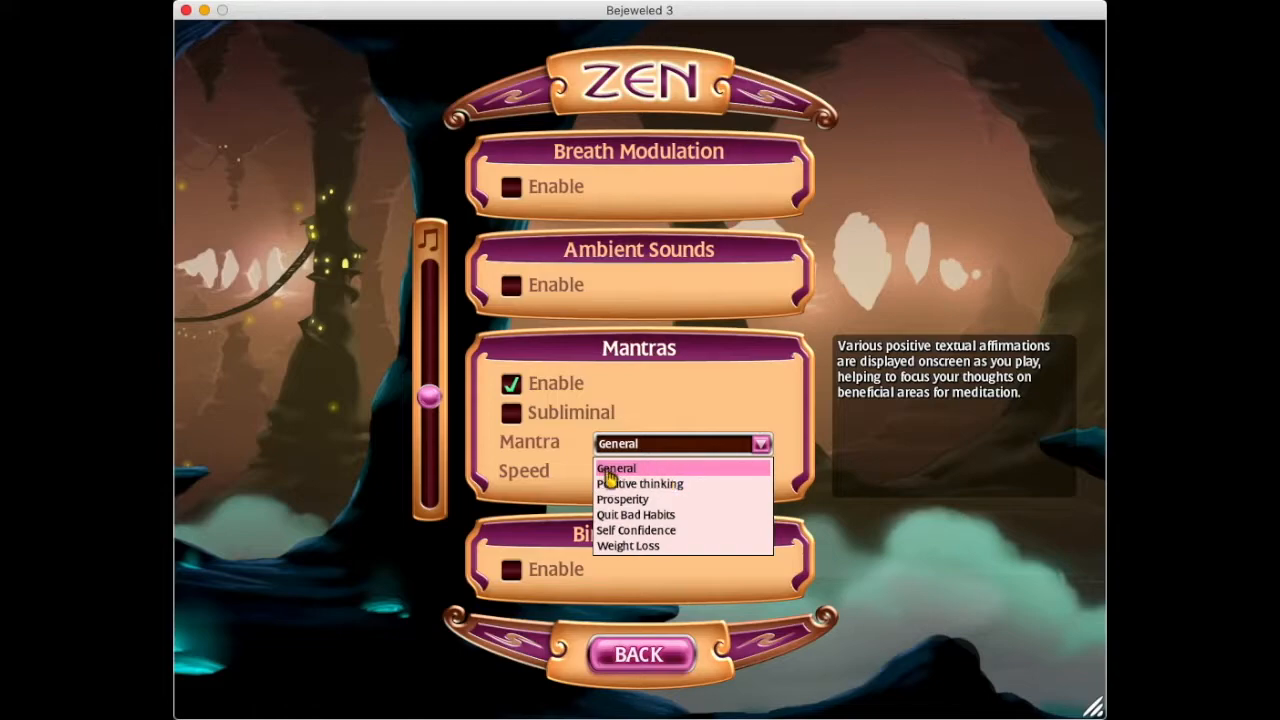
pyautogui.click(616, 468)
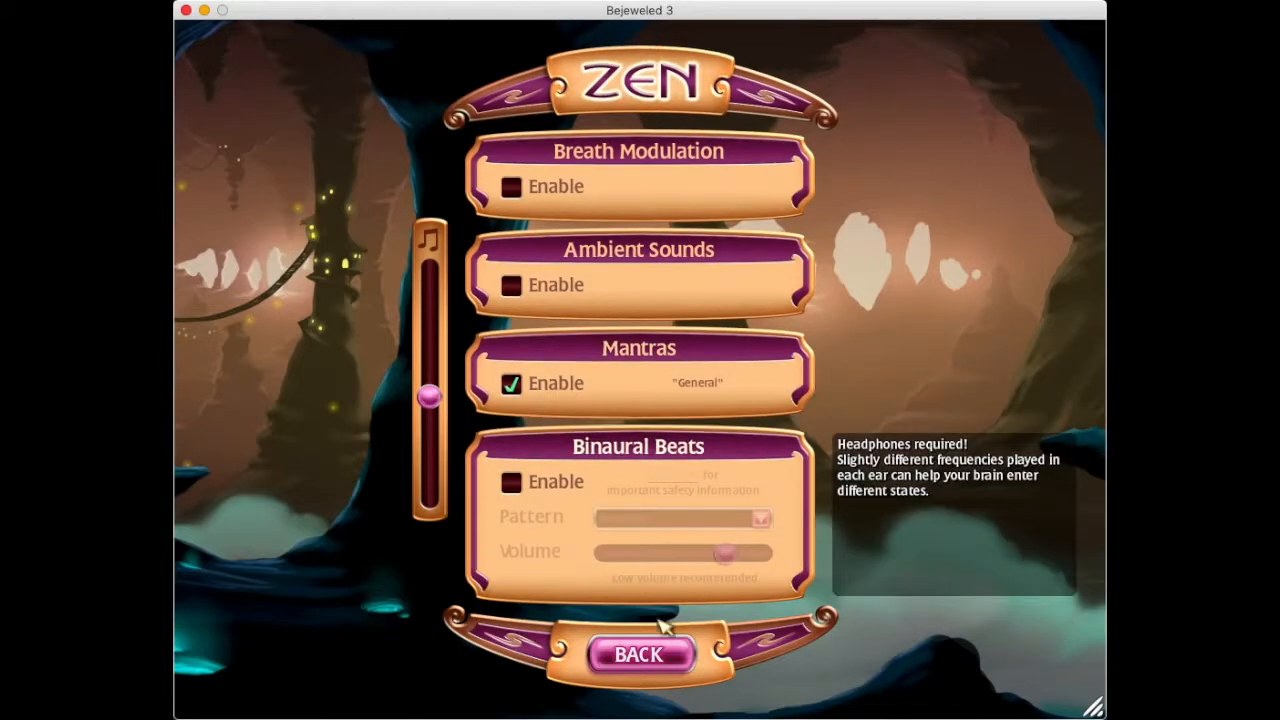
pyautogui.click(638, 654)
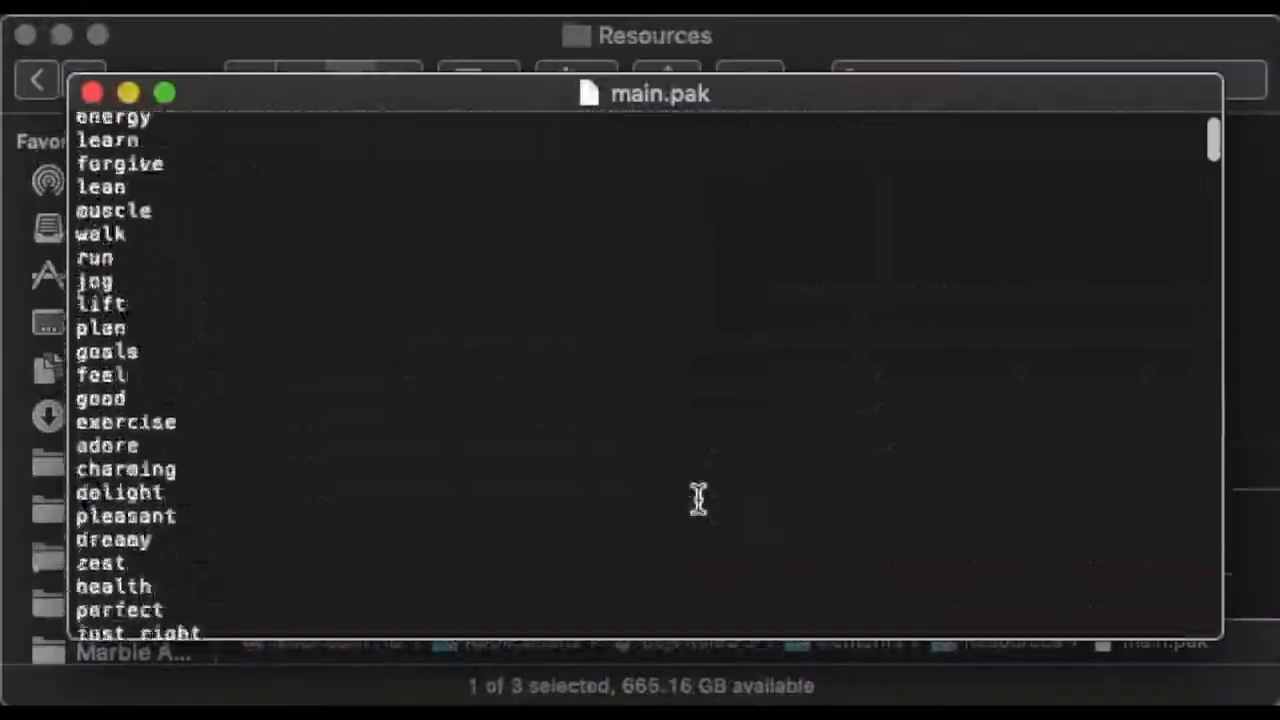
# Scroll to where 'flexible' runs into OggS and set the selection start before OggS.
pyautogui.scroll(-3)
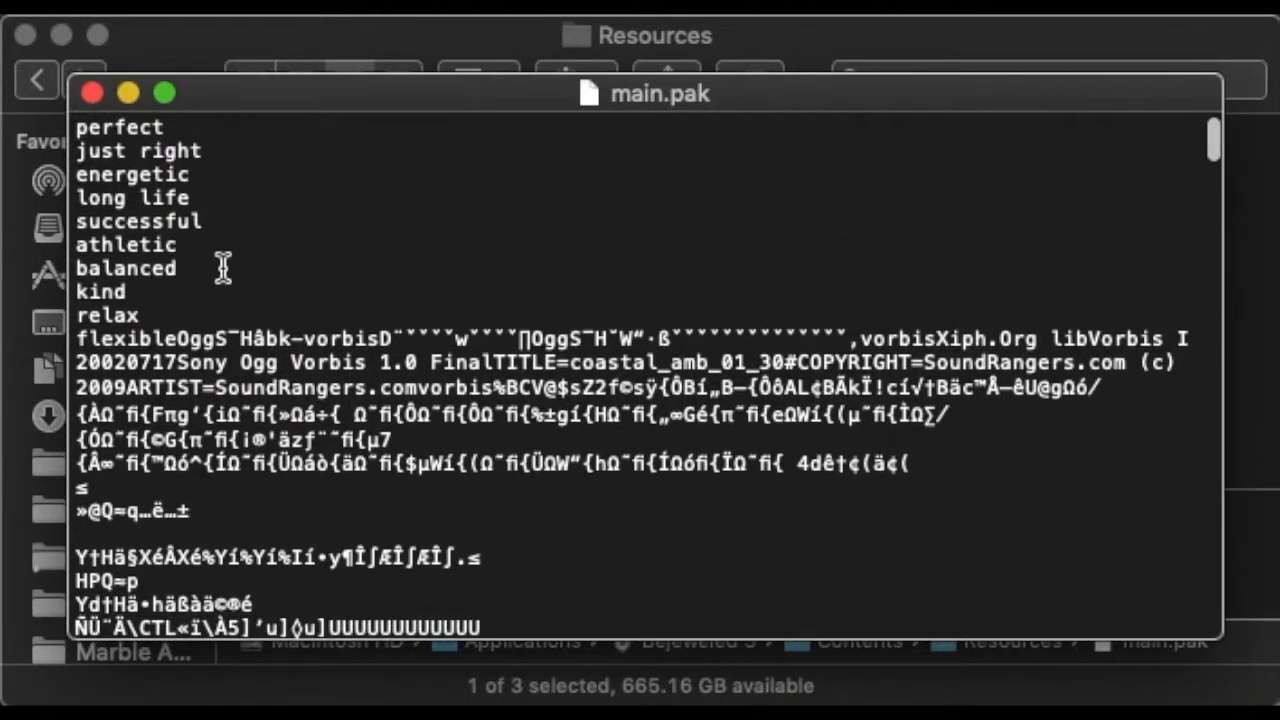
pyautogui.doubleClick(120, 338)
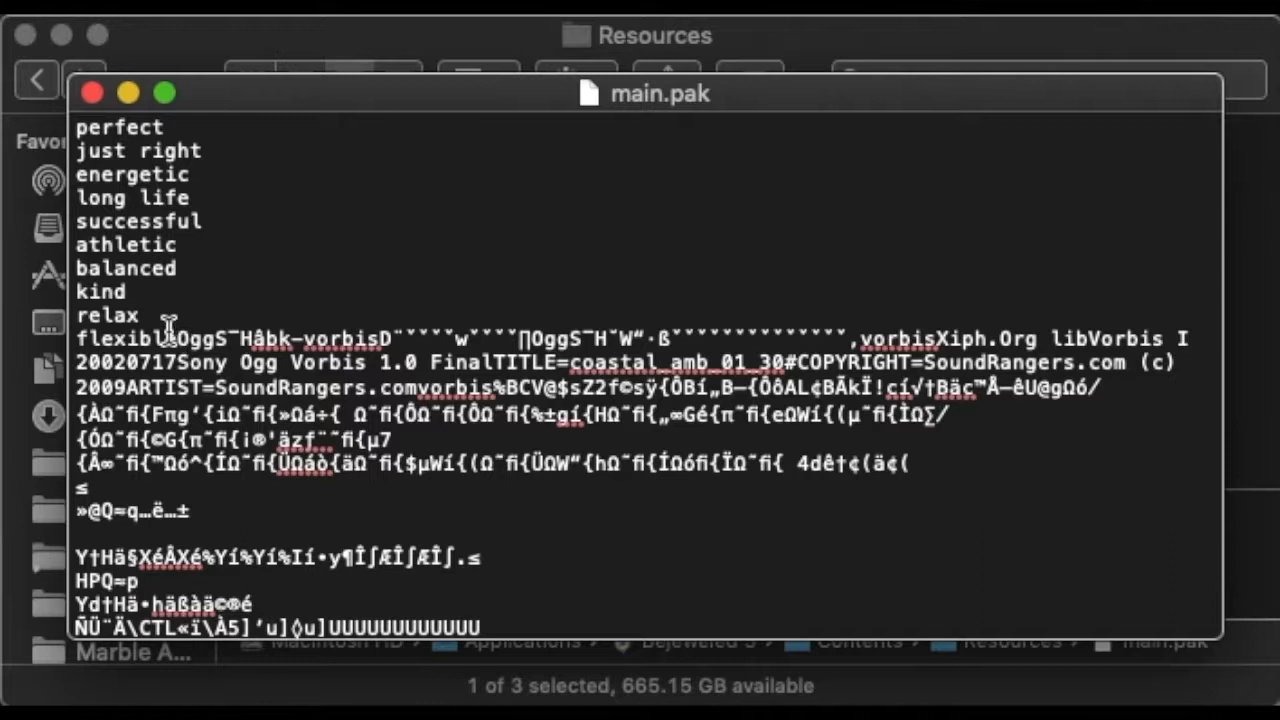
pyautogui.doubleClick(120, 338)
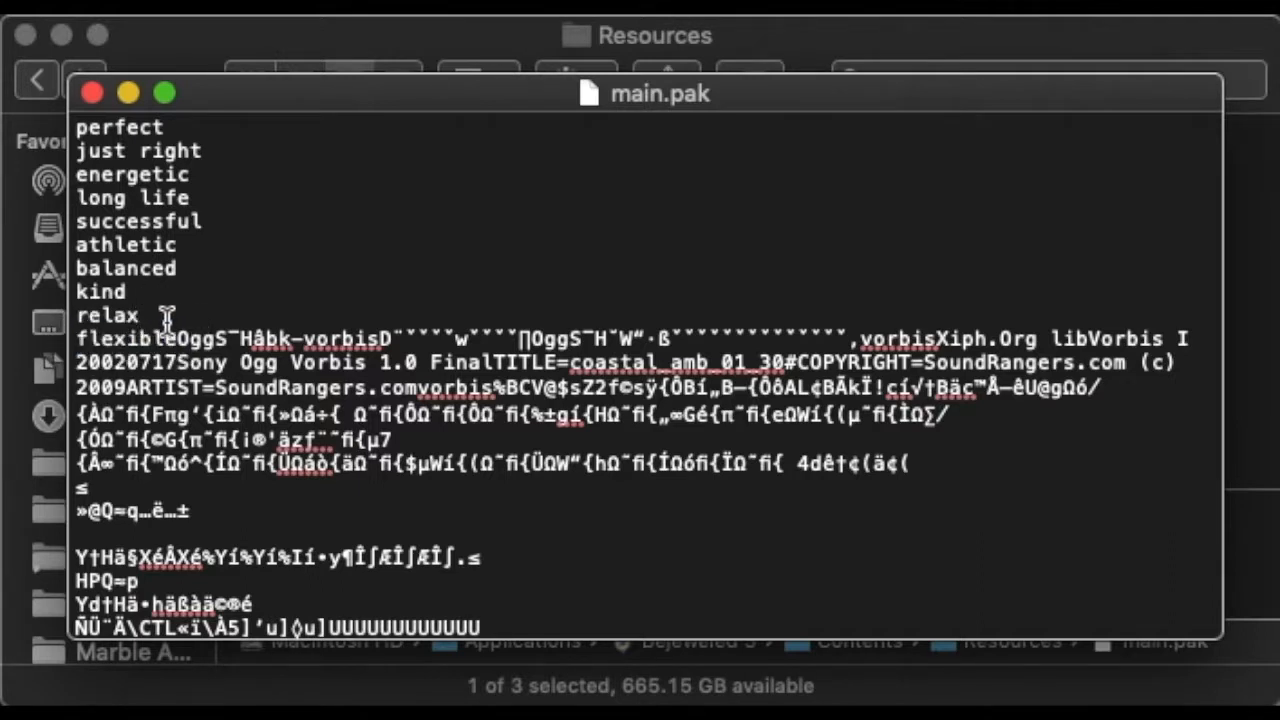
pyautogui.doubleClick(100, 291)
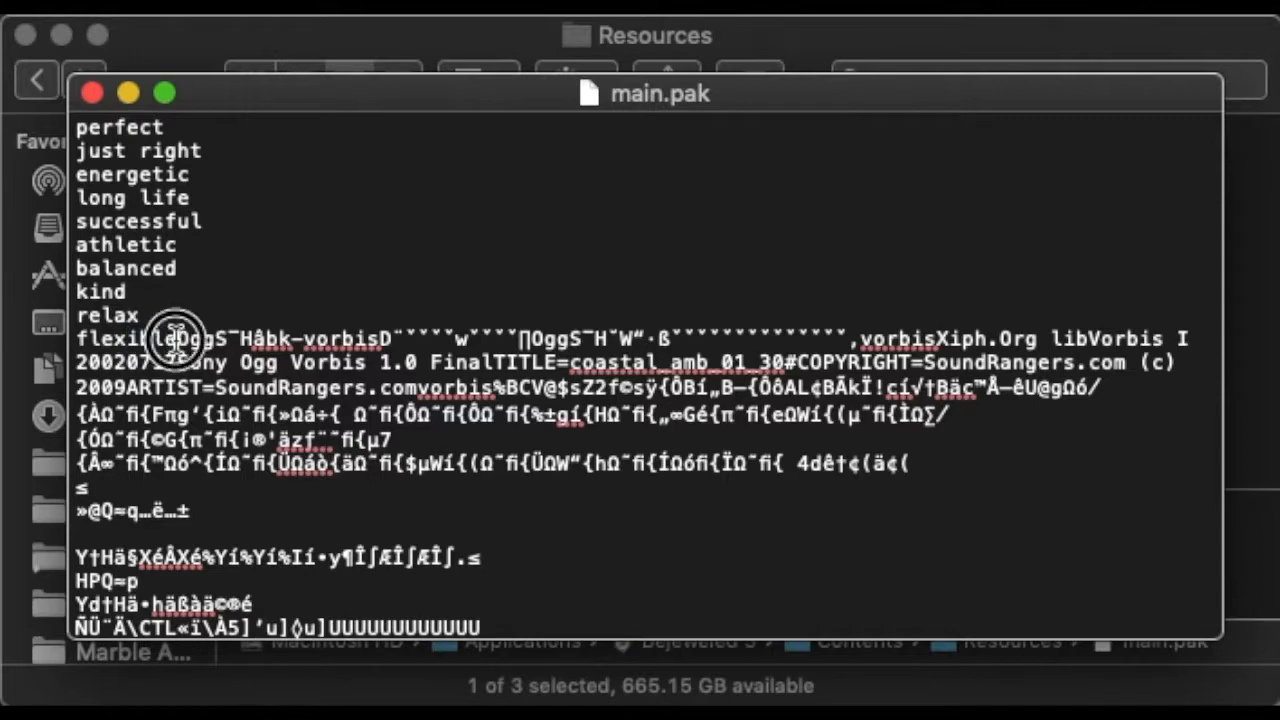
pyautogui.moveTo(800, 357)
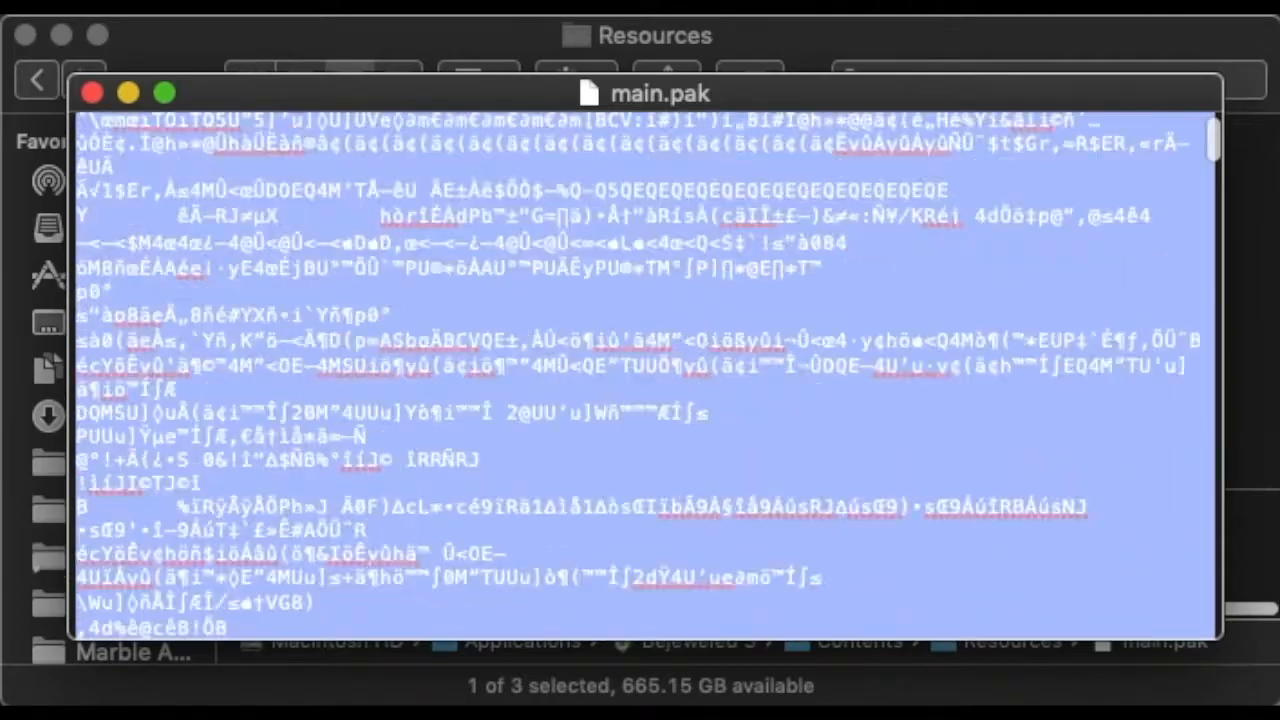
# Scroll down through main.pak to the Ogg audio block ending at the 'Alpha Pattern' description.
pyautogui.scroll(-3)
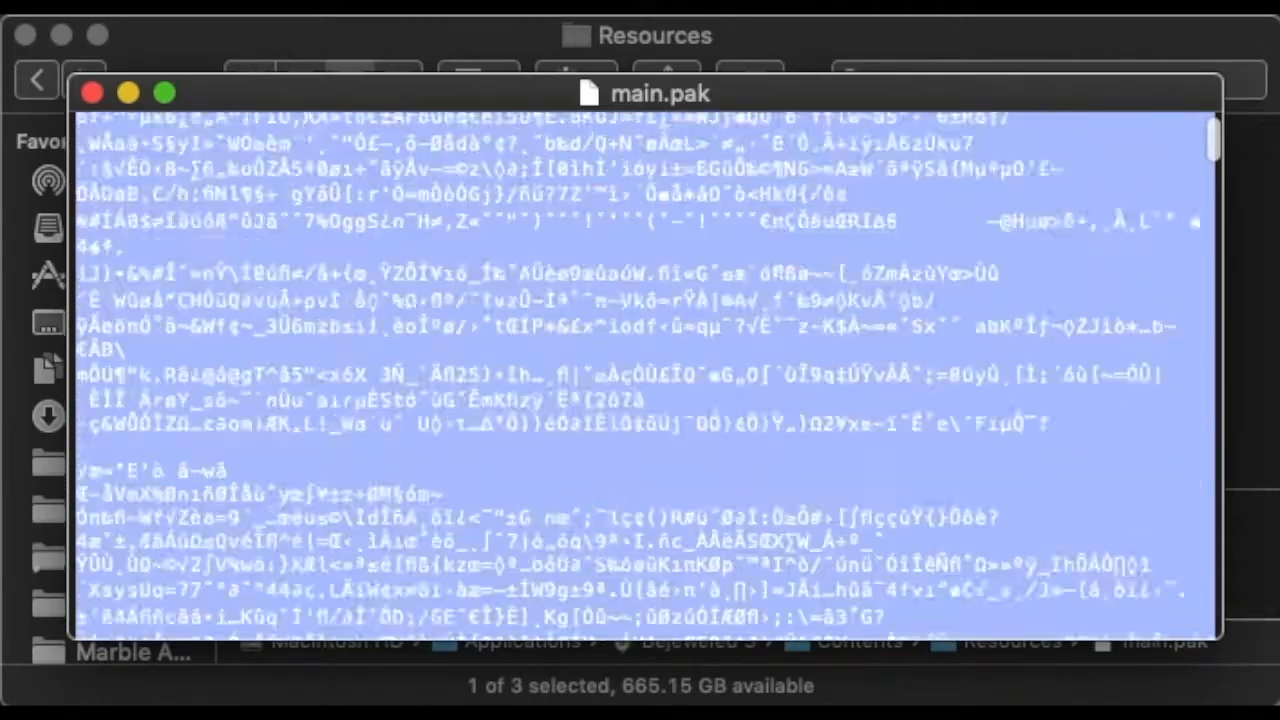
pyautogui.scroll(-3)
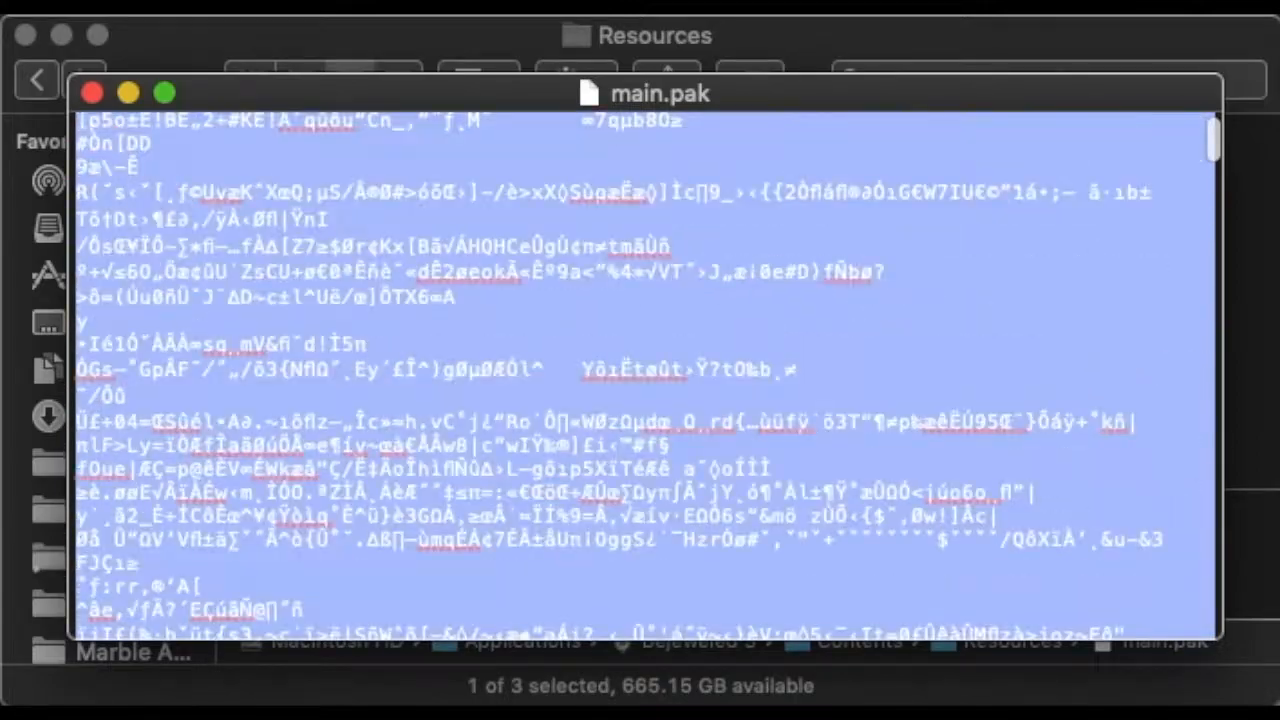
pyautogui.scroll(-3)
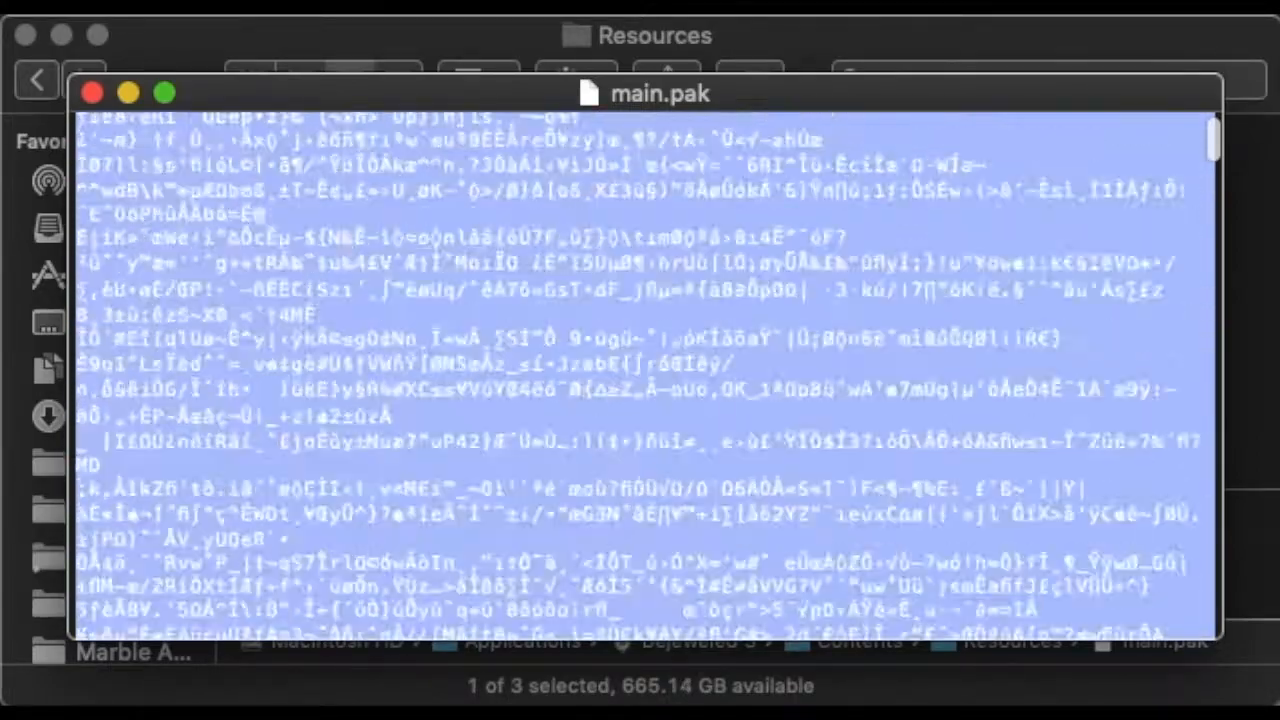
pyautogui.scroll(-3)
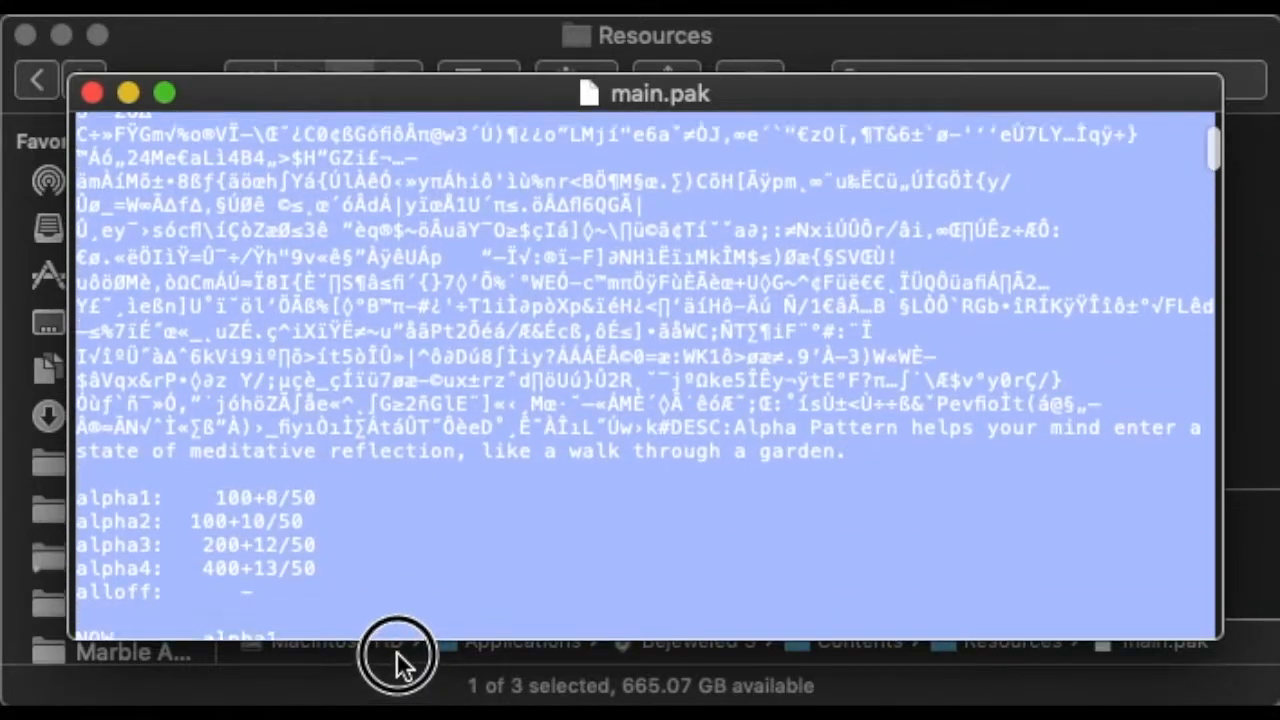
pyautogui.scroll(-3)
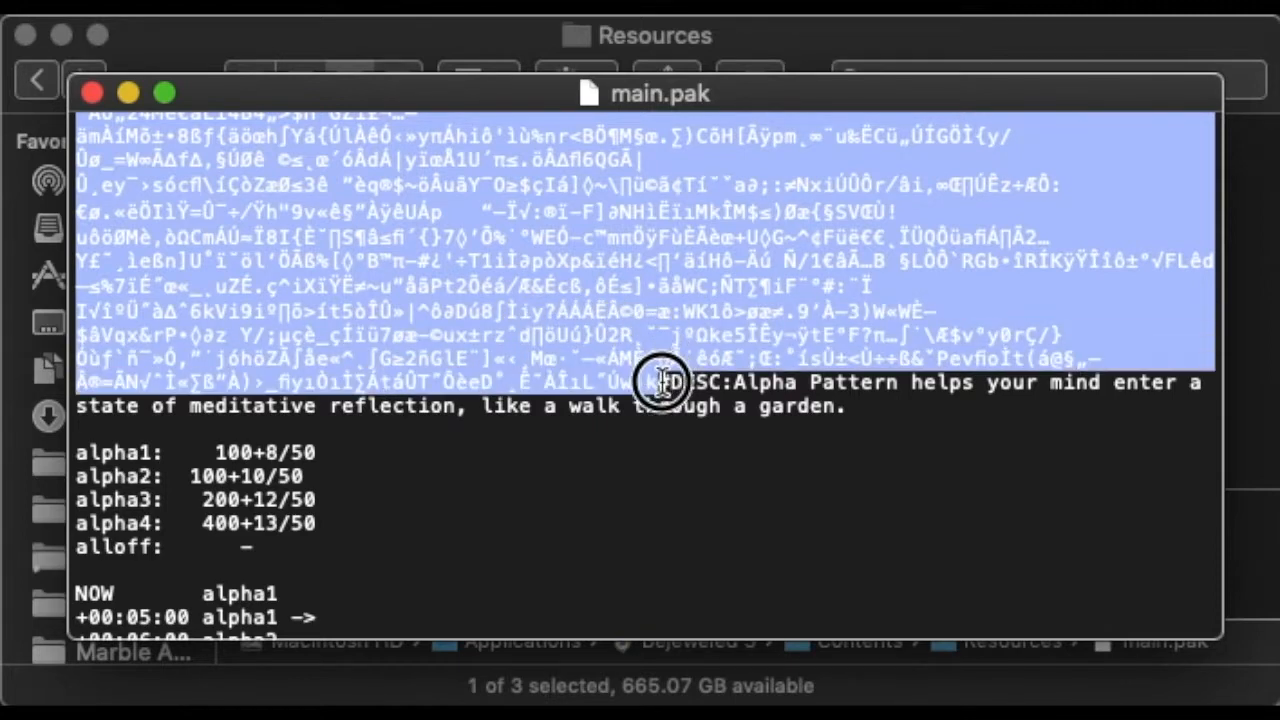
pyautogui.moveTo(668, 382)
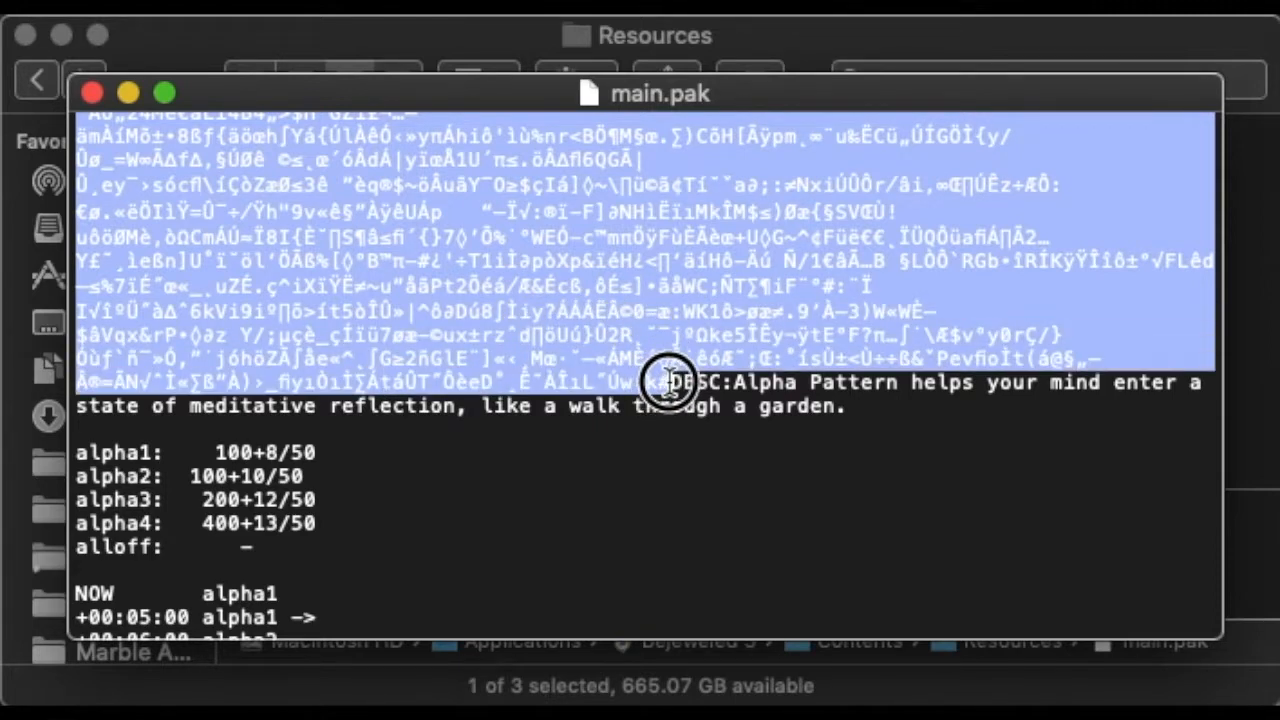
pyautogui.moveTo(785, 325)
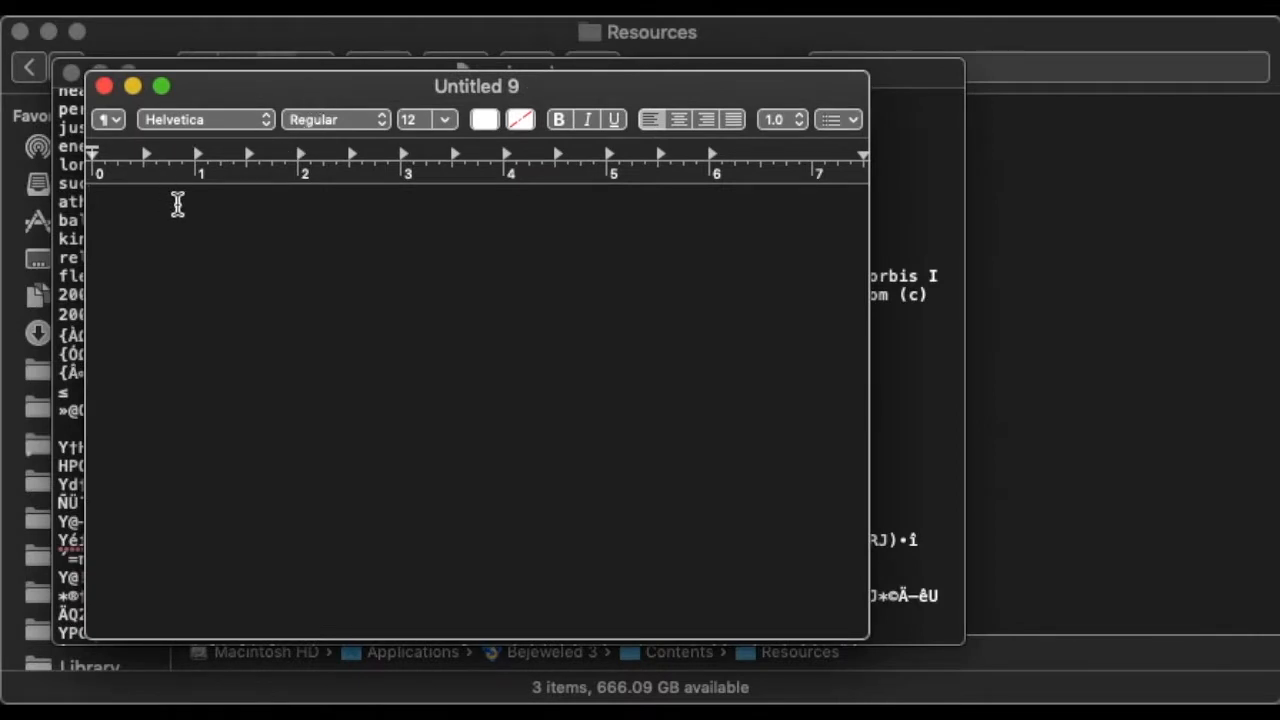
# Type the test line 'This is a test' and try a different font on it.
pyautogui.write('This')
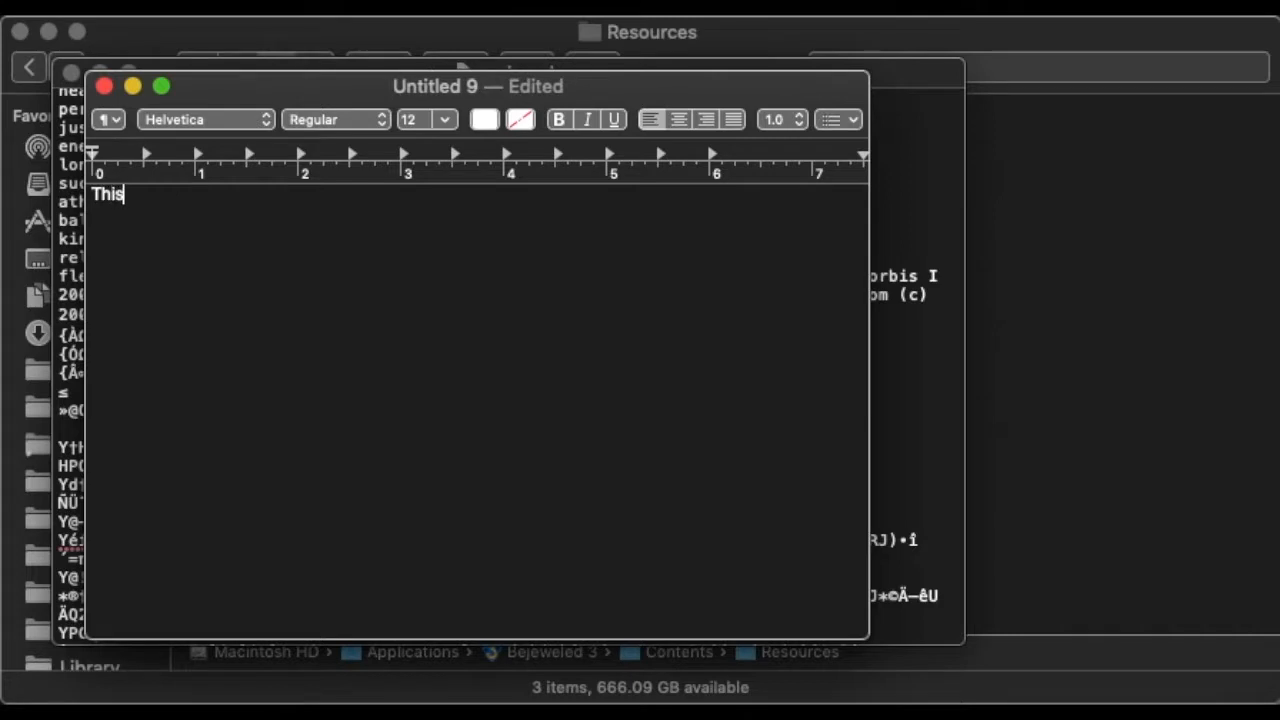
pyautogui.write('is a')
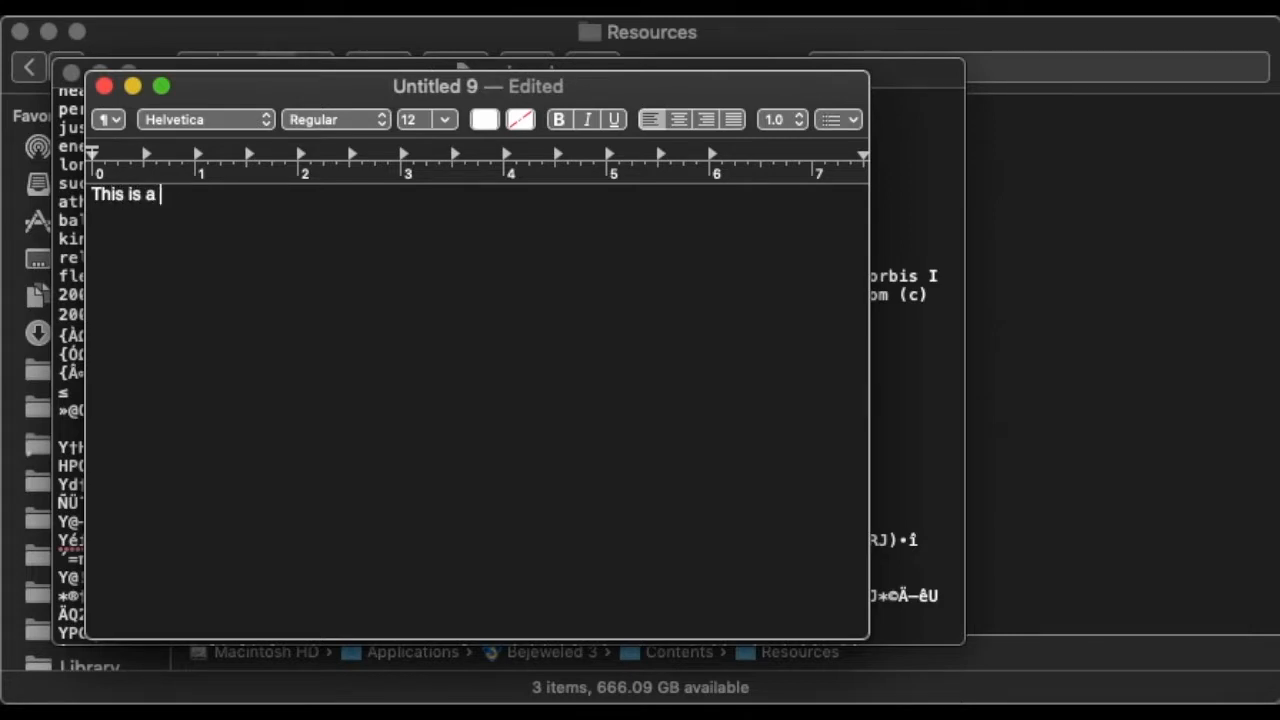
pyautogui.write('test')
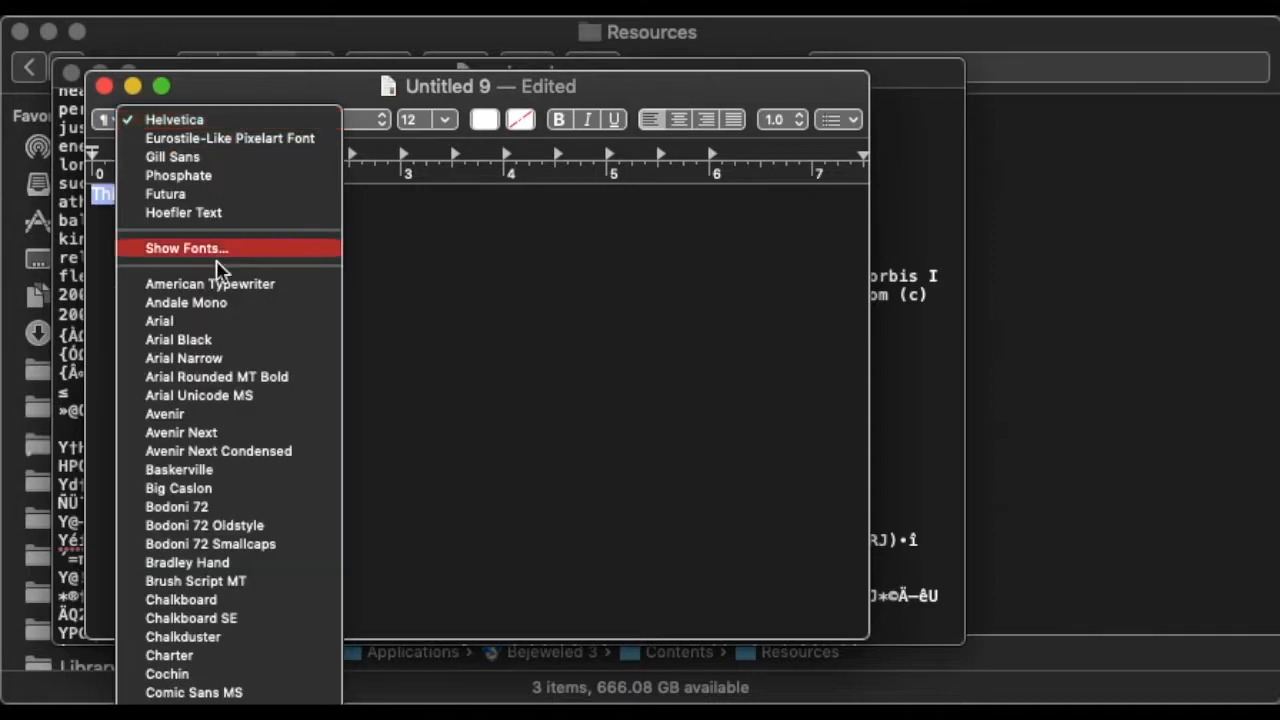
pyautogui.click(172, 156)
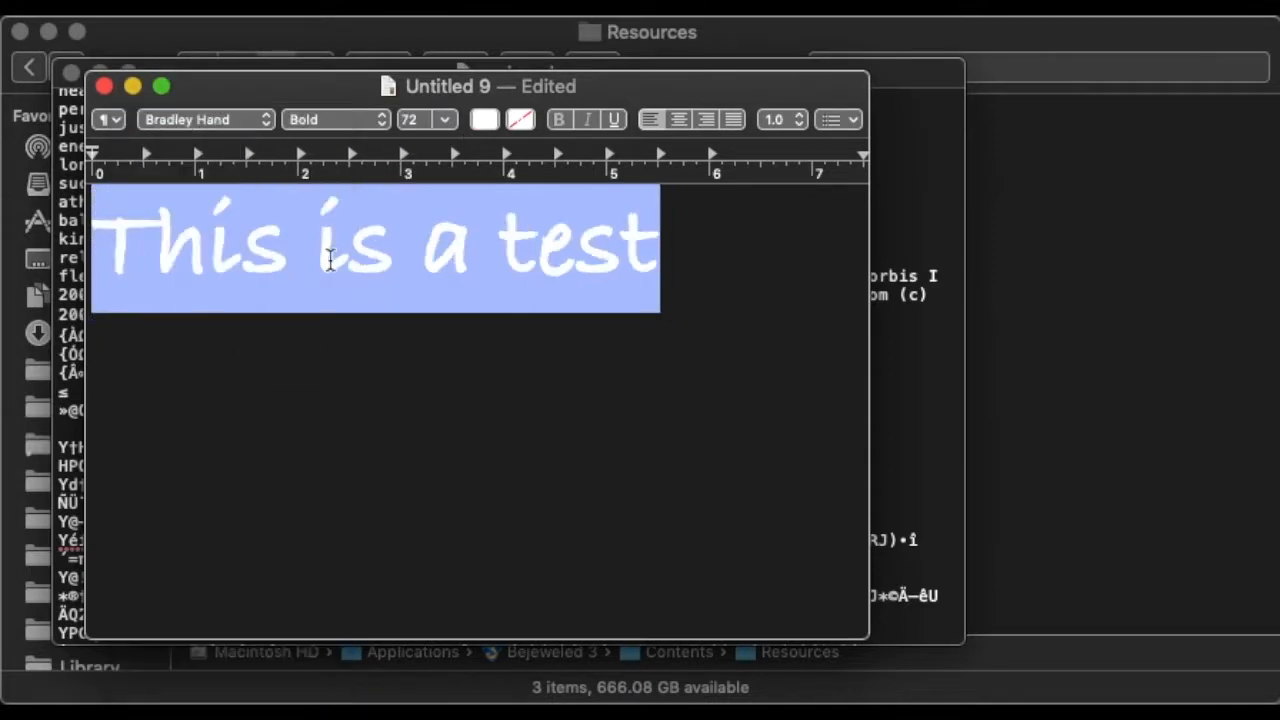
pyautogui.click(200, 119)
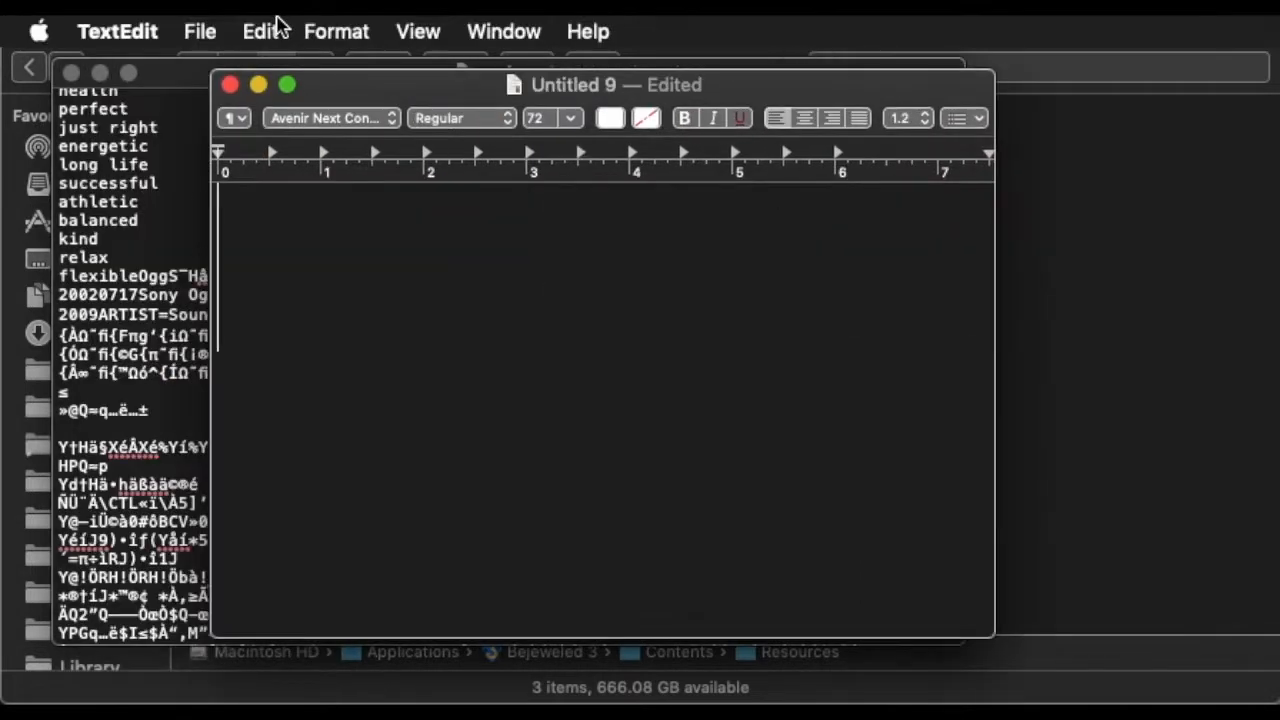
# Convert the new document to plain text with Format > Make Plain Text.
pyautogui.click(336, 31)
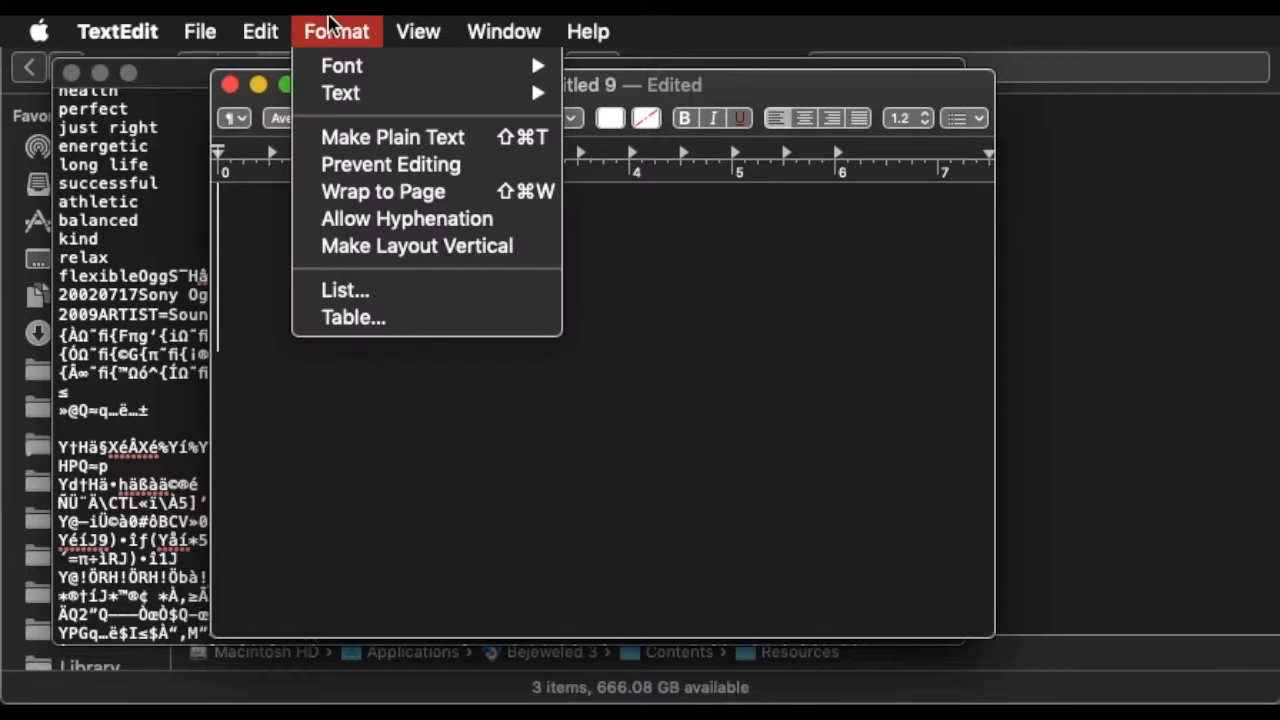
pyautogui.moveTo(391, 137)
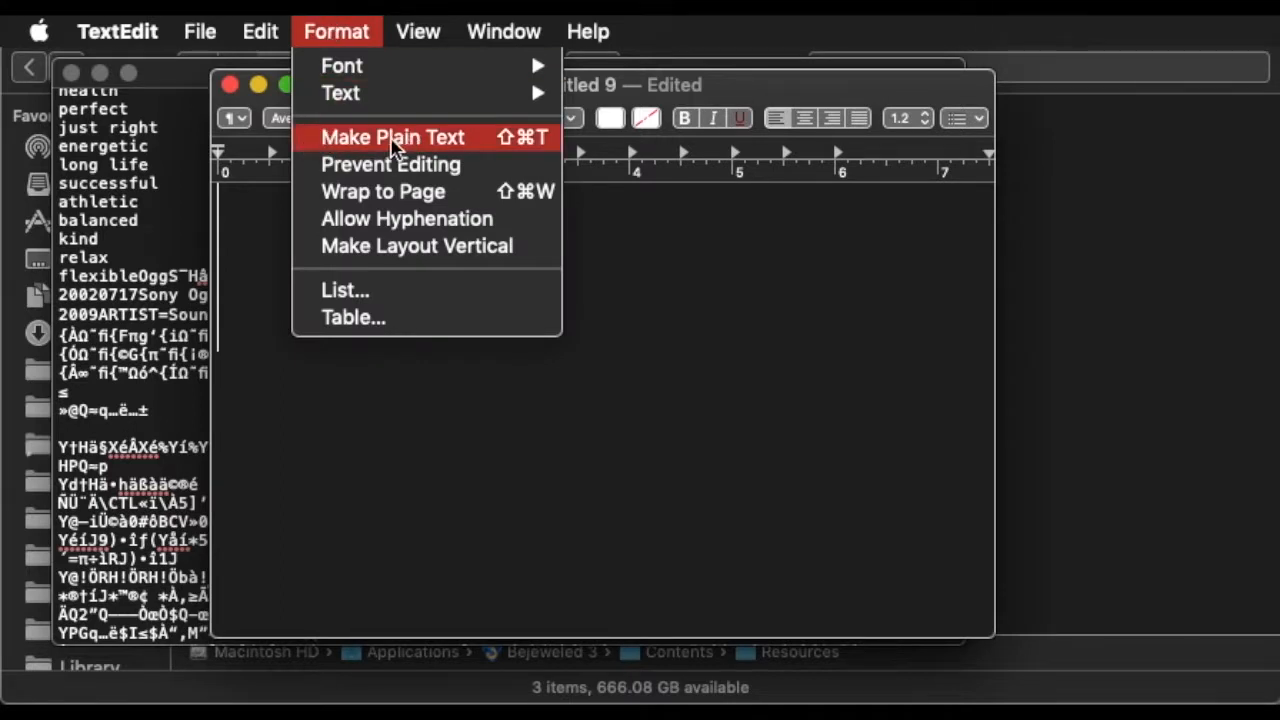
pyautogui.click(391, 137)
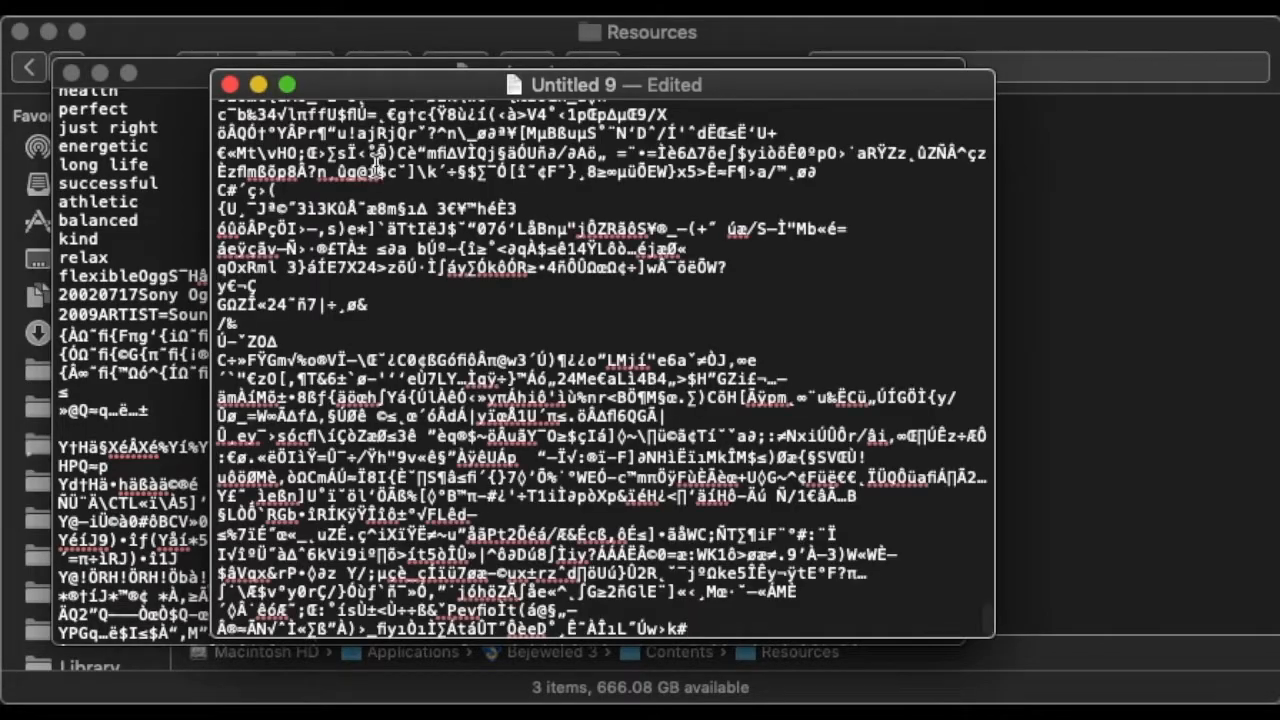
pyautogui.scroll(-3)
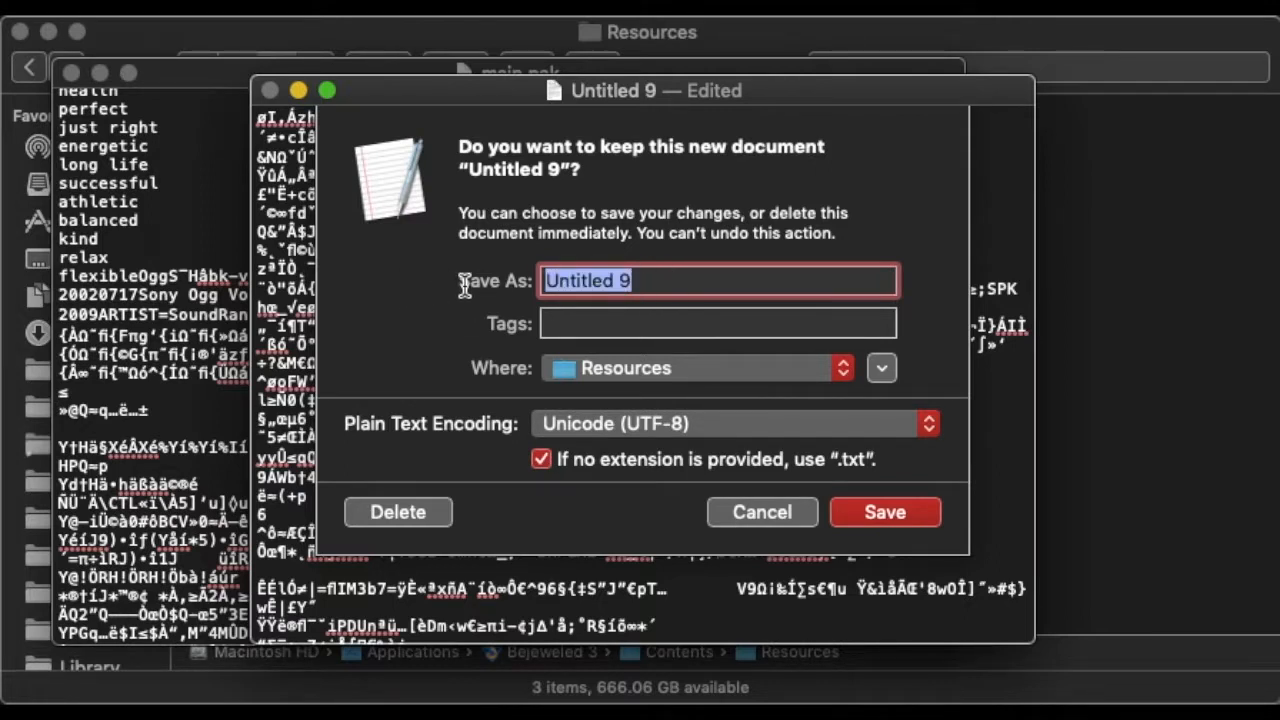
# Save as 'Audio File Extraction Test' in Western (Mac OS Roman) encoding, keeping the .ogg extension.
pyautogui.write('E')
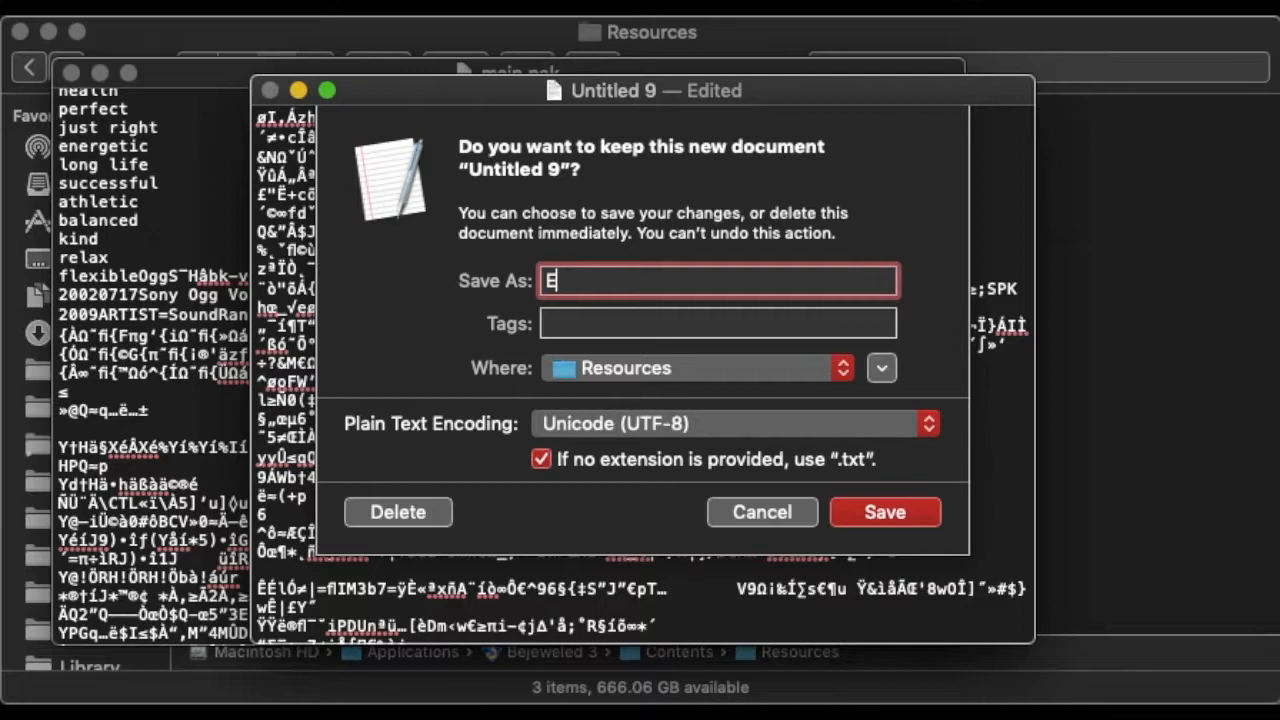
pyautogui.write('Audio File Extraction Test')
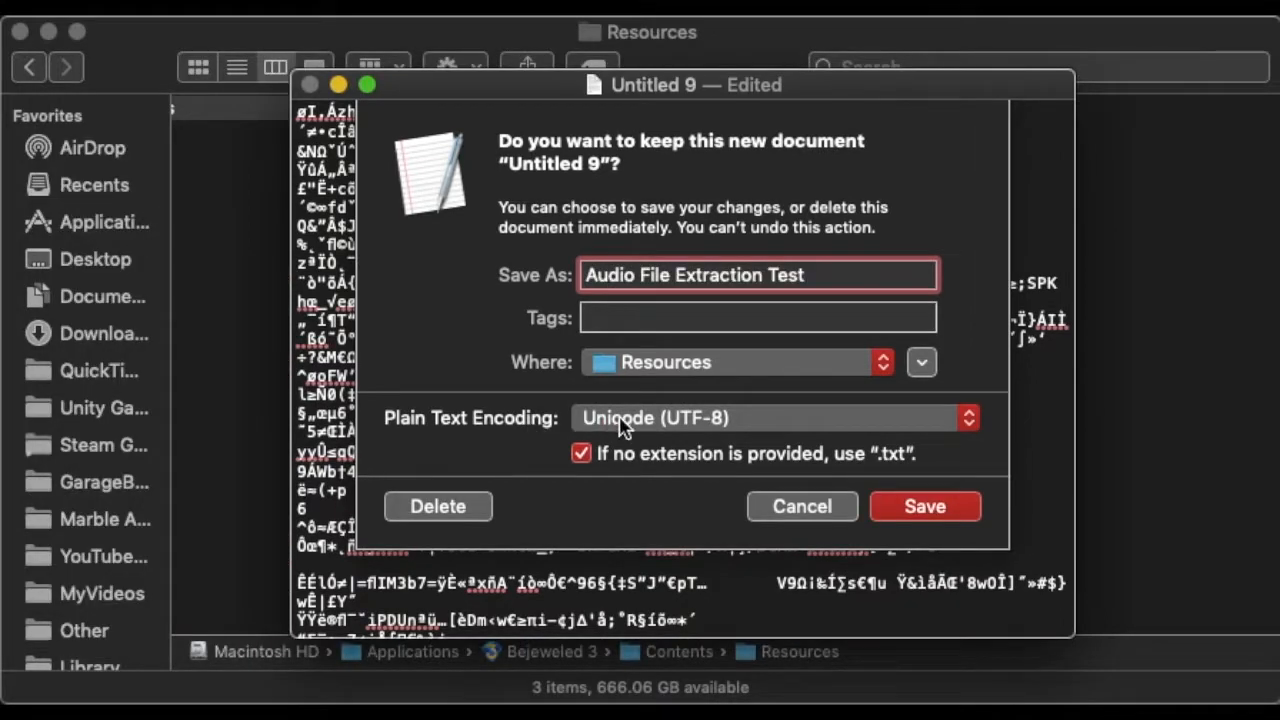
pyautogui.click(770, 417)
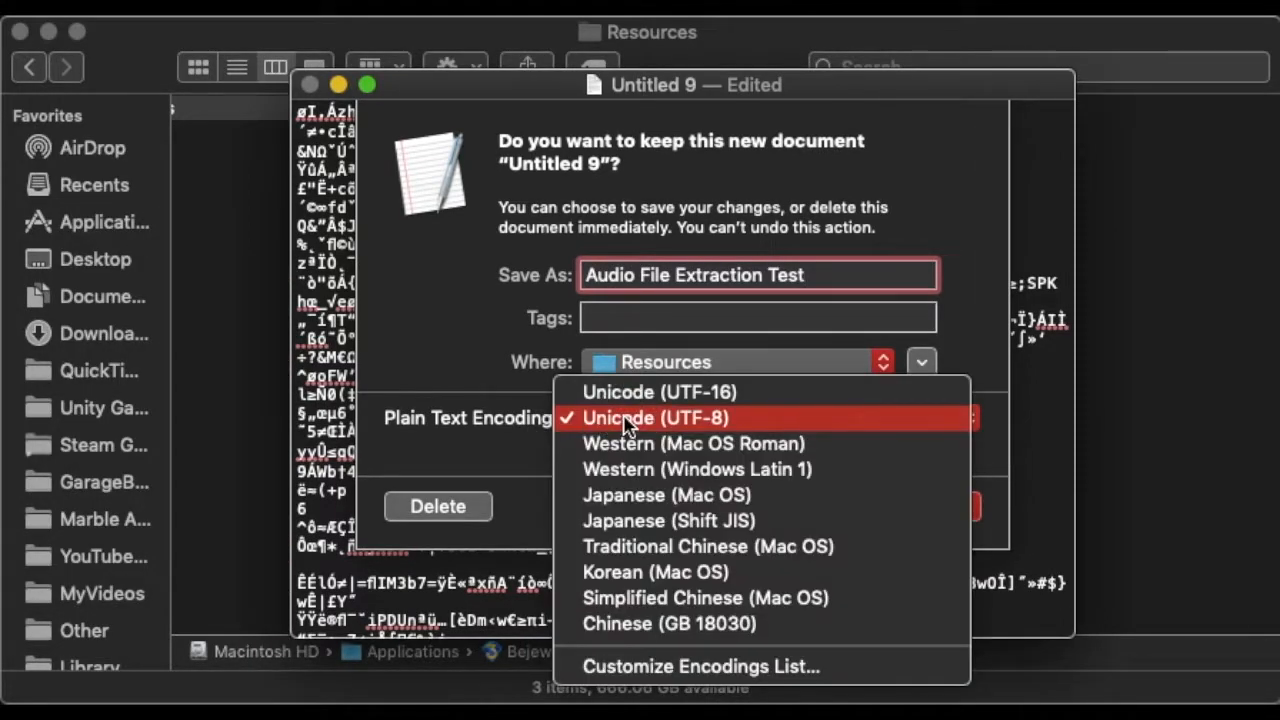
pyautogui.moveTo(660, 392)
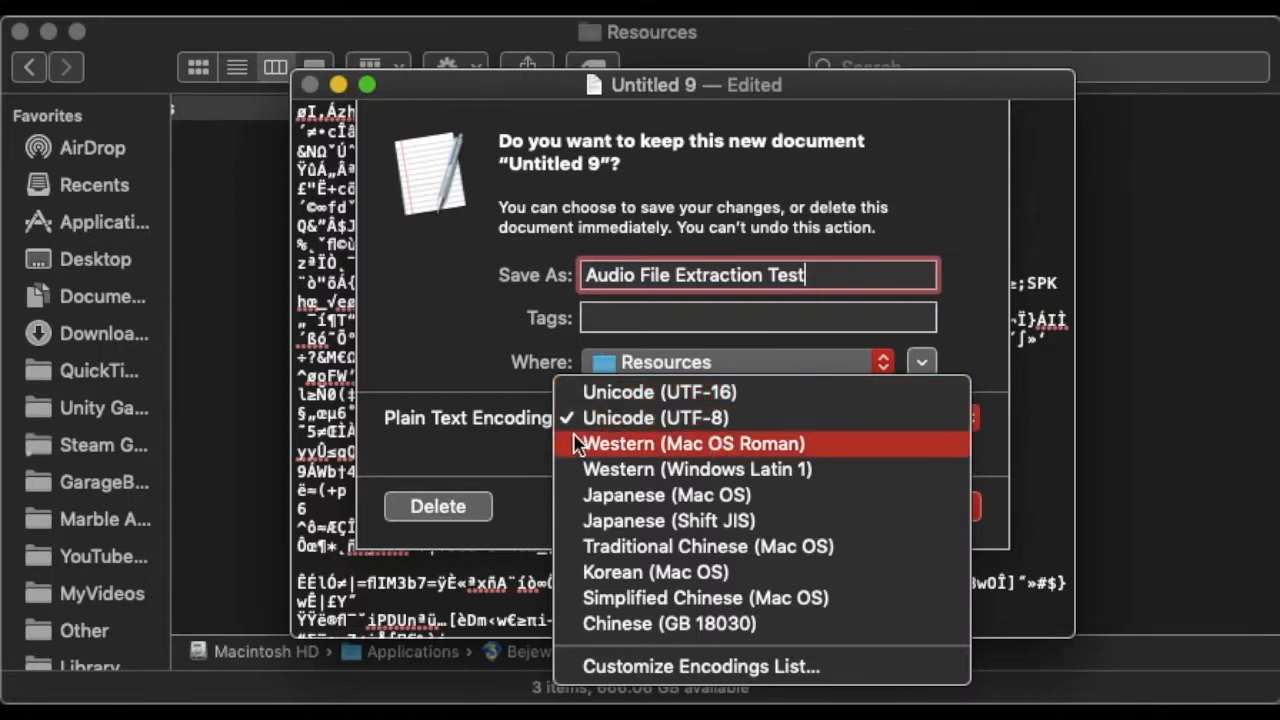
pyautogui.moveTo(740, 458)
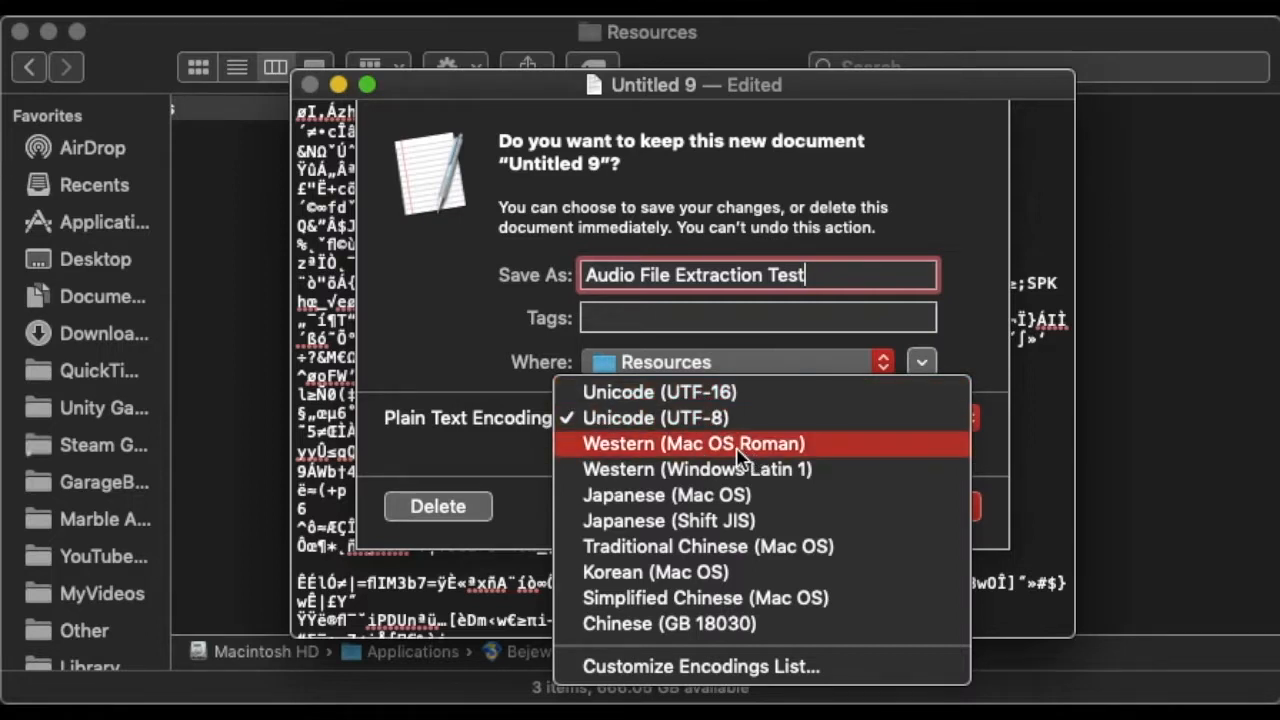
pyautogui.click(690, 443)
pyautogui.write('.ogg')
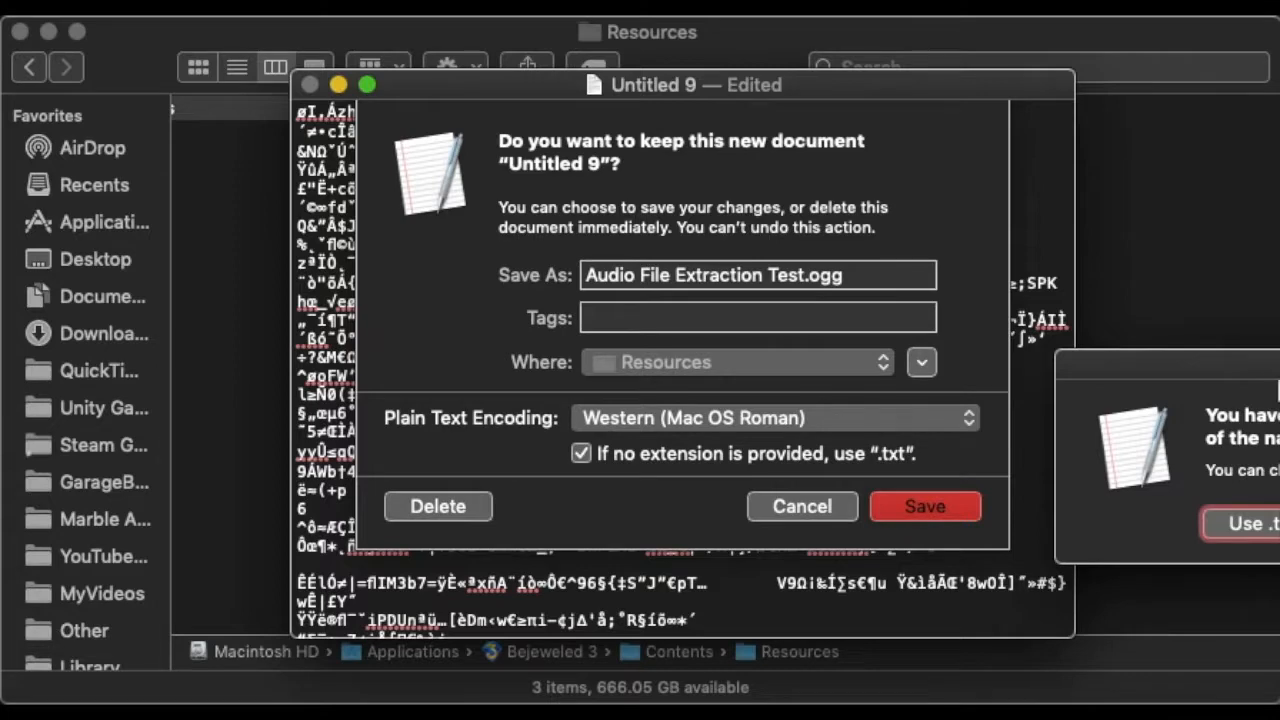
pyautogui.click(923, 506)
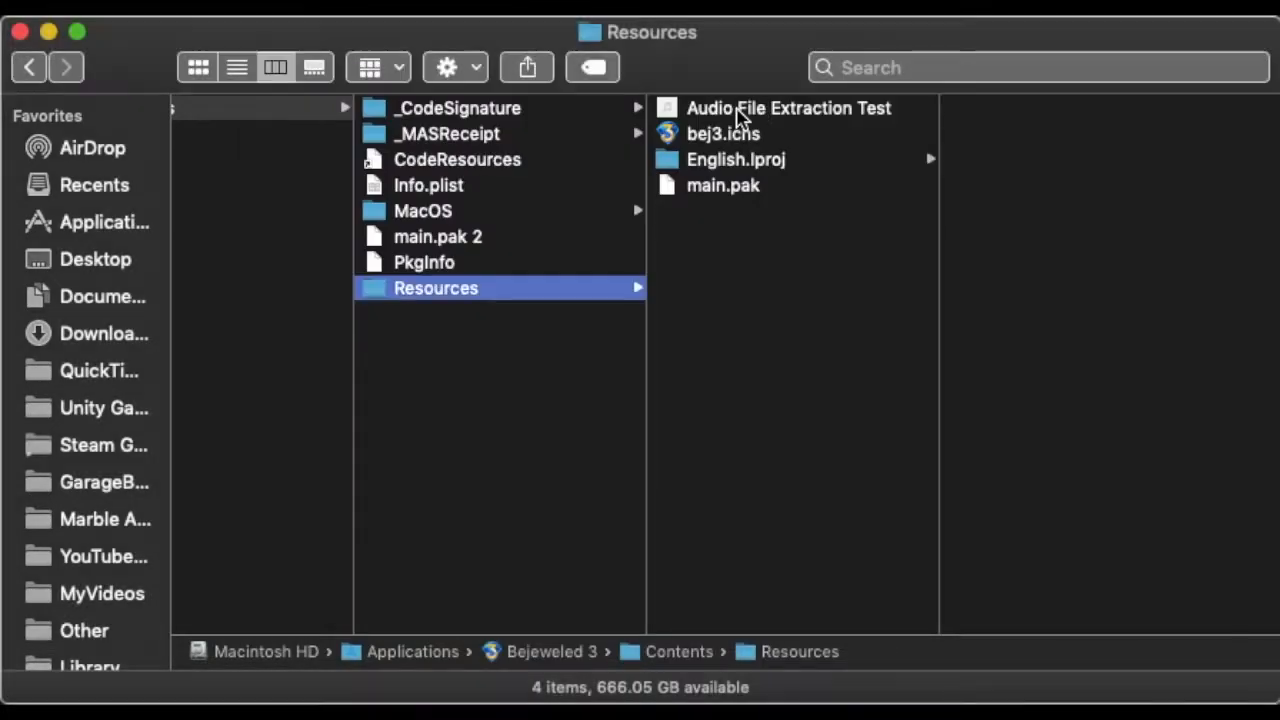
# Open Audio File Extraction Test and save an Ogg copy using Western (Mac OS Roman) encoding.
pyautogui.click(788, 108)
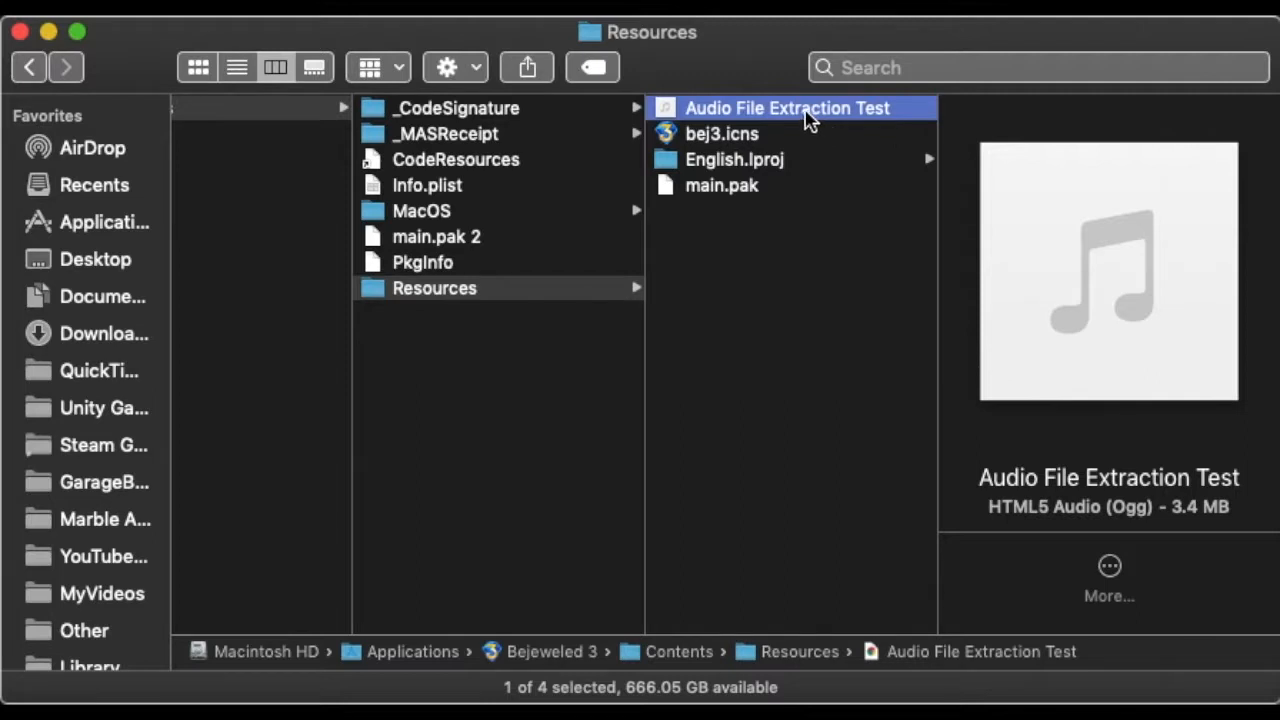
pyautogui.doubleClick(787, 108)
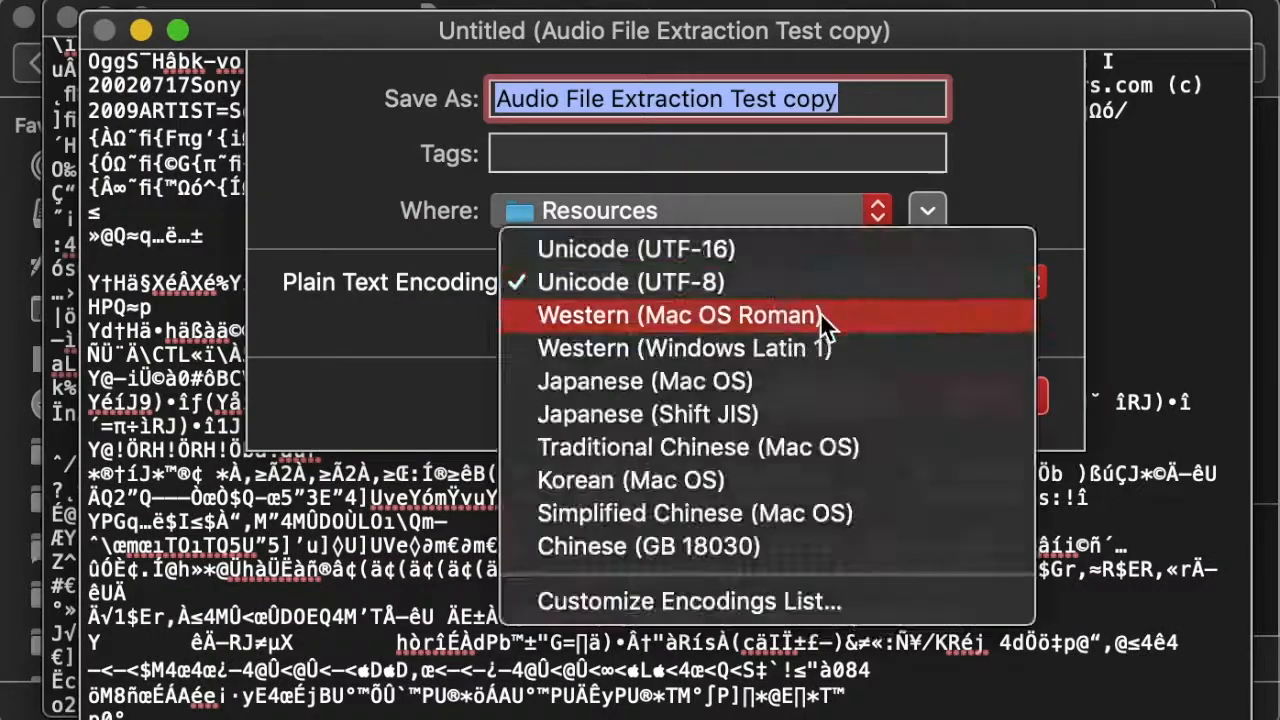
pyautogui.click(677, 315)
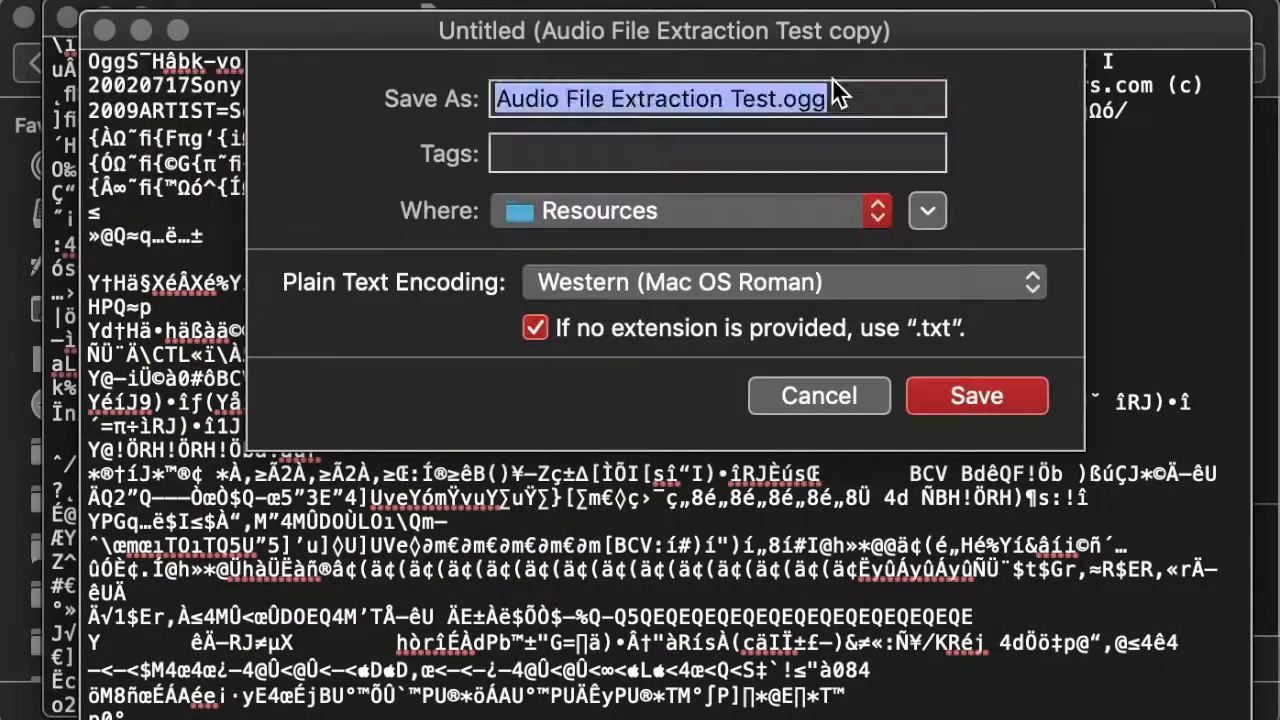
pyautogui.click(975, 395)
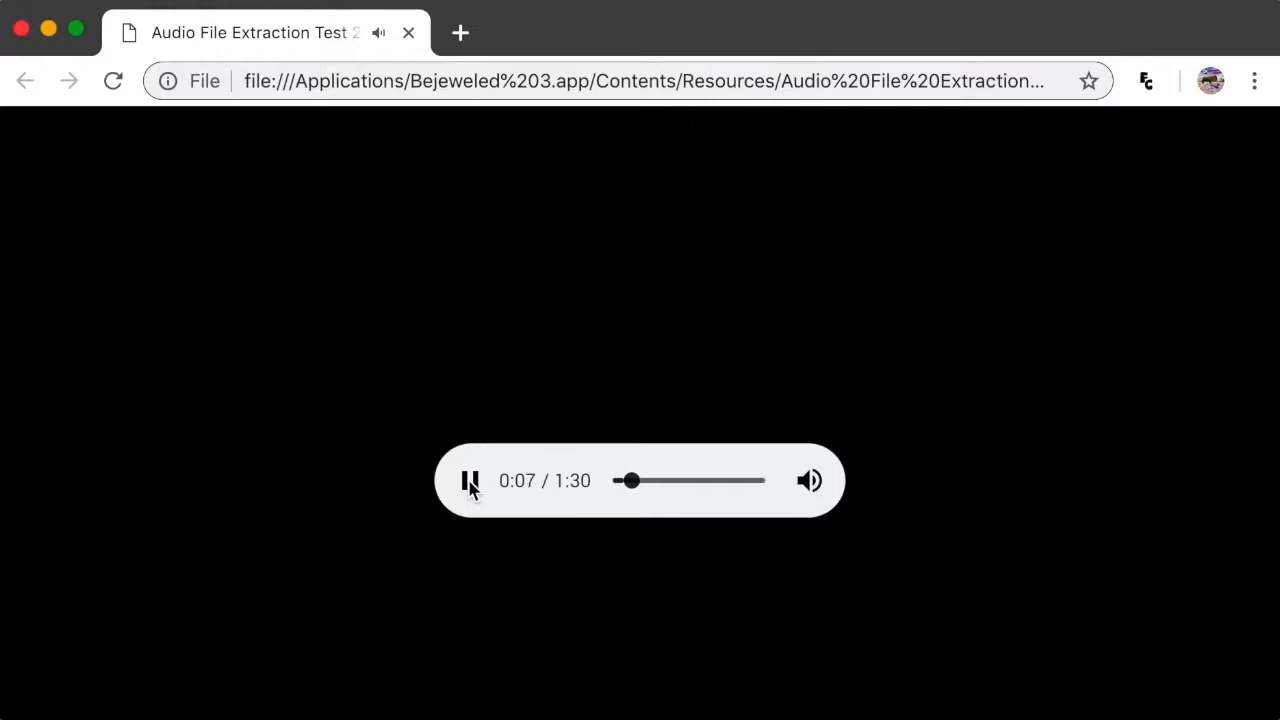
# Pause the extracted Ogg audio playing in Chrome's audio player.
pyautogui.click(113, 81)
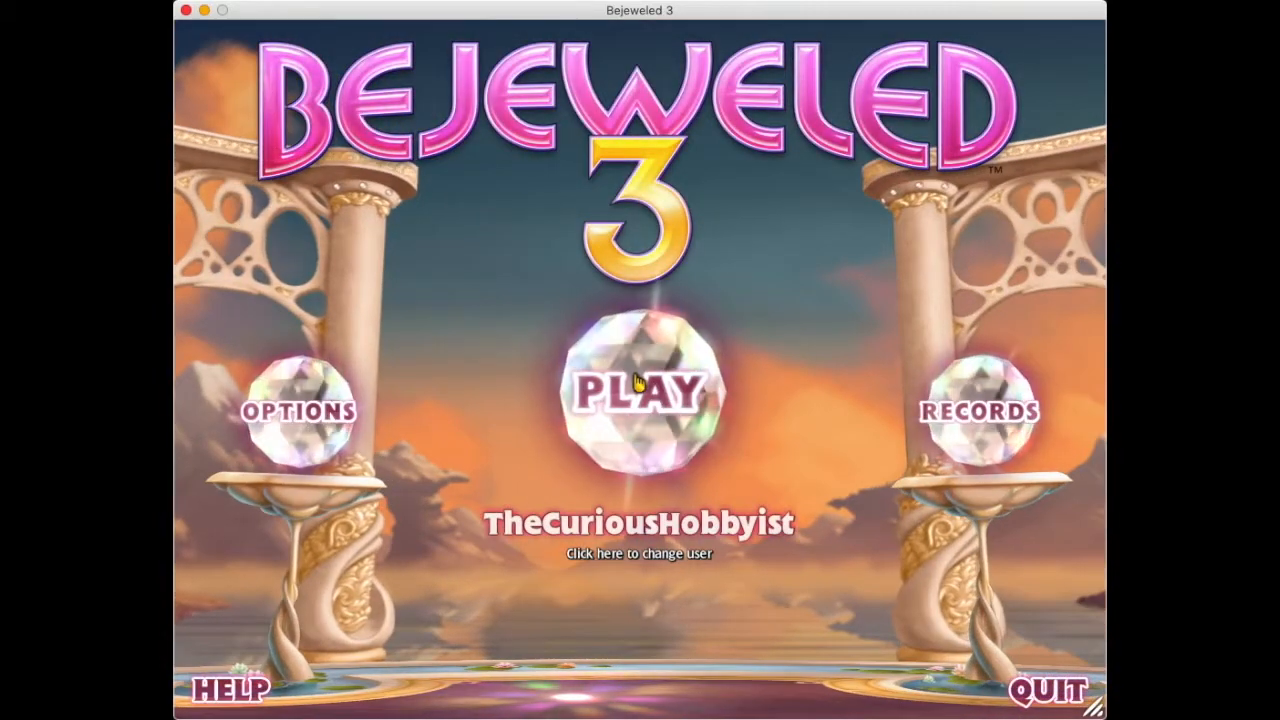
# Choose PLAY on the title screen, then ZEN to start an endless game.
pyautogui.click(640, 390)
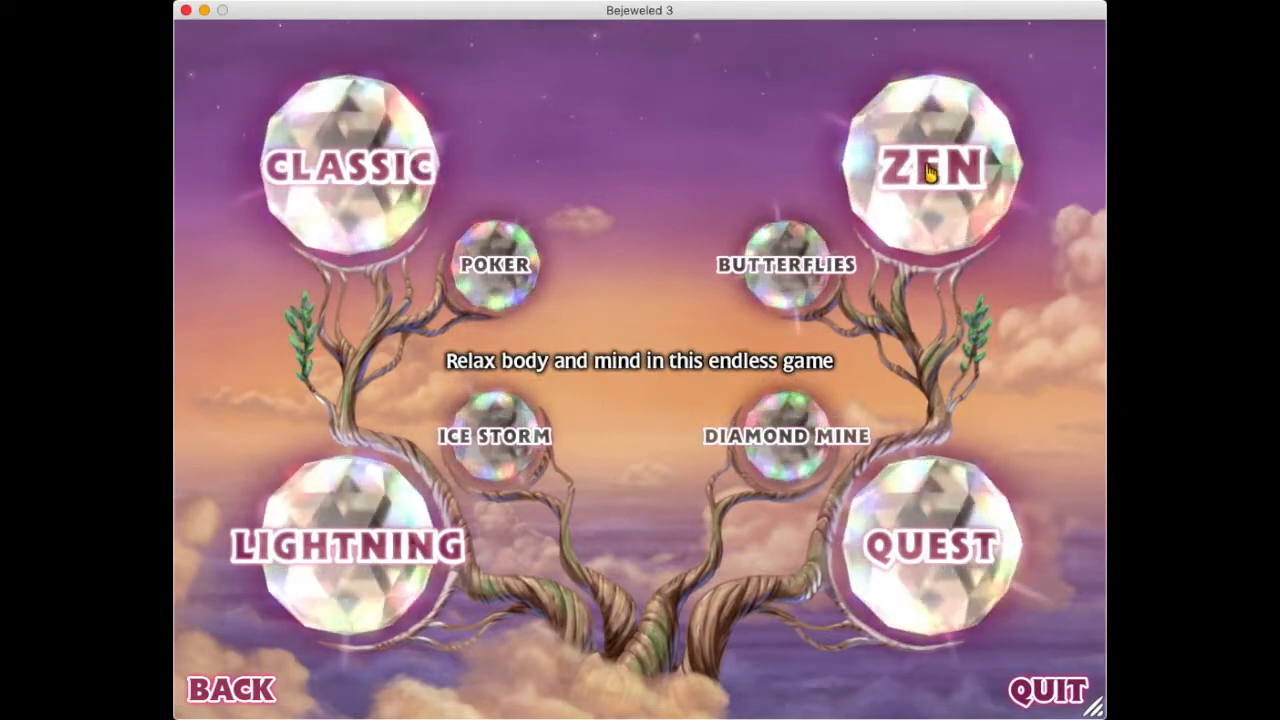
pyautogui.click(930, 165)
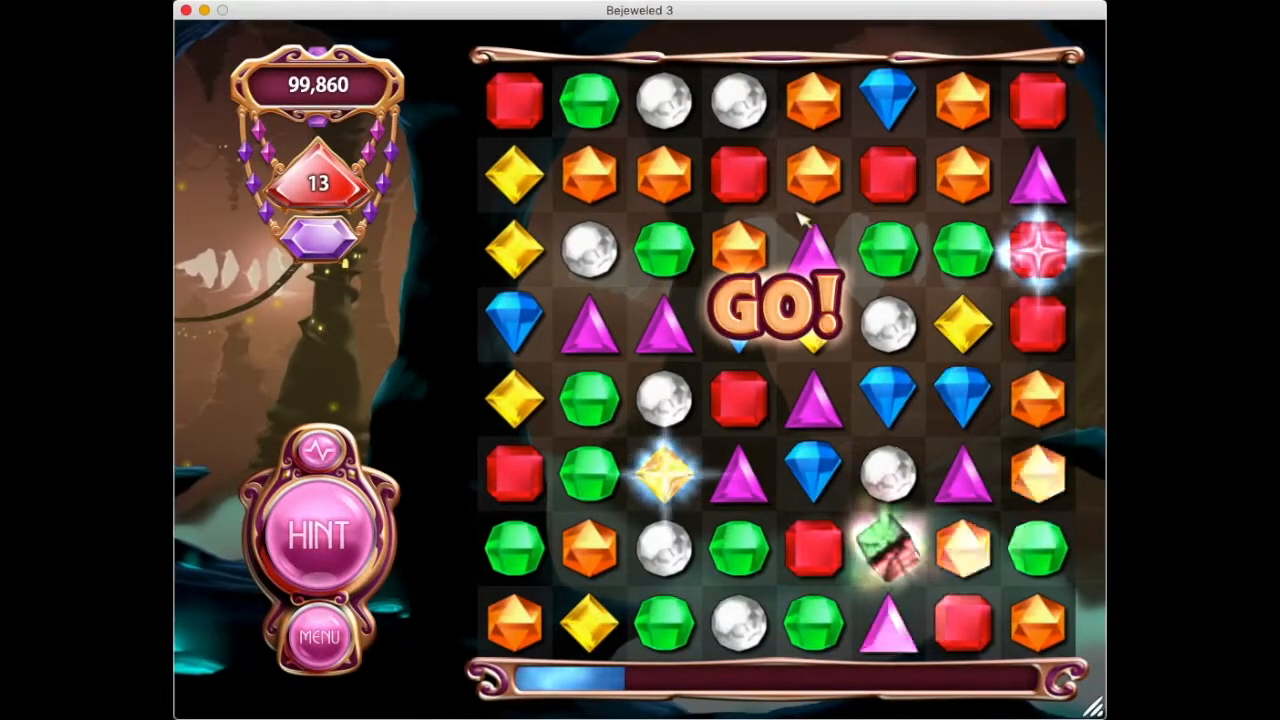